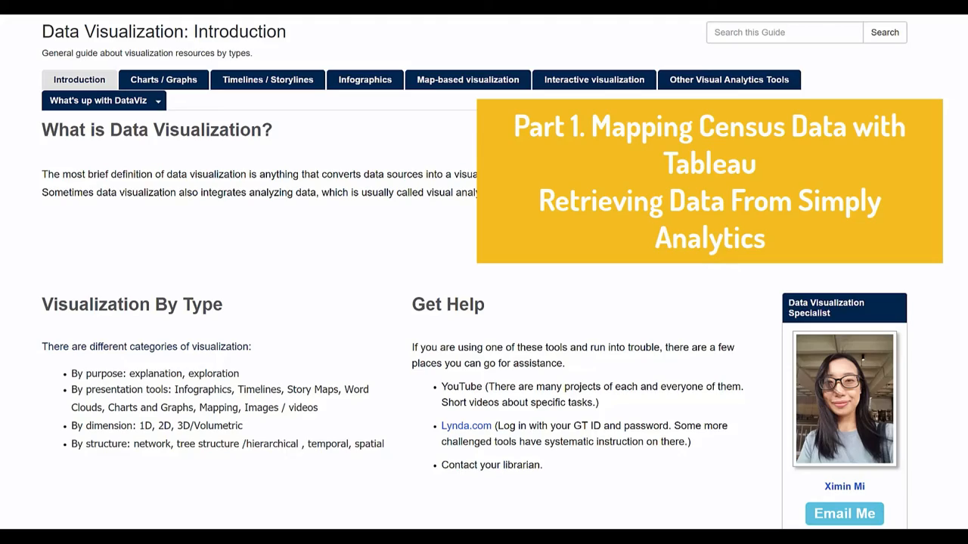
# - View the Tableau Desktop product page, then come back to the Tableau Public home page
pyautogui.click(563, 9)
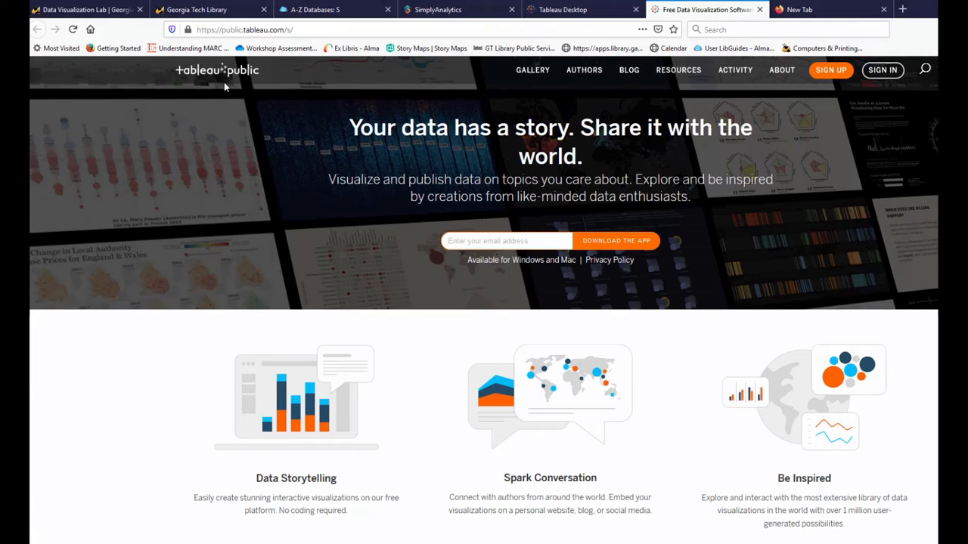
pyautogui.moveTo(236, 83)
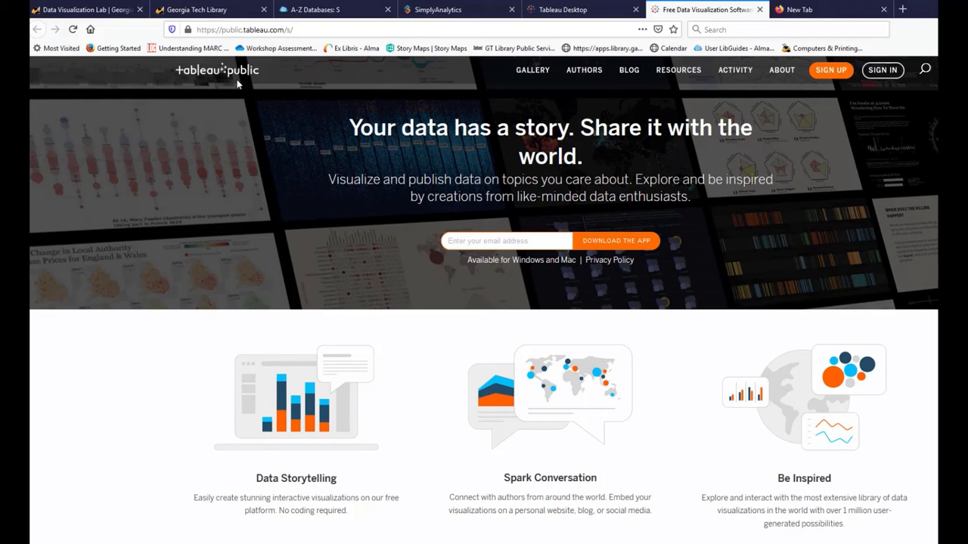
pyautogui.click(582, 9)
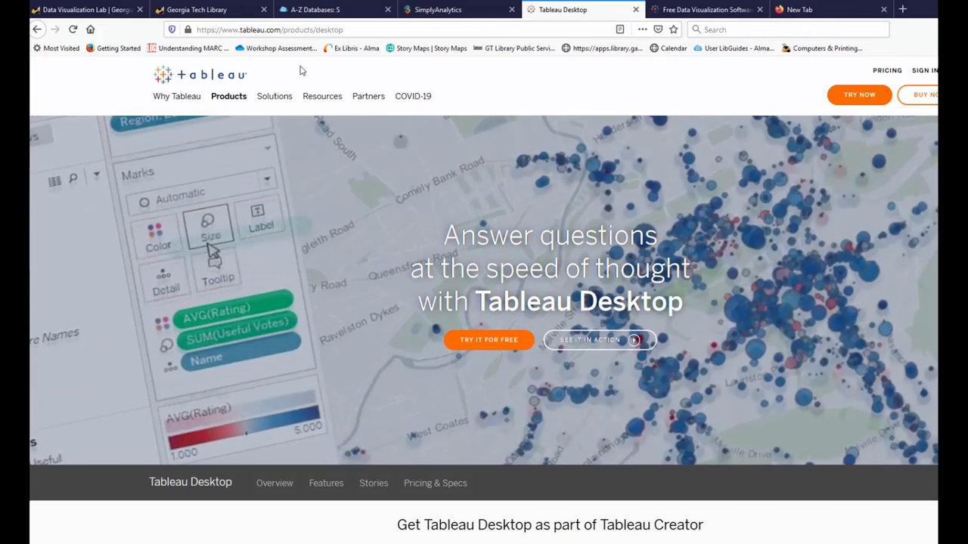
pyautogui.click(707, 9)
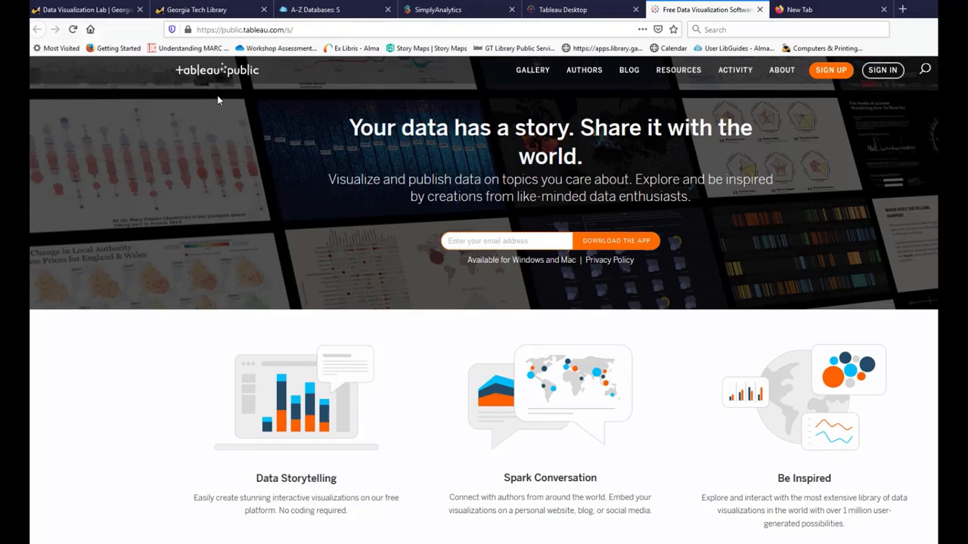
# - Switch to the Georgia Tech Library's Data Visualization Lab page
pyautogui.click(83, 9)
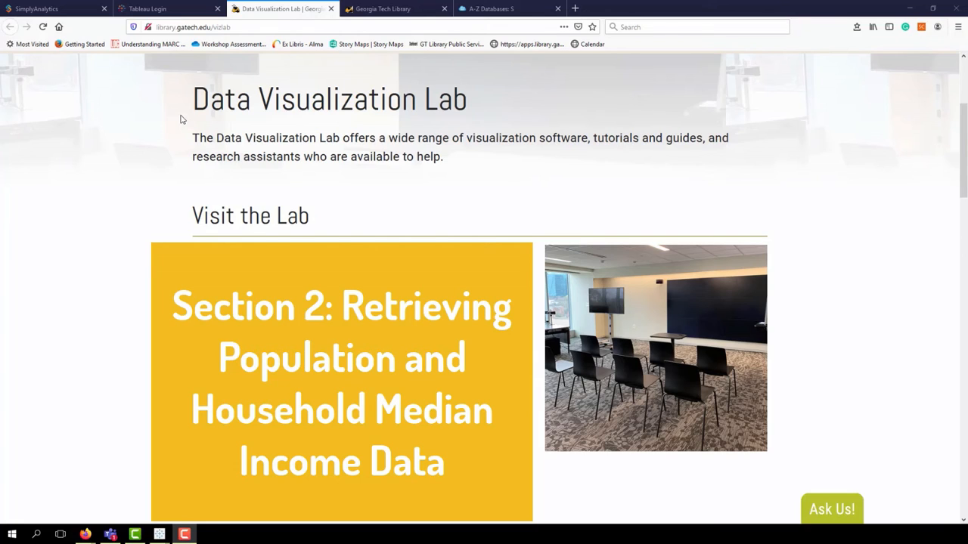
pyautogui.moveTo(161, 148)
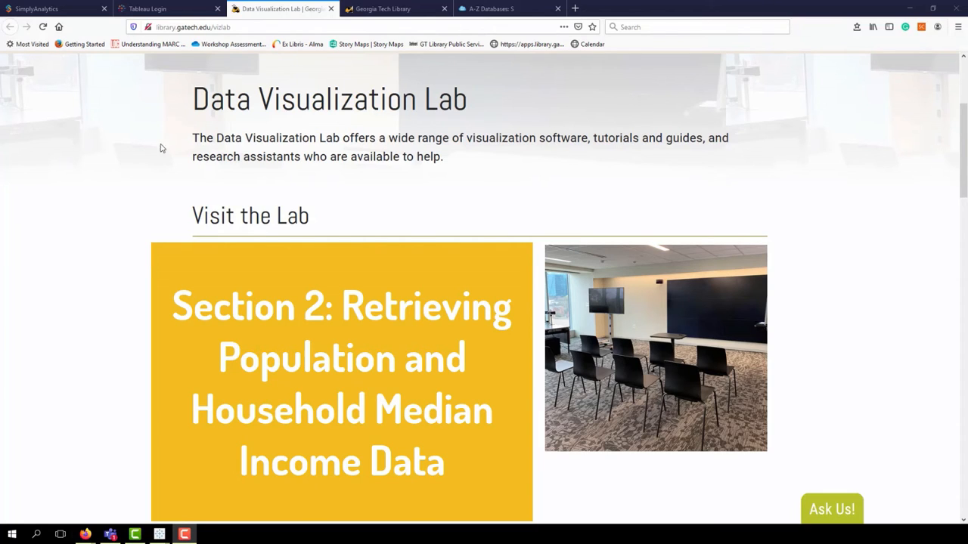
pyautogui.moveTo(167, 221)
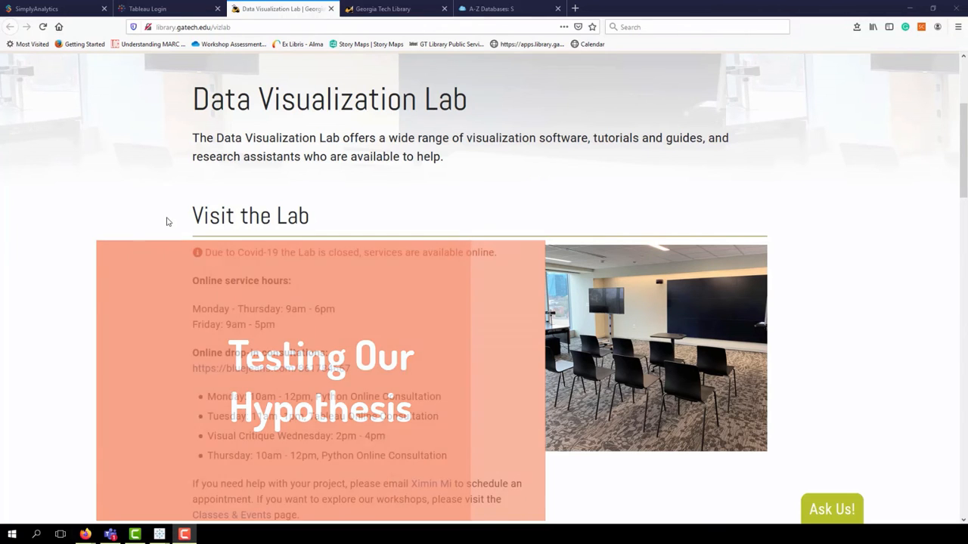
# - Switch to the library's A-Z Databases list to find SimplyAnalytics
pyautogui.click(393, 9)
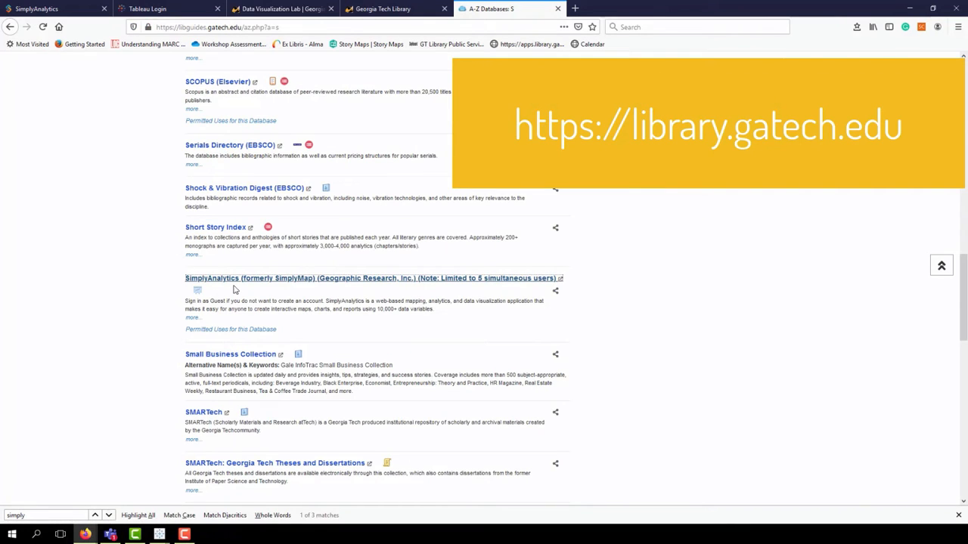
pyautogui.moveTo(465, 287)
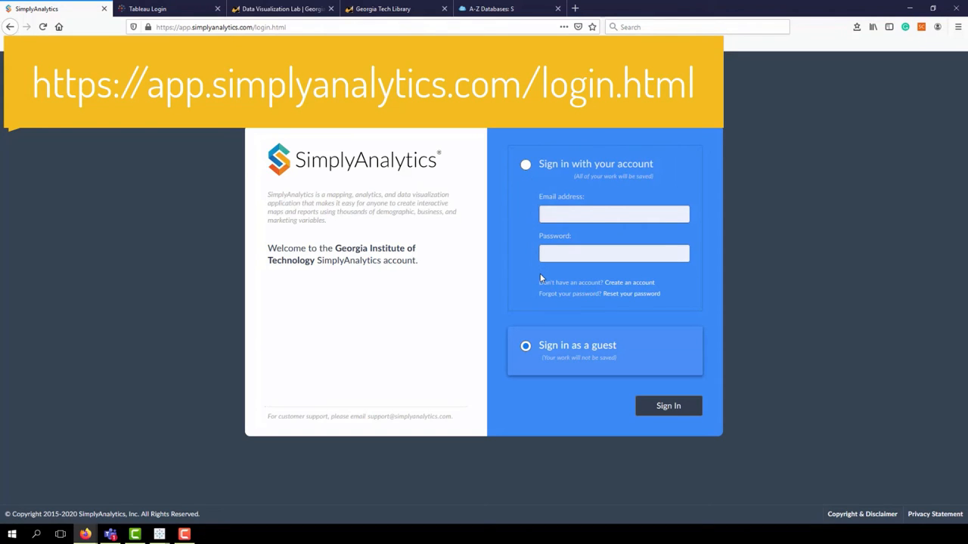
pyautogui.moveTo(521, 218)
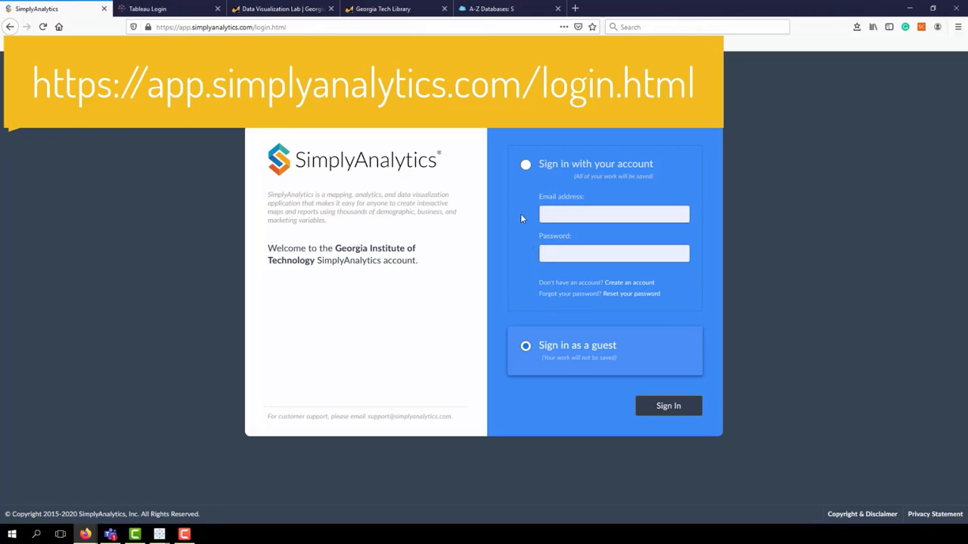
pyautogui.moveTo(567, 403)
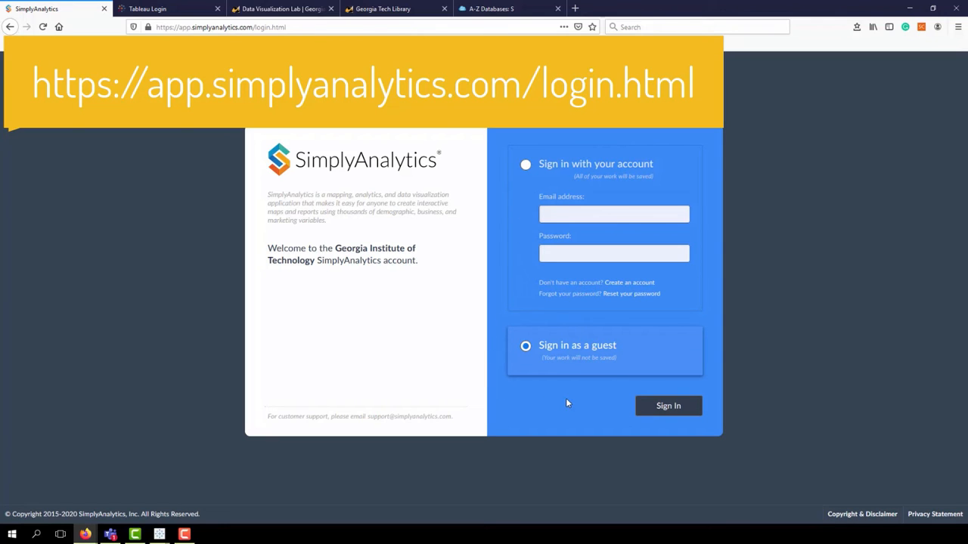
pyautogui.moveTo(668, 406)
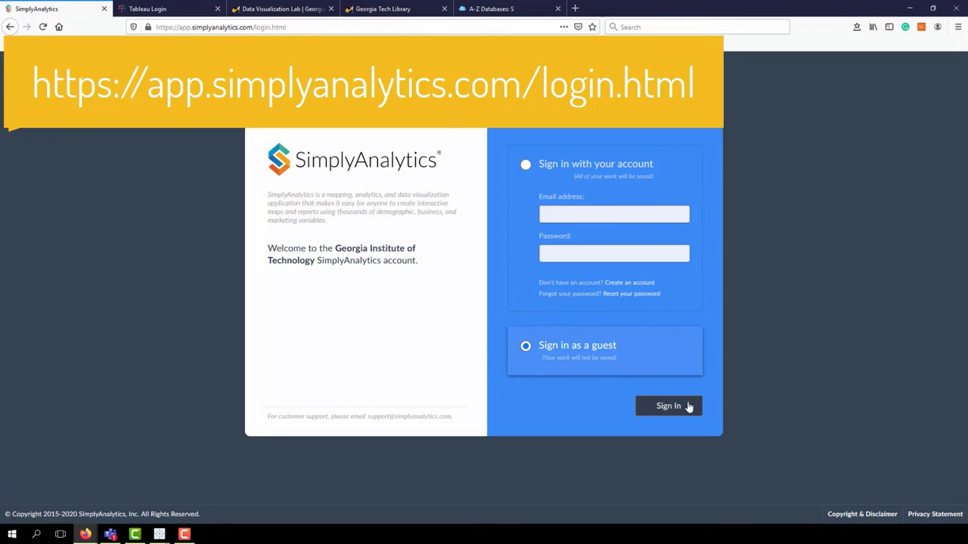
# - Sign in to SimplyAnalytics as a guest
pyautogui.click(668, 406)
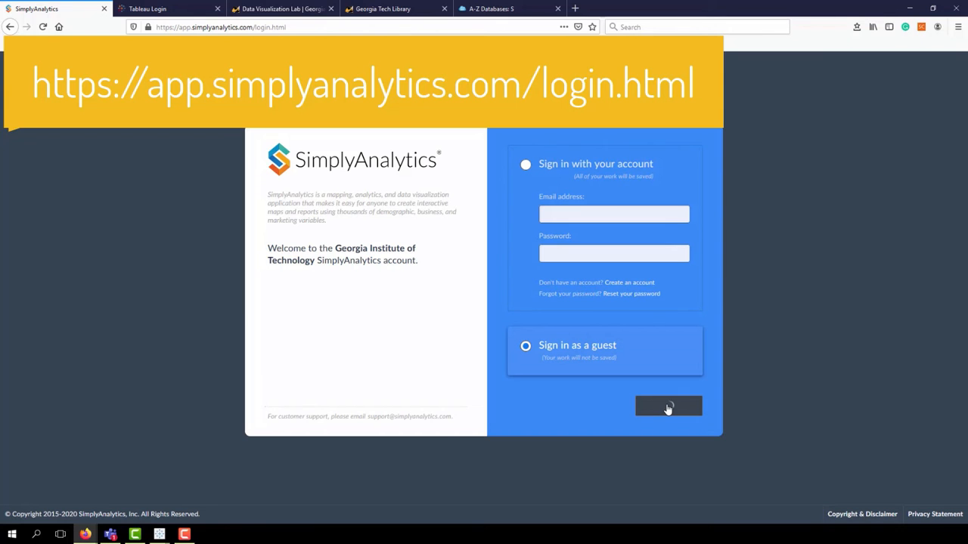
pyautogui.click(668, 406)
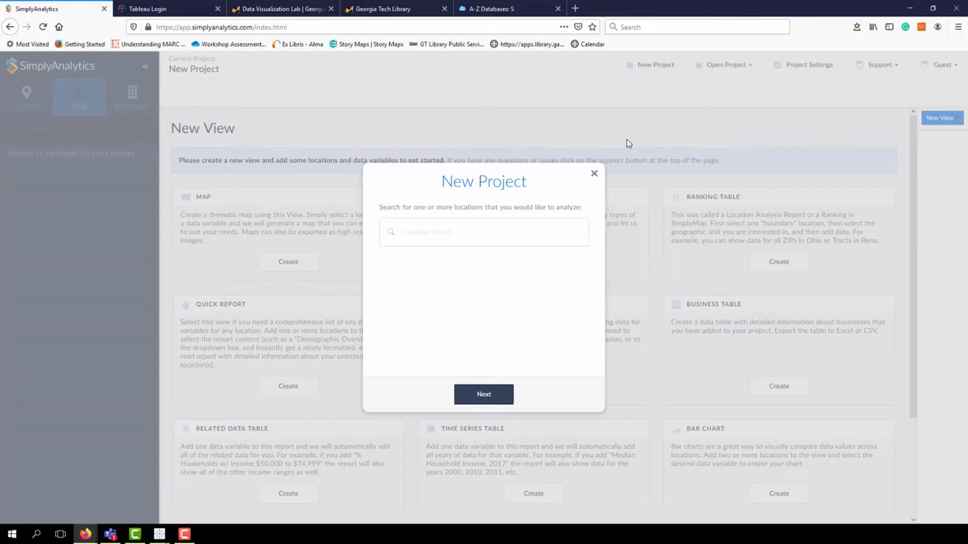
# - Search 'Ge' and pick Georgia (State) as the project location
pyautogui.click(483, 232)
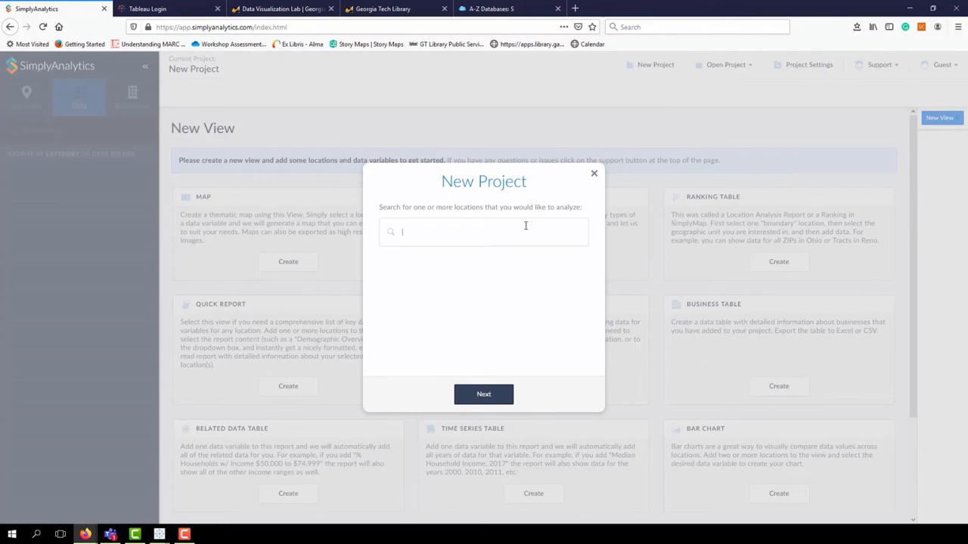
pyautogui.write('Ge')
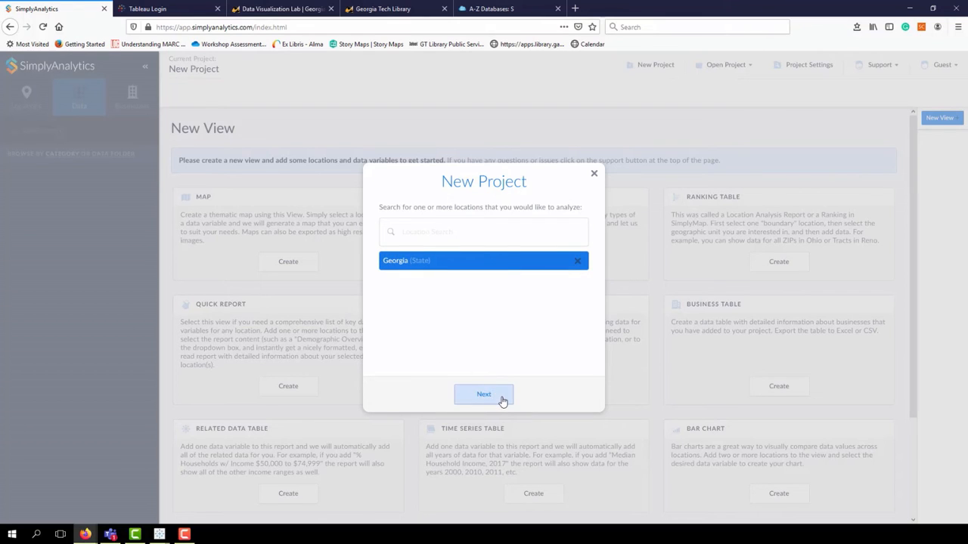
pyautogui.click(483, 394)
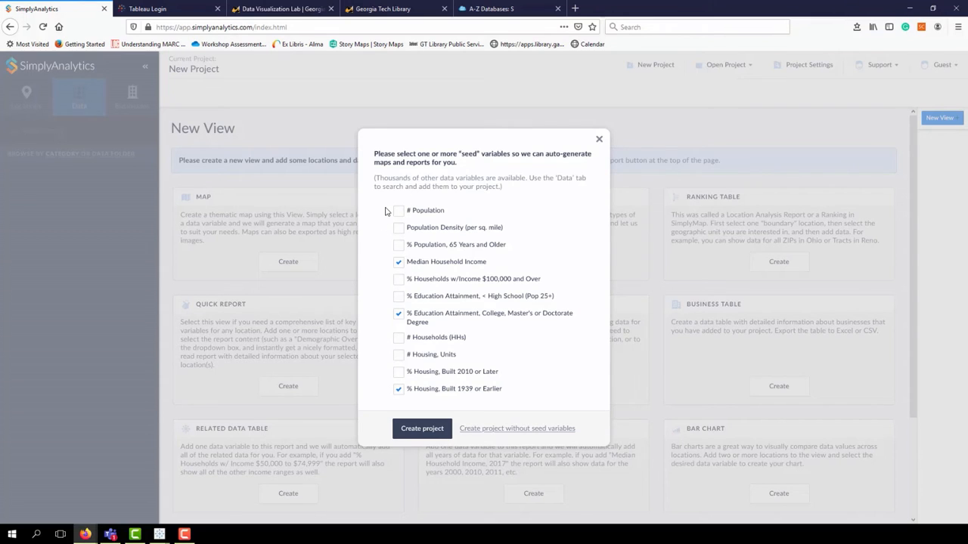
# - Replace Housing Built 1939 and Education College with # Population, then create the project
pyautogui.click(398, 388)
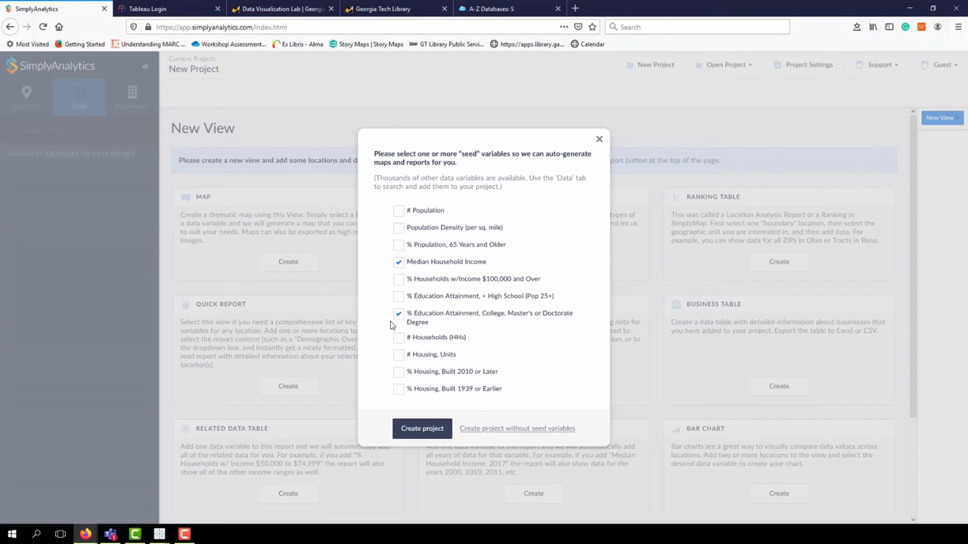
pyautogui.click(399, 313)
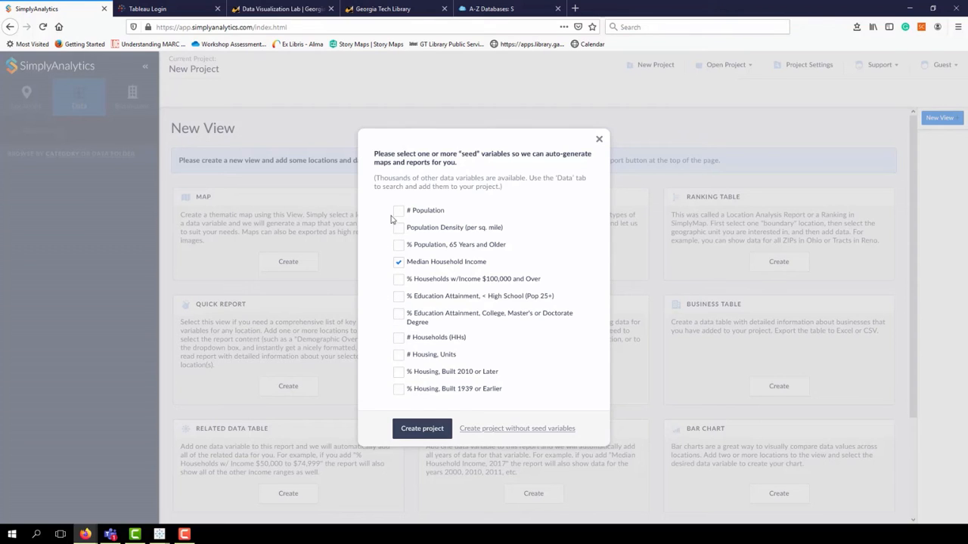
pyautogui.click(399, 210)
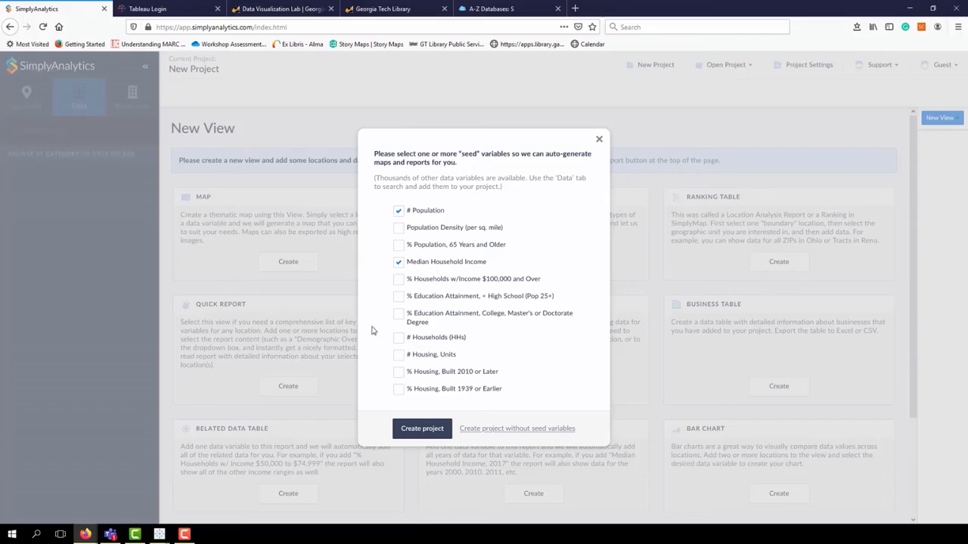
pyautogui.click(422, 429)
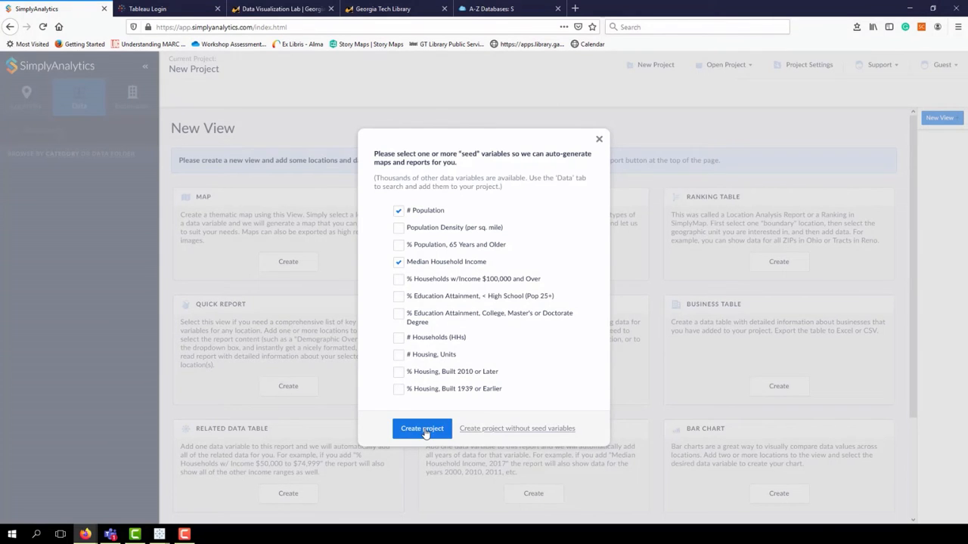
pyautogui.click(422, 429)
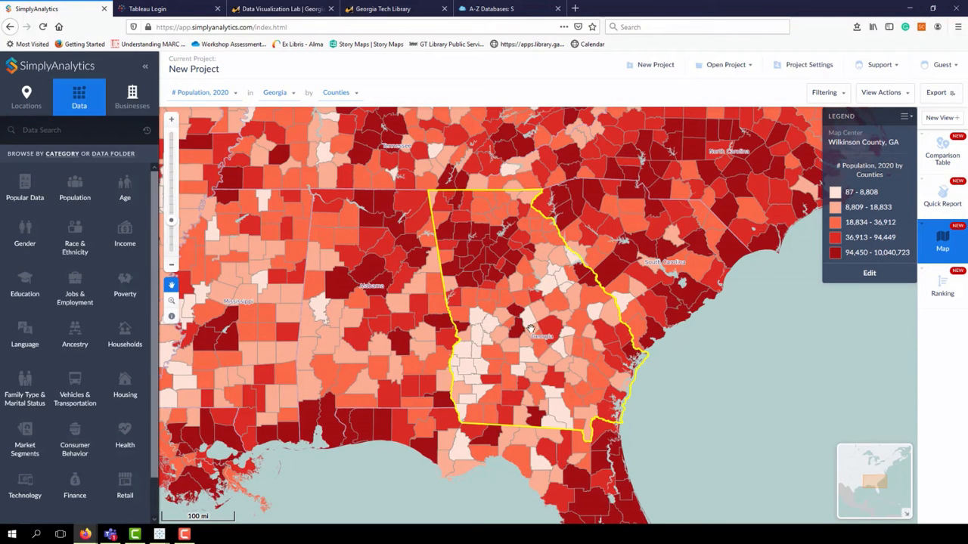
pyautogui.moveTo(802, 183)
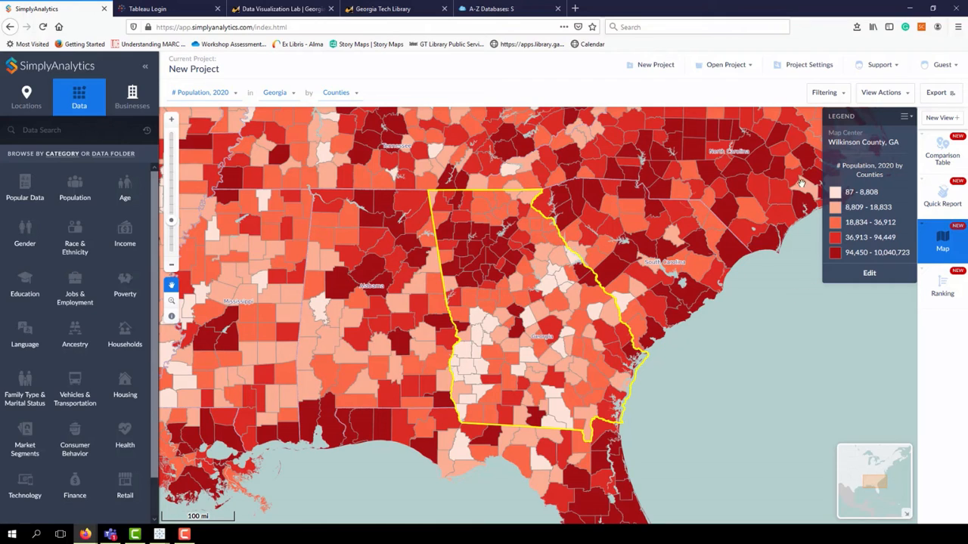
pyautogui.moveTo(290, 104)
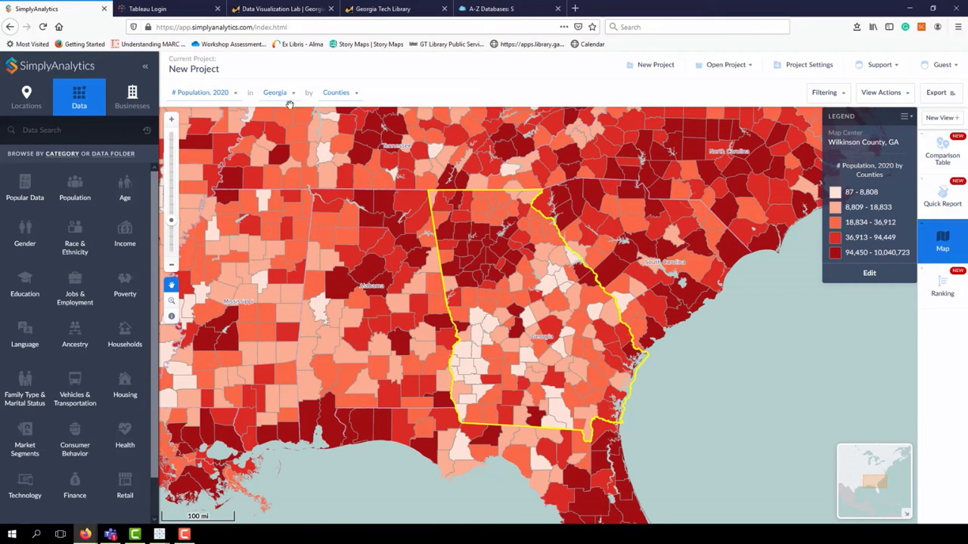
# - Rename the project from New Project to 'Georgia Tableau Data'
pyautogui.doubleClick(203, 69)
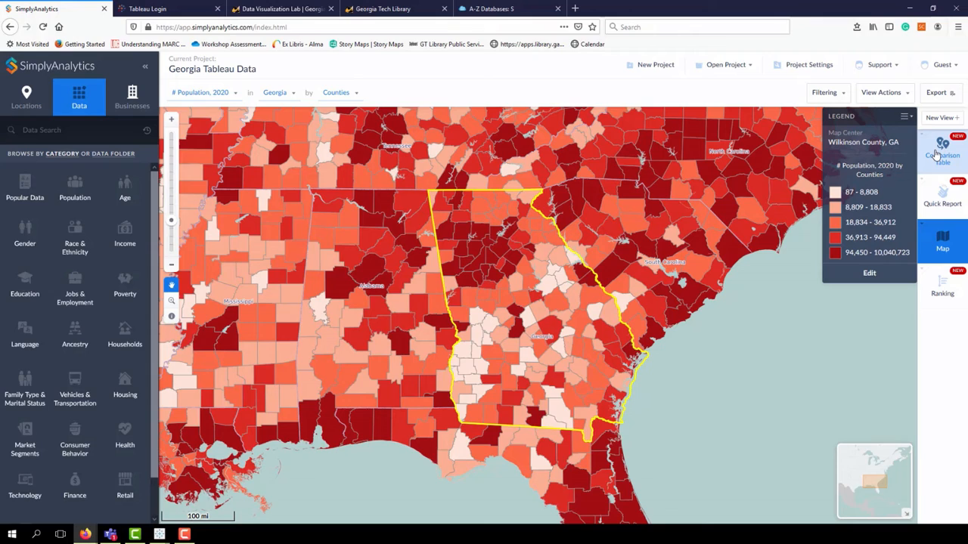
# - Switch to the Comparison Table view of Georgia versus USA figures
pyautogui.click(943, 149)
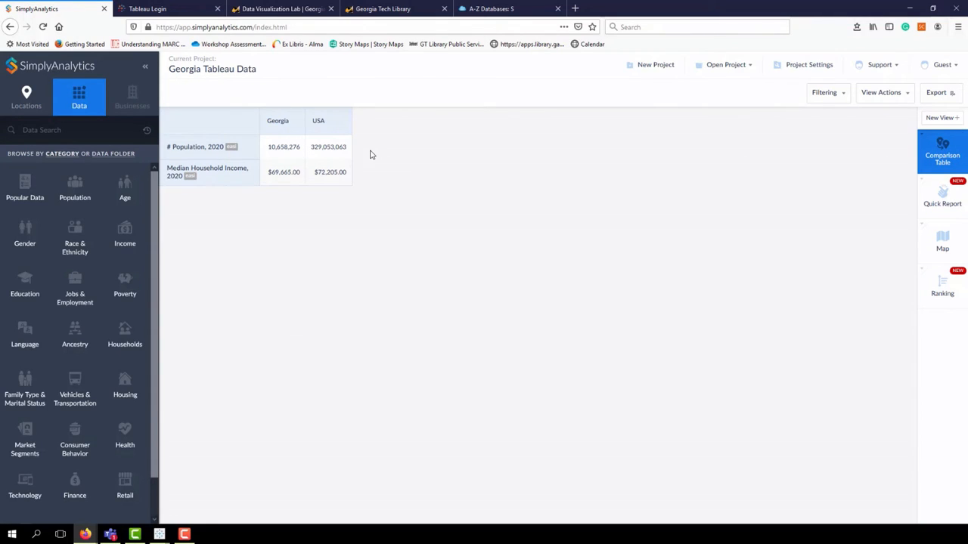
pyautogui.moveTo(182, 202)
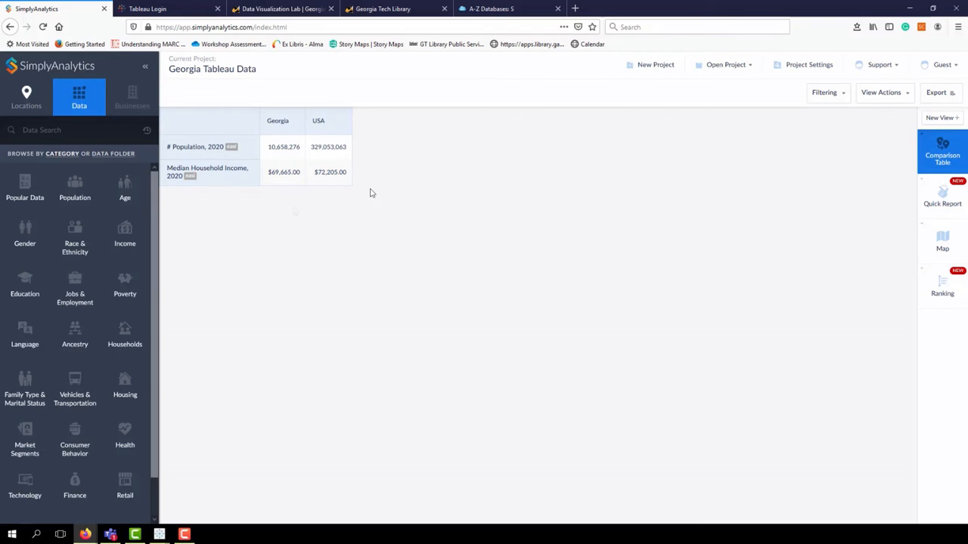
pyautogui.moveTo(298, 211)
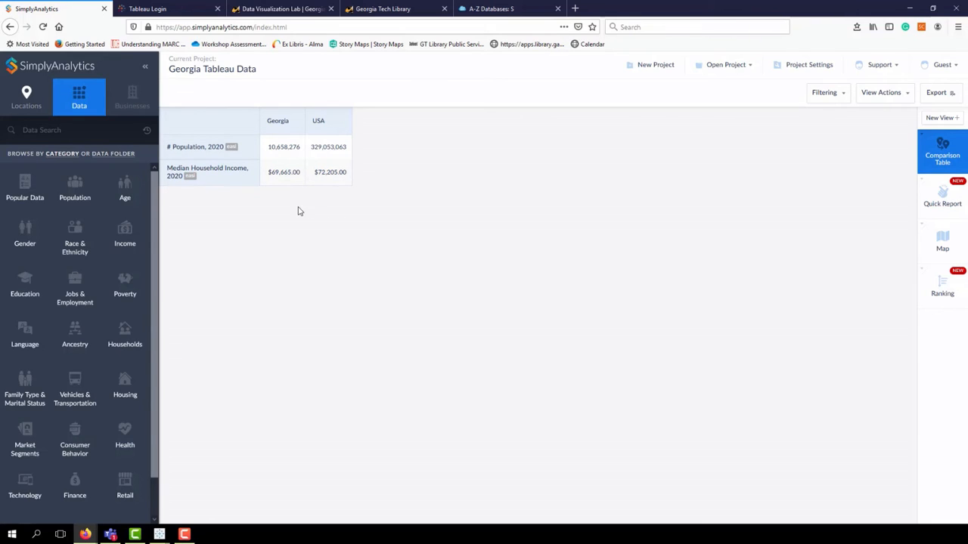
pyautogui.moveTo(256, 204)
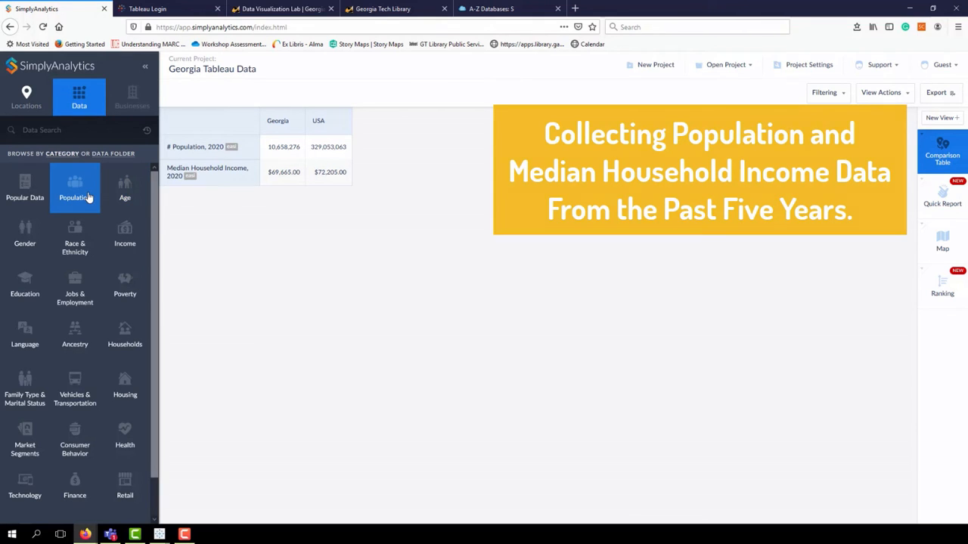
# - Add 2019 # Total Population to the table from the Population data browser
pyautogui.click(75, 187)
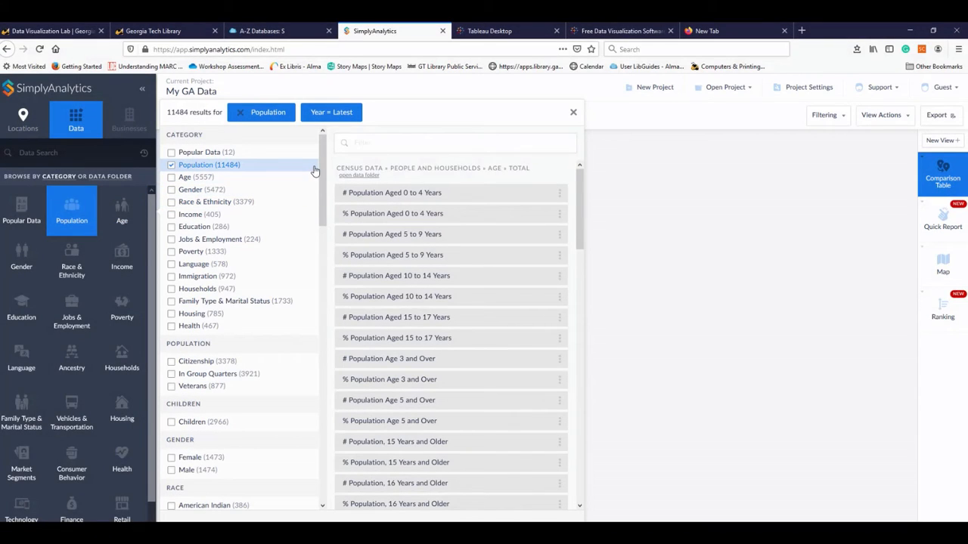
pyautogui.moveTo(300, 177)
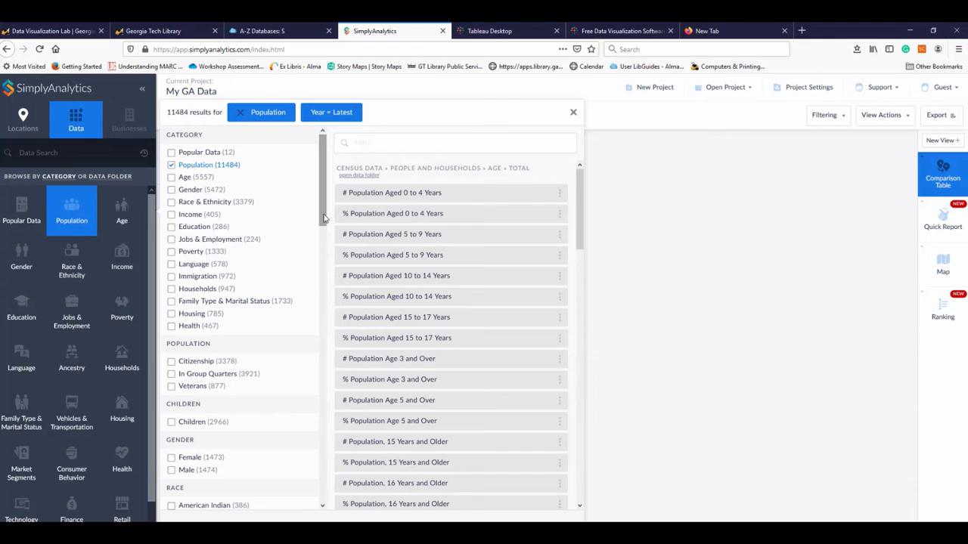
pyautogui.scroll(-3)
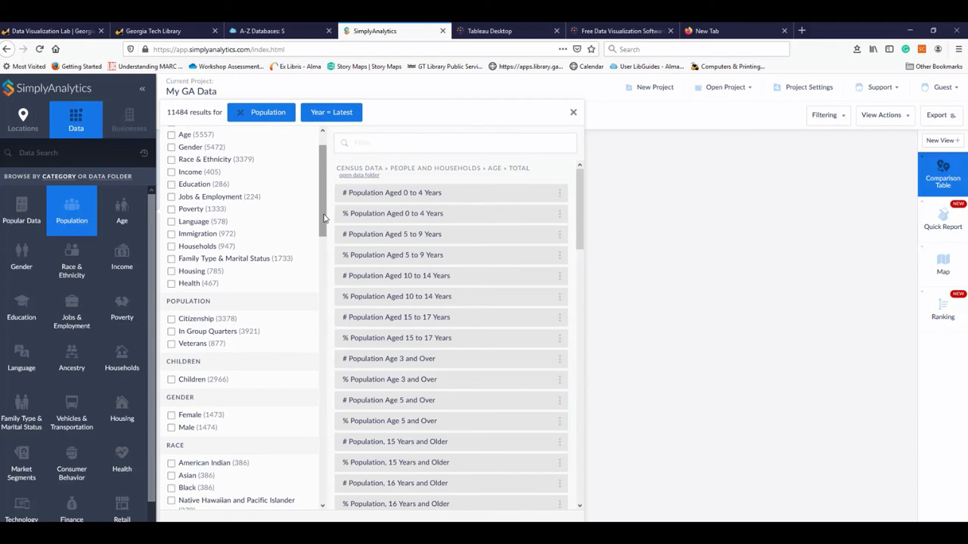
pyautogui.scroll(-3)
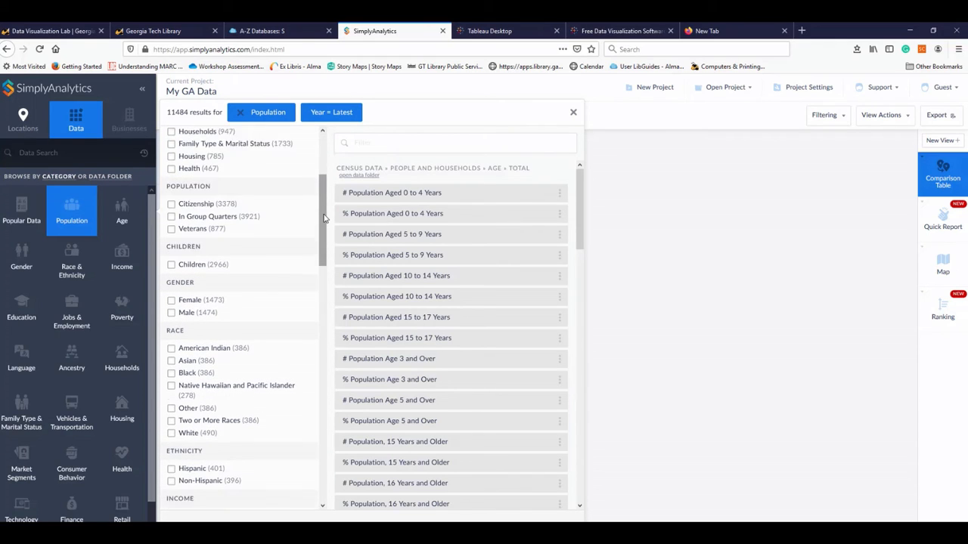
pyautogui.scroll(-3)
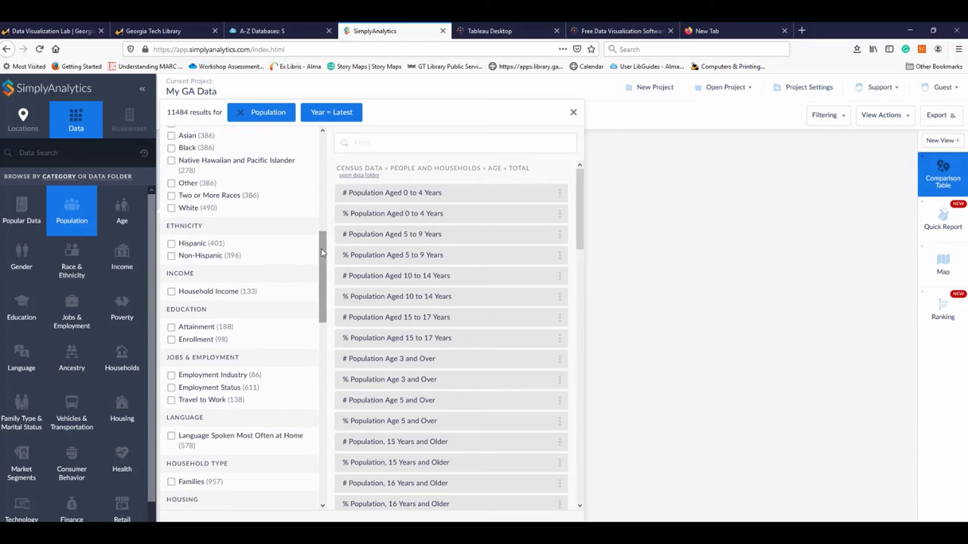
pyautogui.scroll(-3)
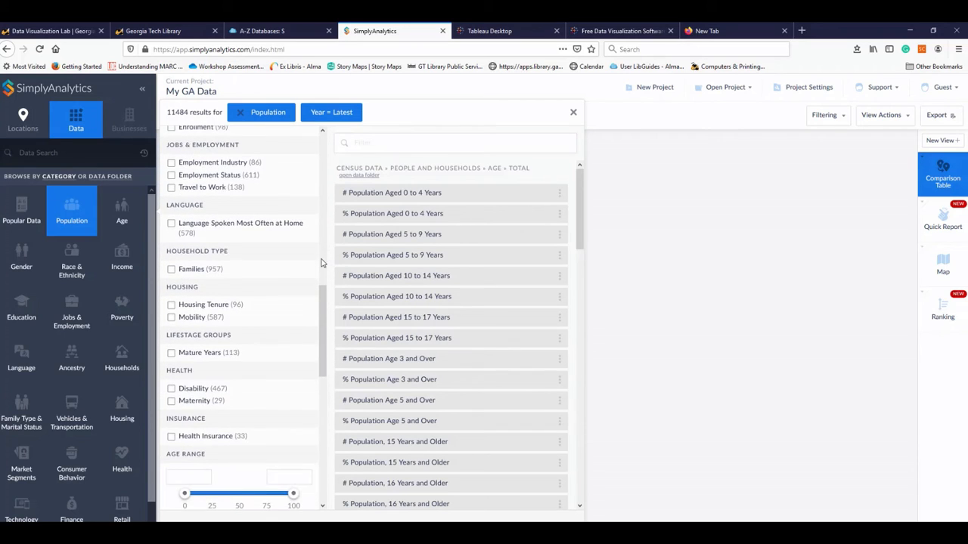
pyautogui.scroll(-3)
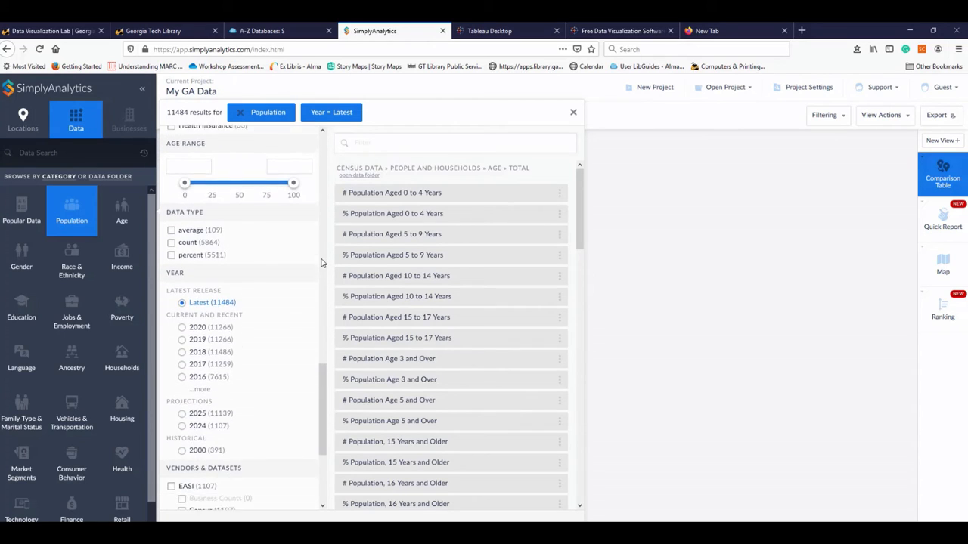
pyautogui.click(181, 310)
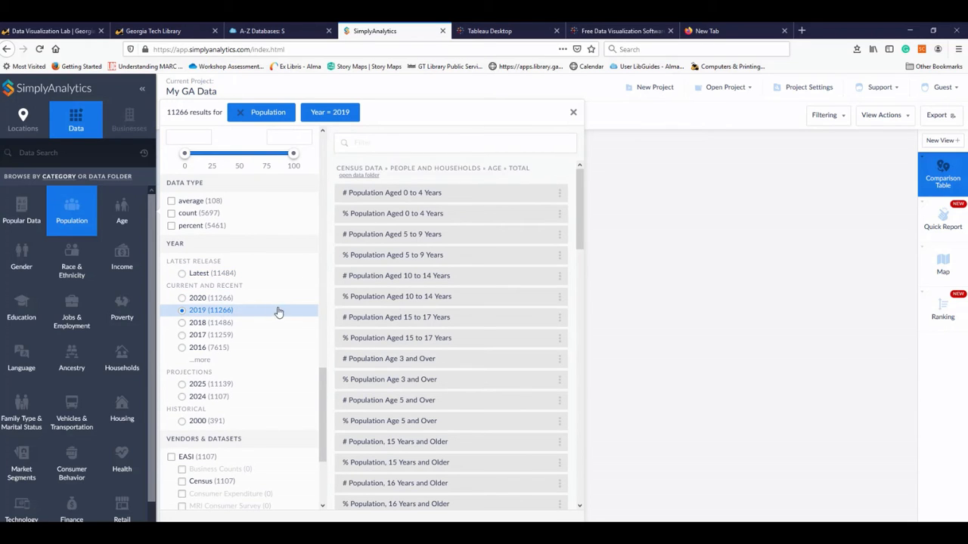
pyautogui.scroll(-3)
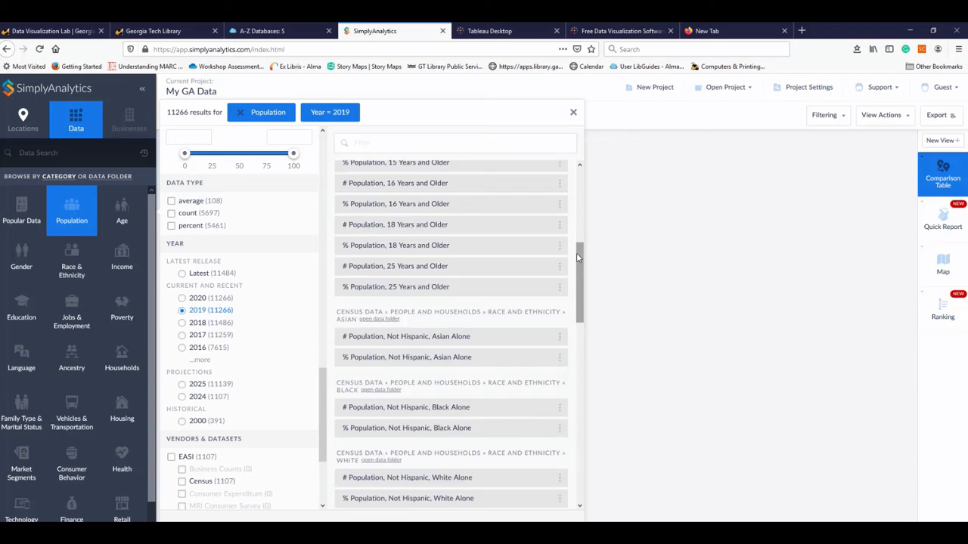
pyautogui.scroll(-3)
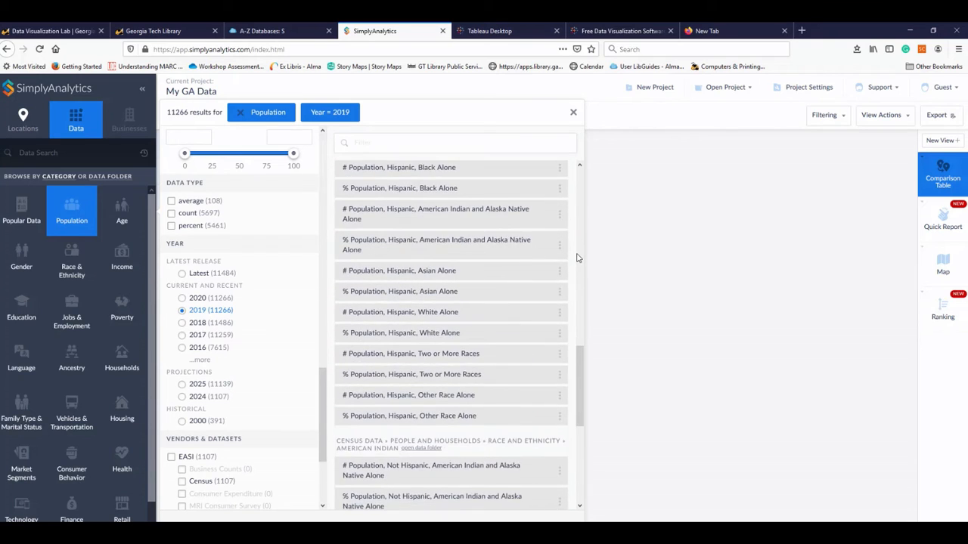
pyautogui.scroll(-3)
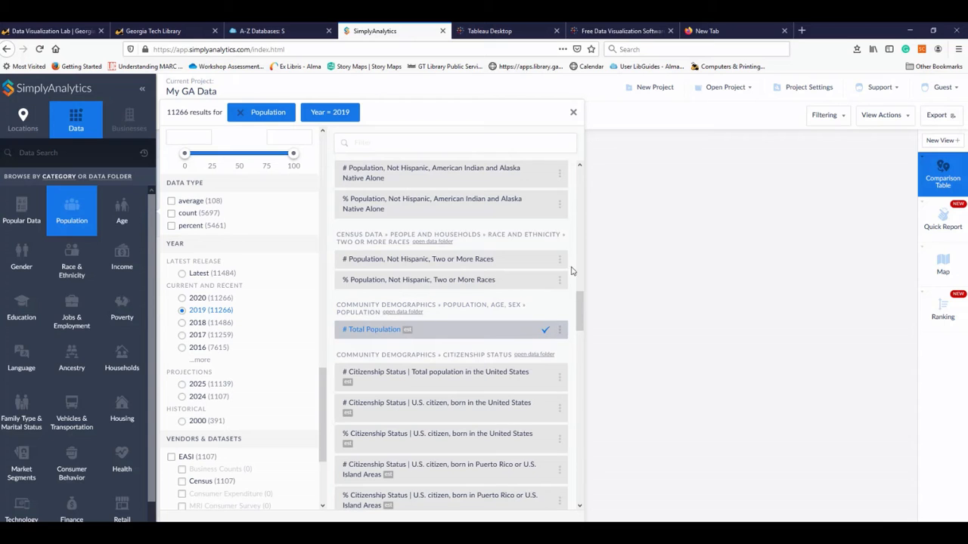
pyautogui.click(182, 323)
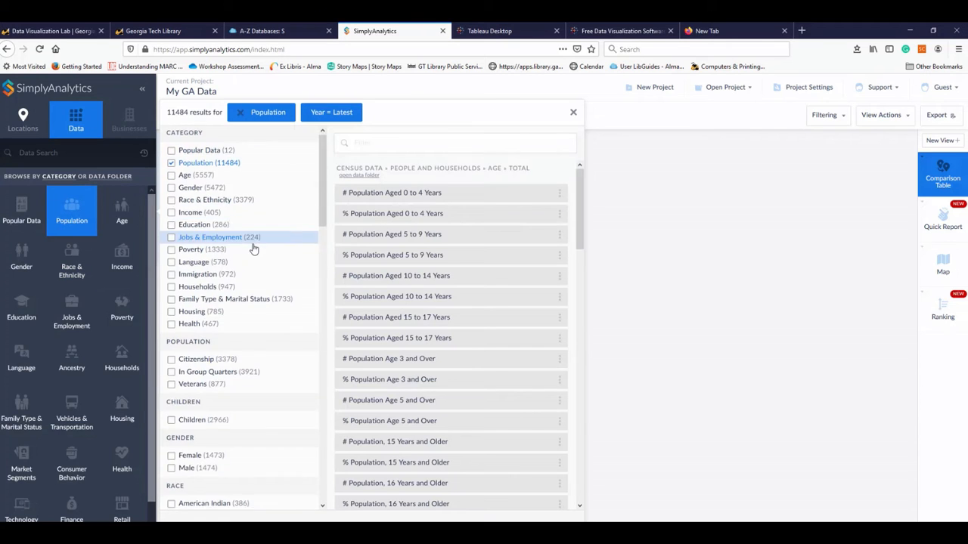
# - Add total population rows for the remaining years through 2016 and close the panel
pyautogui.click(574, 112)
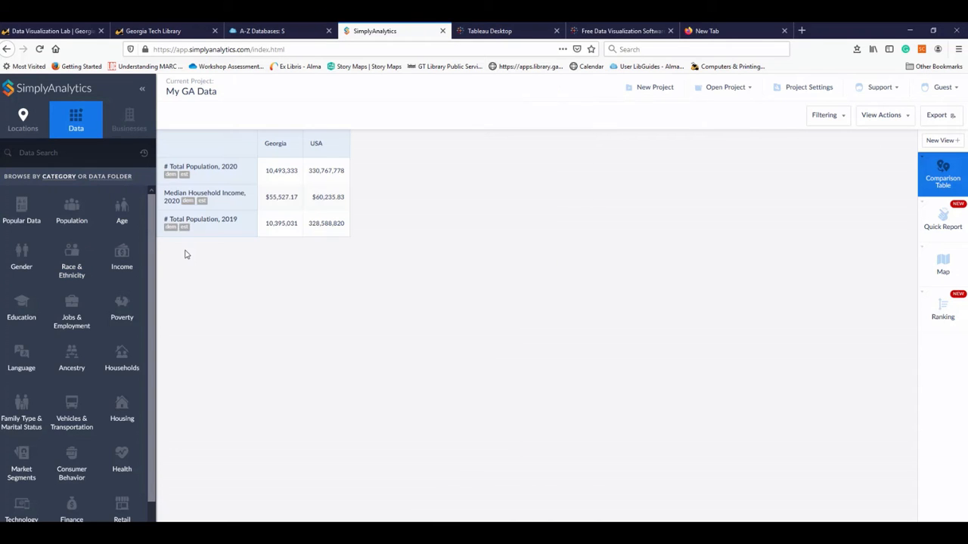
pyautogui.click(71, 210)
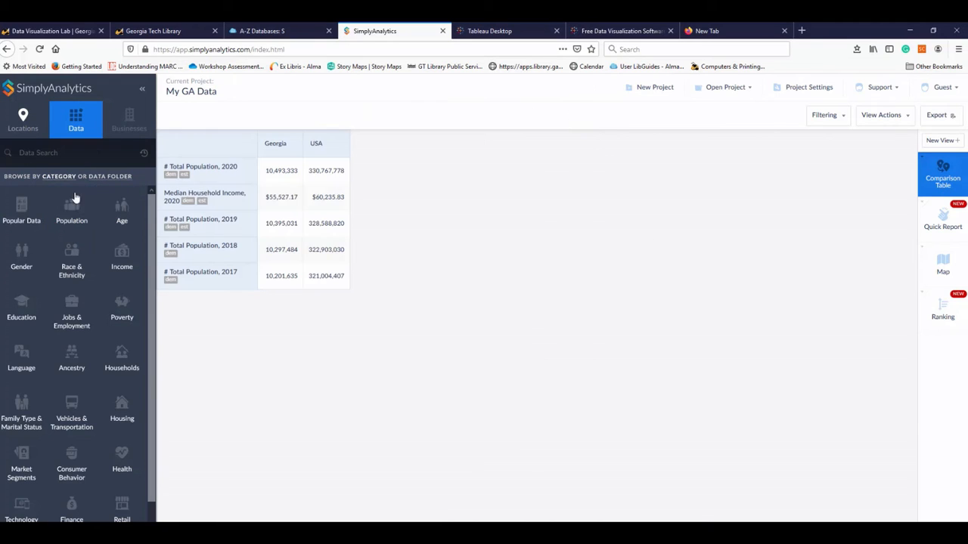
pyautogui.click(71, 210)
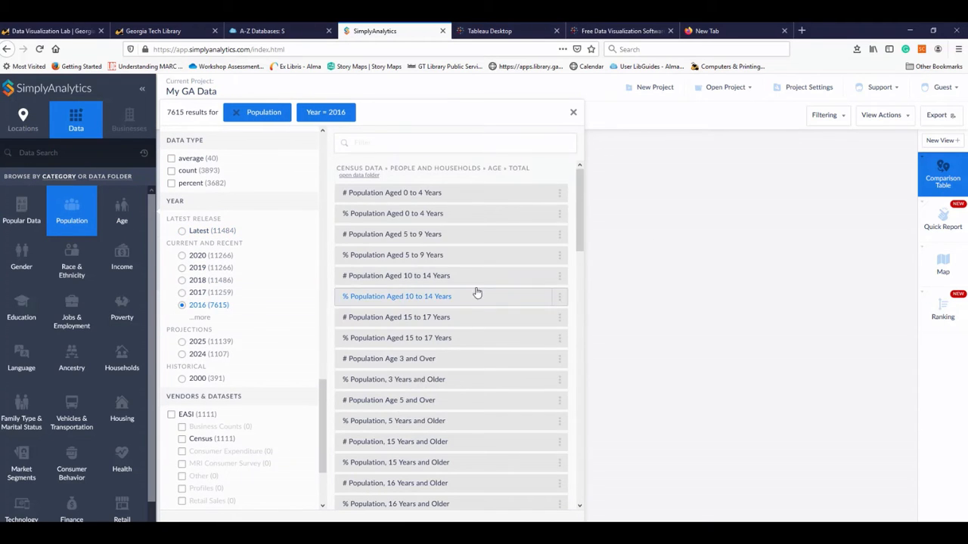
pyautogui.click(573, 112)
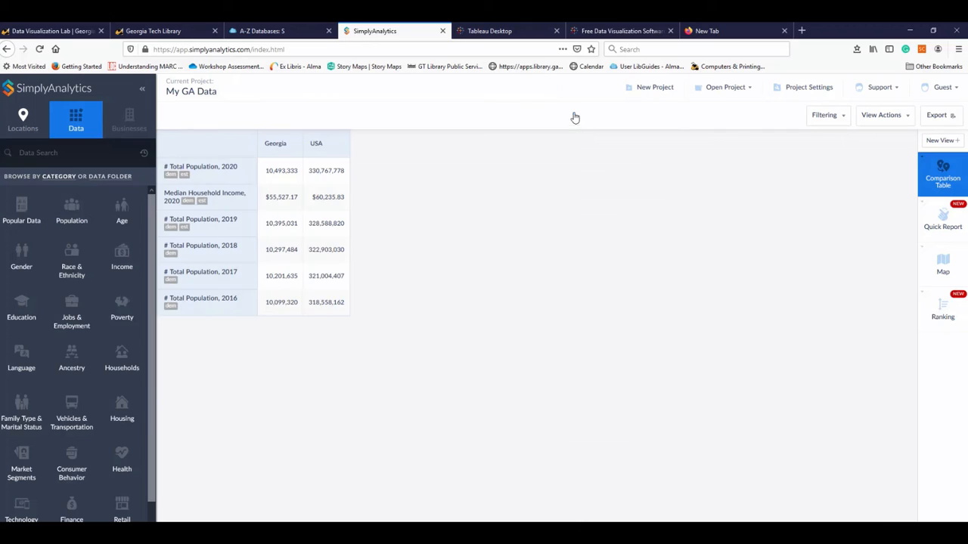
pyautogui.moveTo(447, 241)
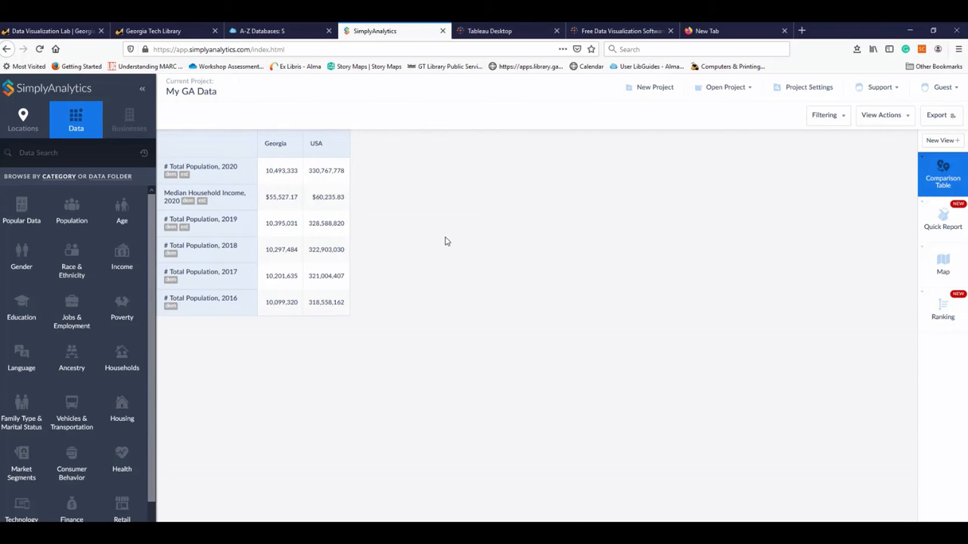
pyautogui.moveTo(397, 150)
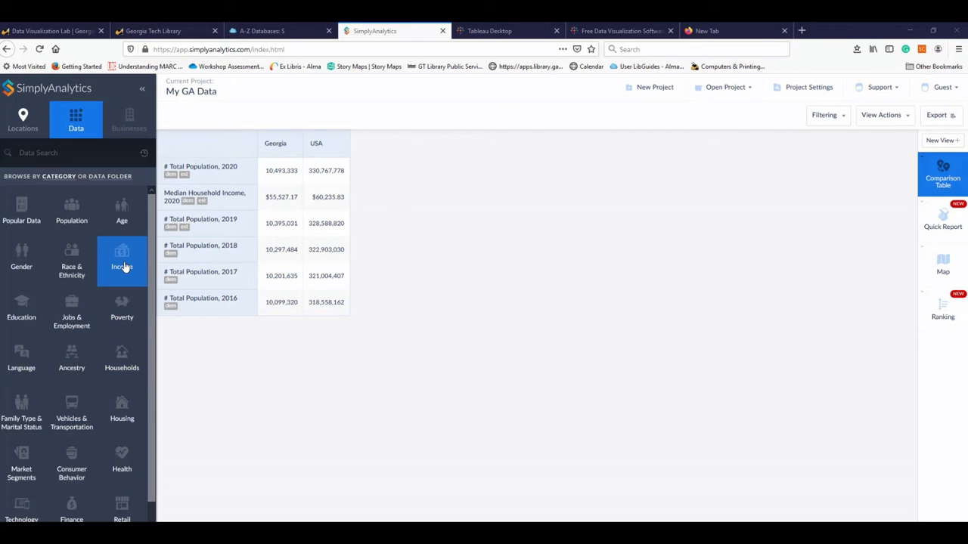
# - Add 2019 Median Household Income from the Income data, filtered by 'median household income'
pyautogui.click(122, 260)
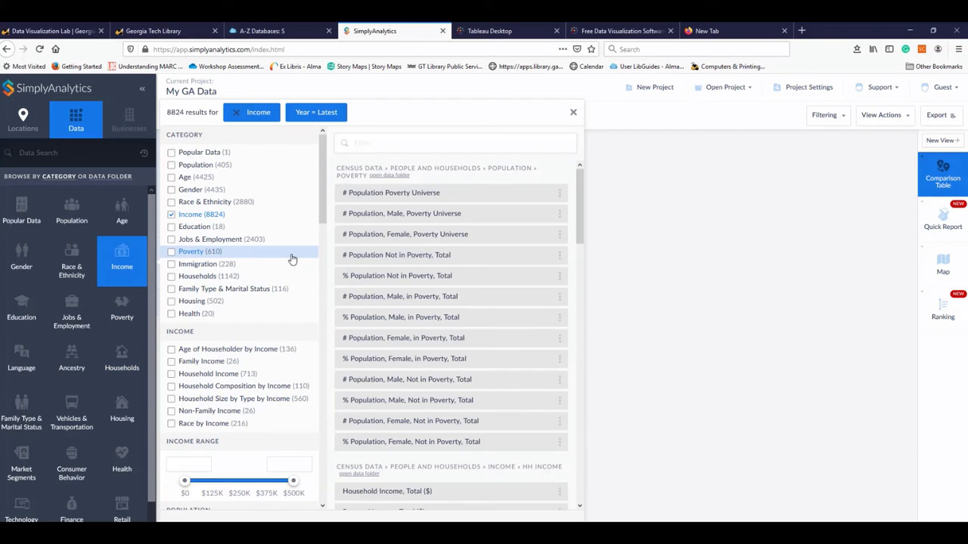
pyautogui.scroll(-3)
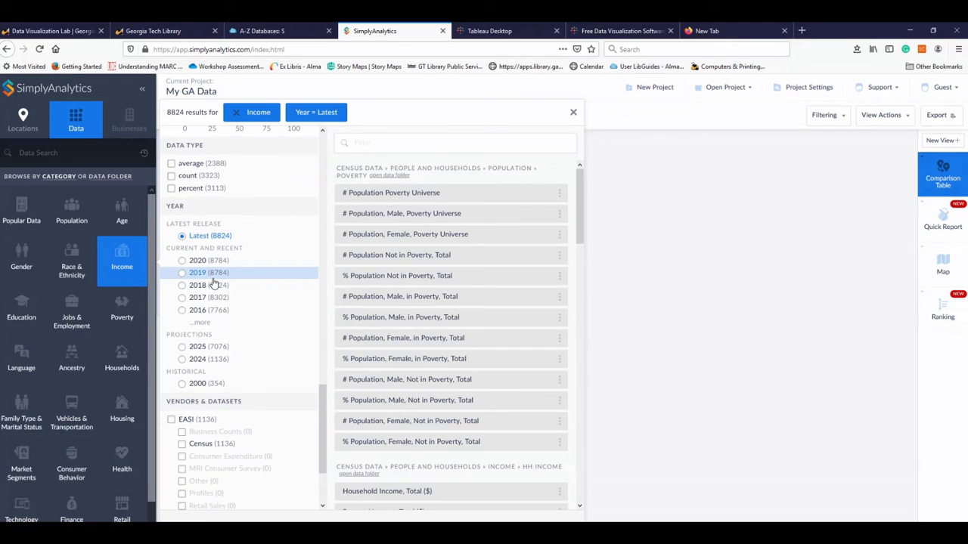
pyautogui.click(182, 272)
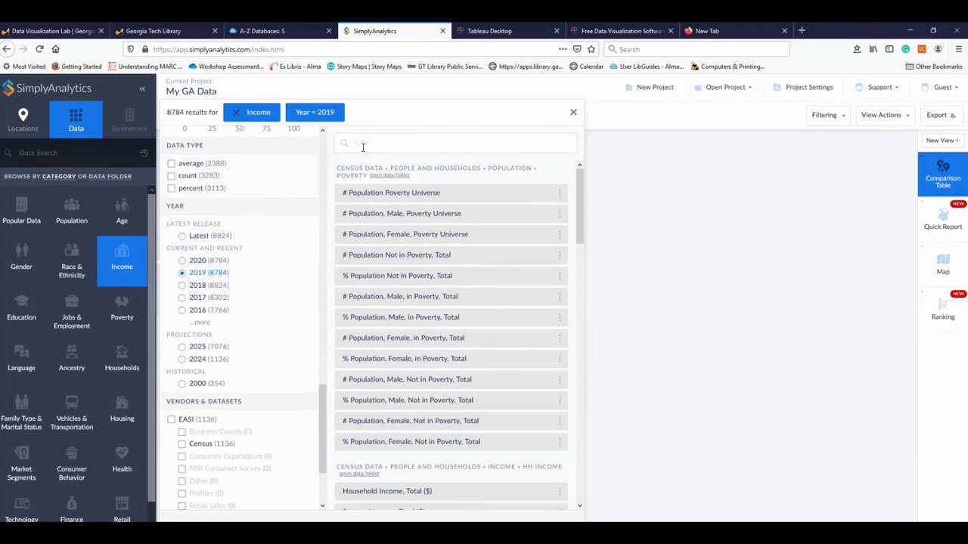
pyautogui.write('median household income')
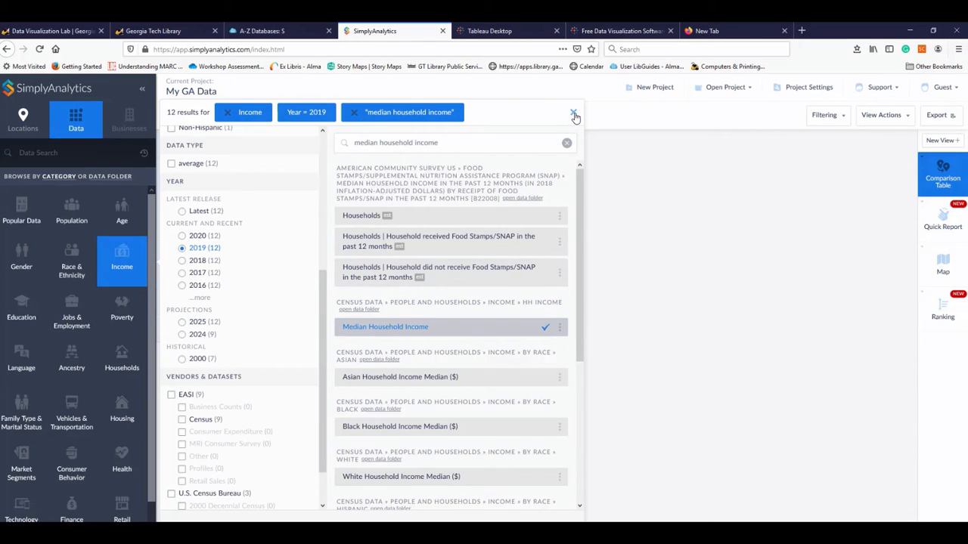
pyautogui.click(574, 114)
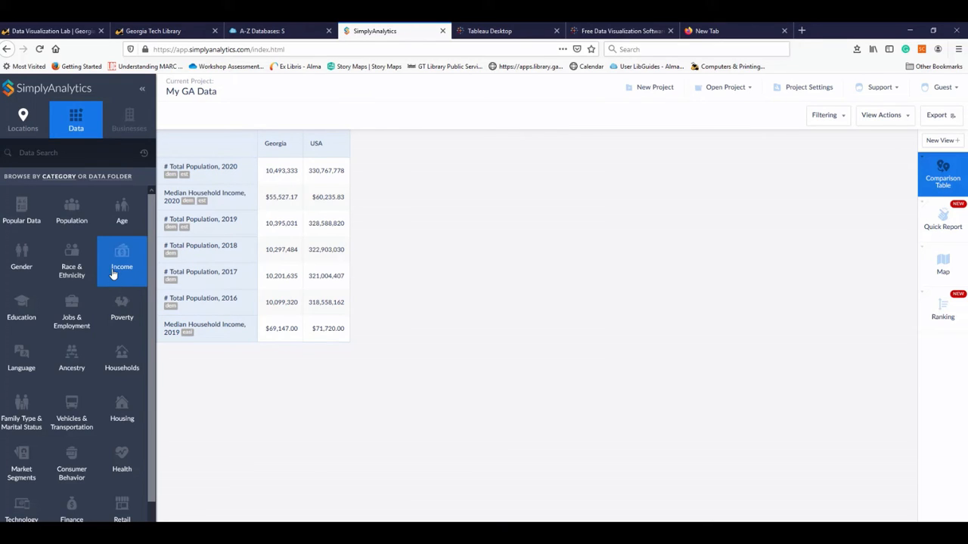
# - Add Georgia and USA median household income for 2016–2019 to the comparison table
pyautogui.click(122, 261)
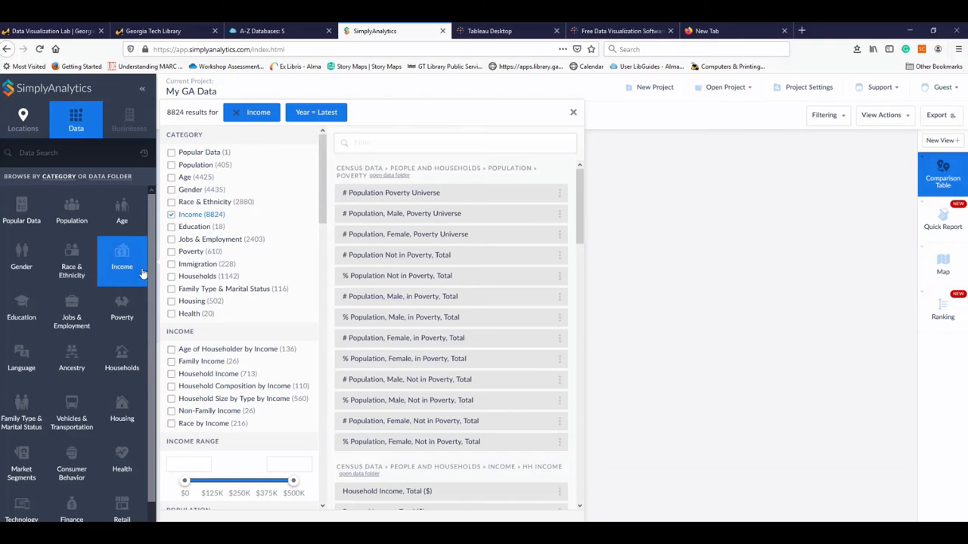
pyautogui.scroll(-3)
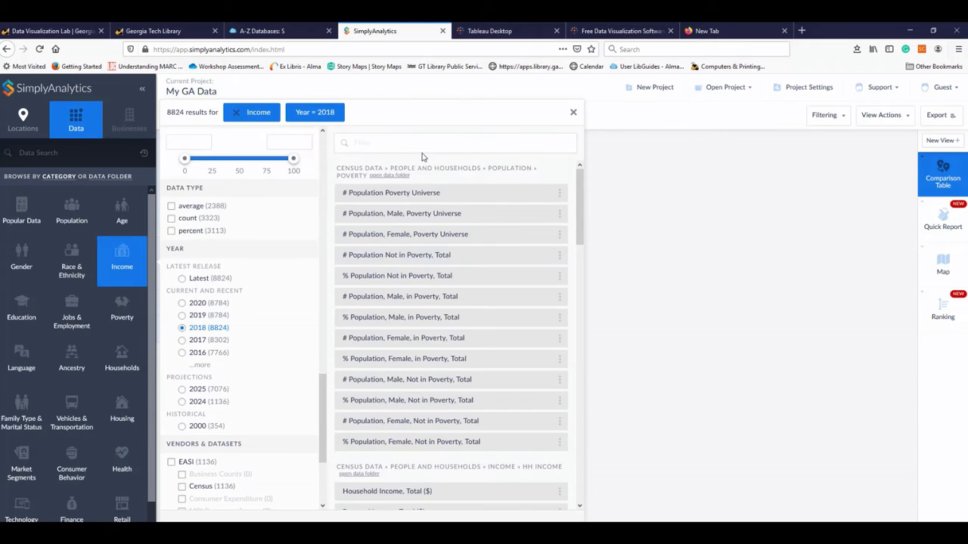
pyautogui.write('median household income')
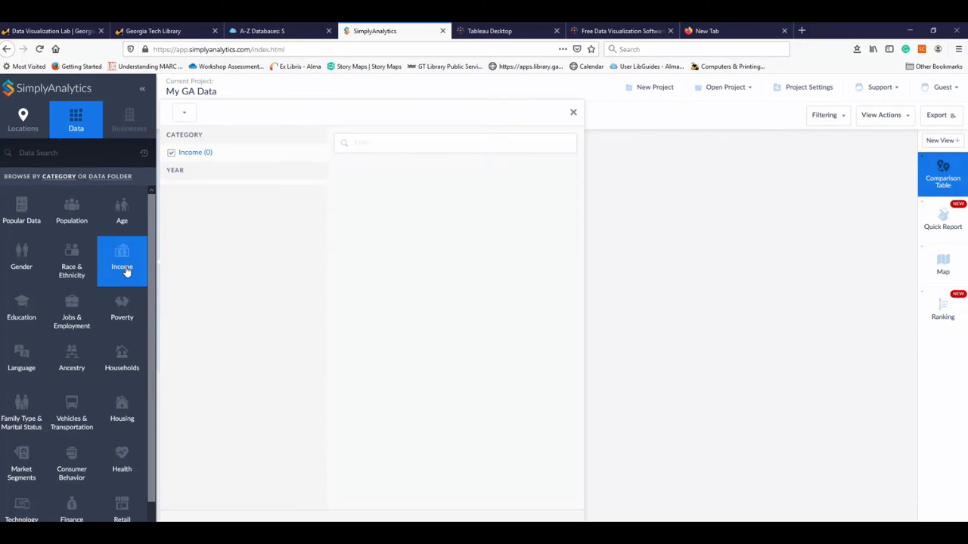
pyautogui.click(122, 261)
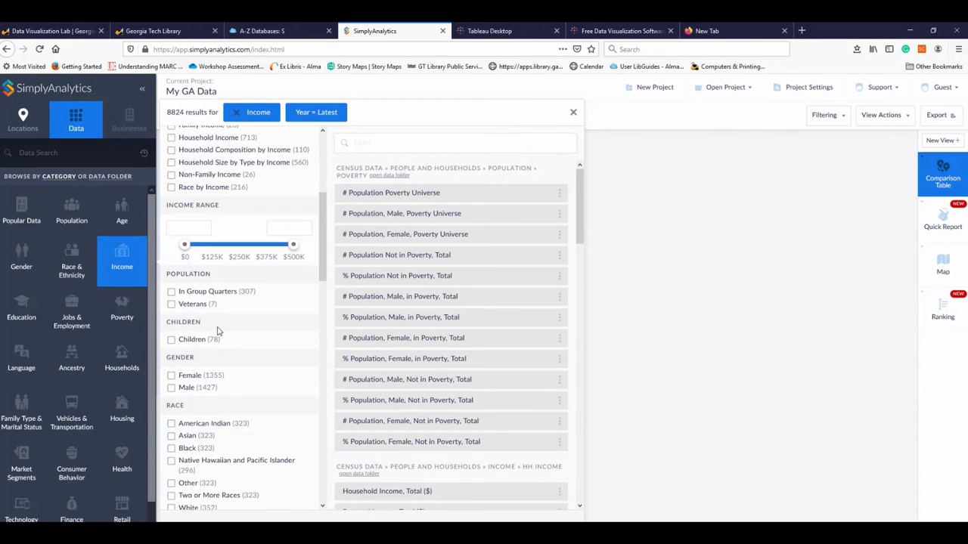
pyautogui.write('median household income')
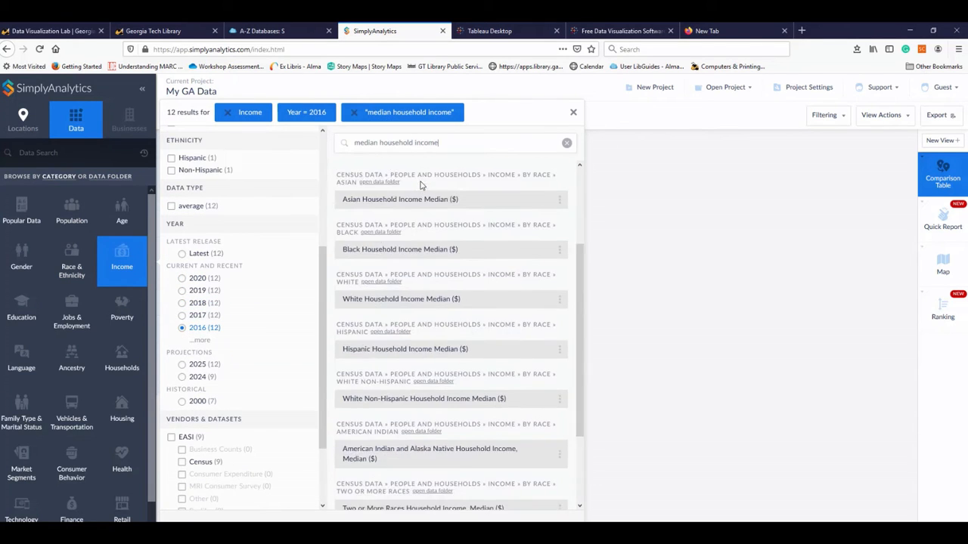
pyautogui.click(574, 112)
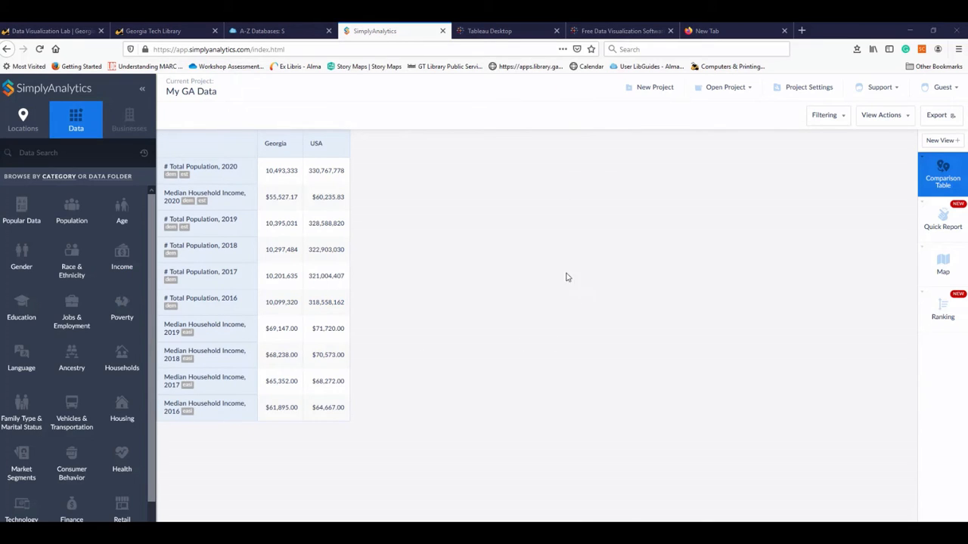
pyautogui.moveTo(372, 424)
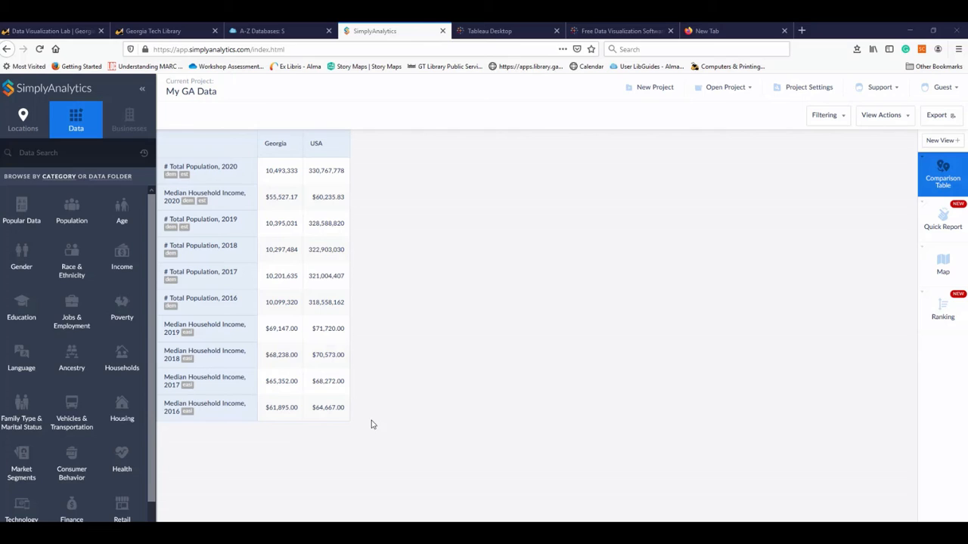
pyautogui.moveTo(365, 422)
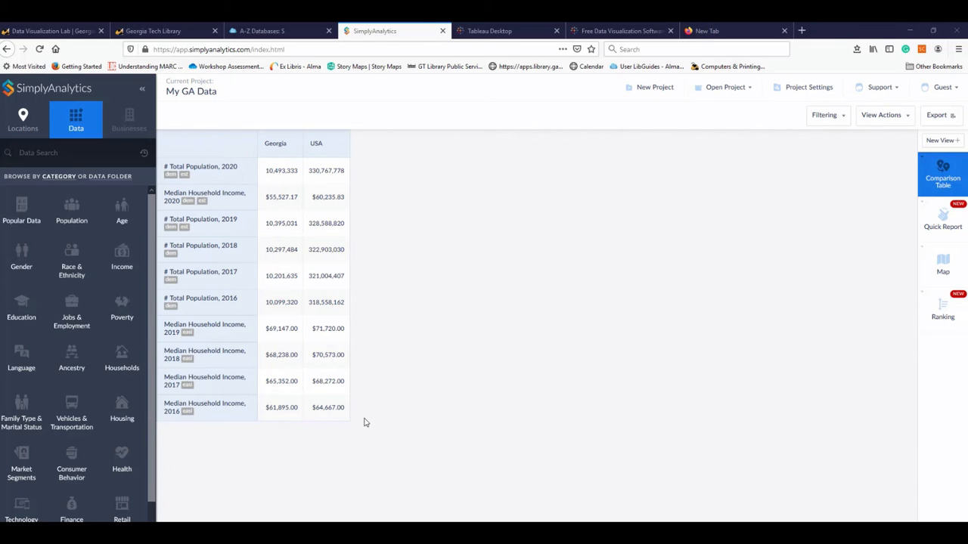
pyautogui.moveTo(365, 377)
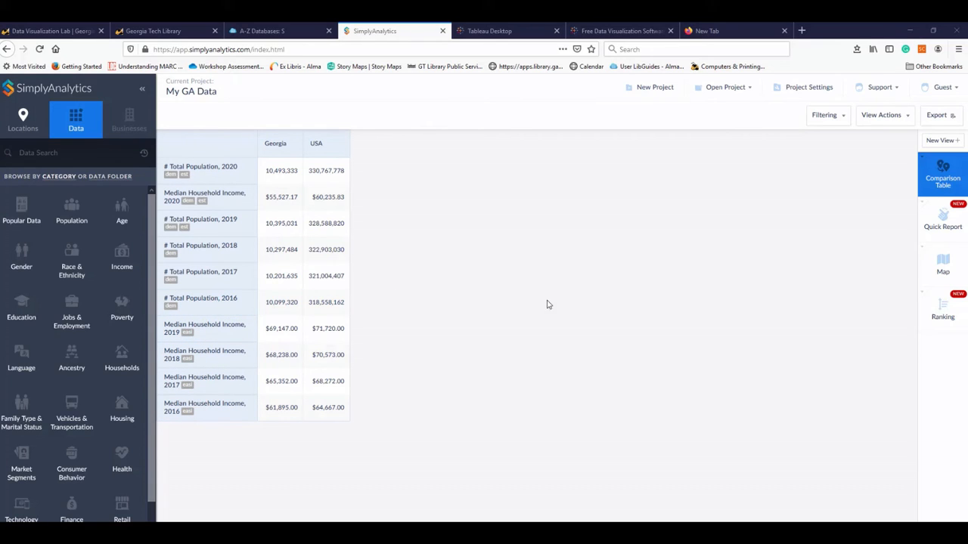
pyautogui.moveTo(897, 146)
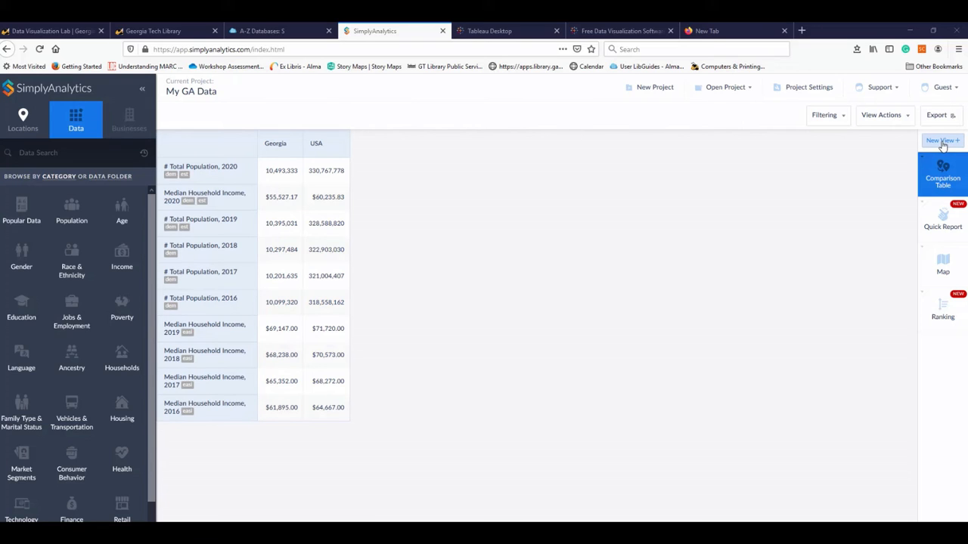
# - Create a new Ranking Table view and open the Ranking 2 view
pyautogui.click(941, 141)
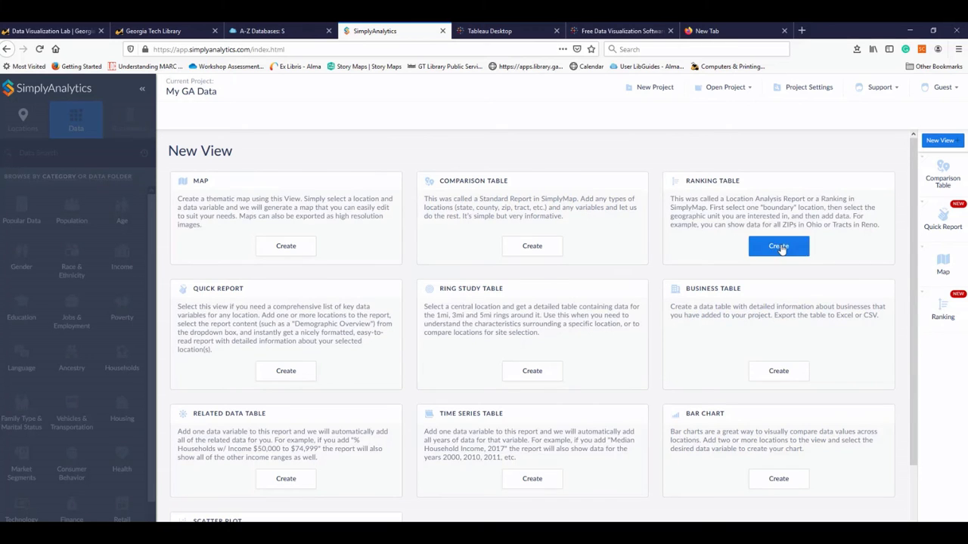
pyautogui.click(779, 246)
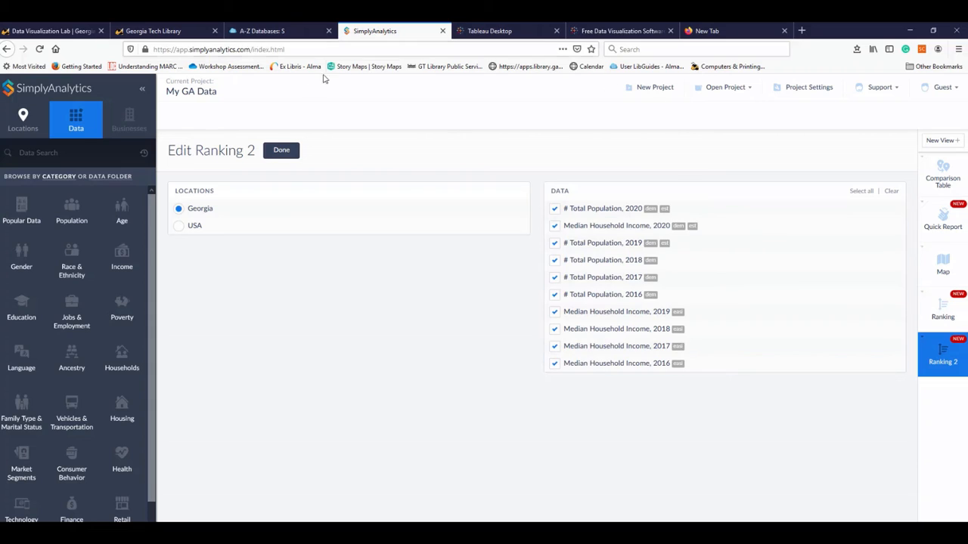
pyautogui.moveTo(209, 136)
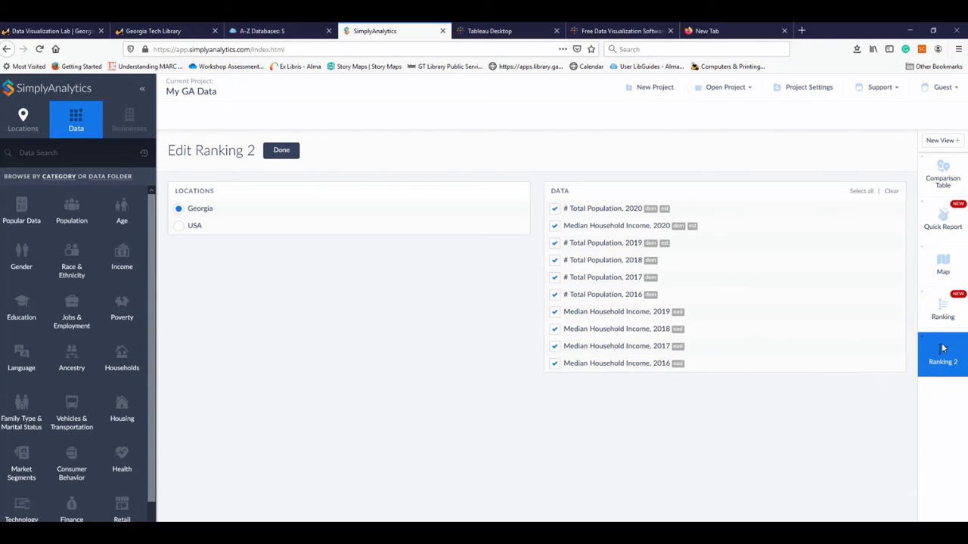
pyautogui.click(281, 150)
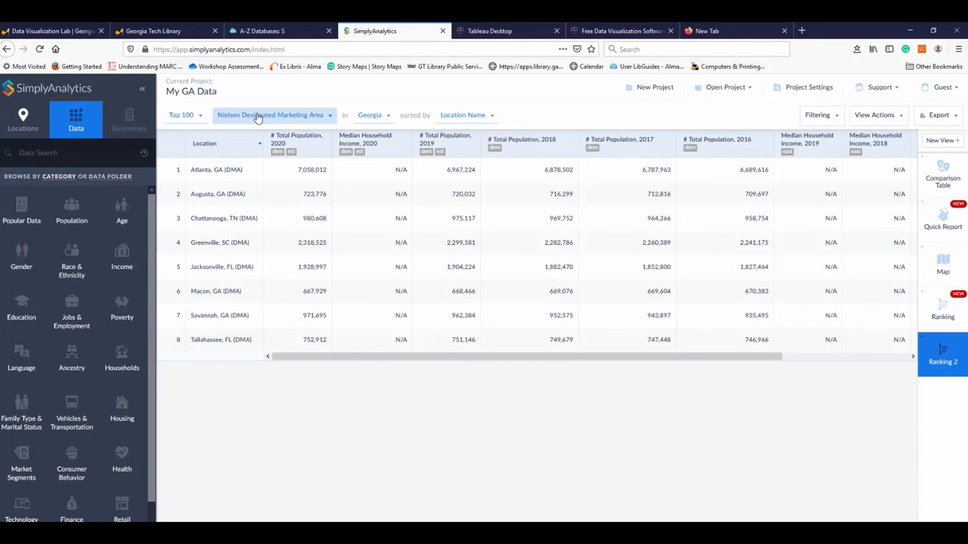
# - Switch the ranking geography to Counties and show the Top 1000 rows
pyautogui.click(271, 115)
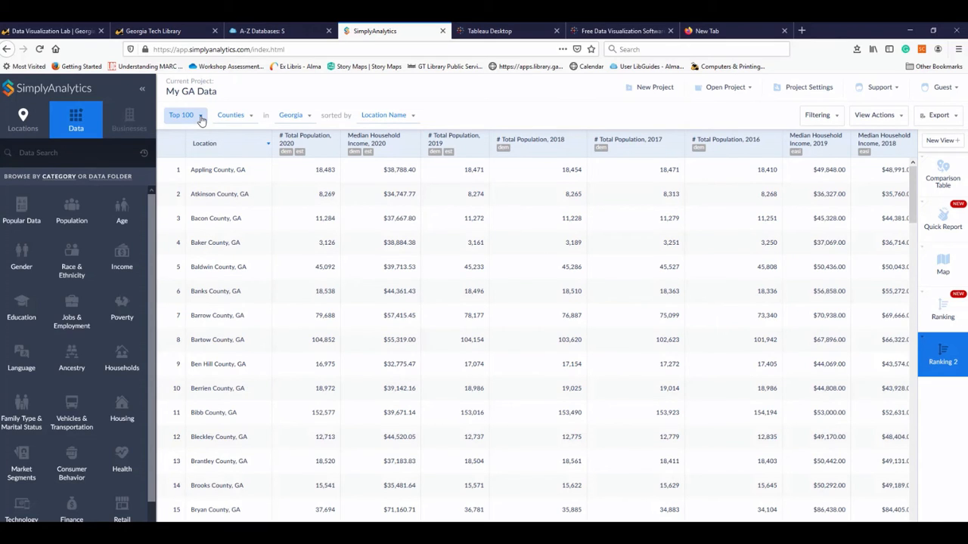
pyautogui.click(182, 115)
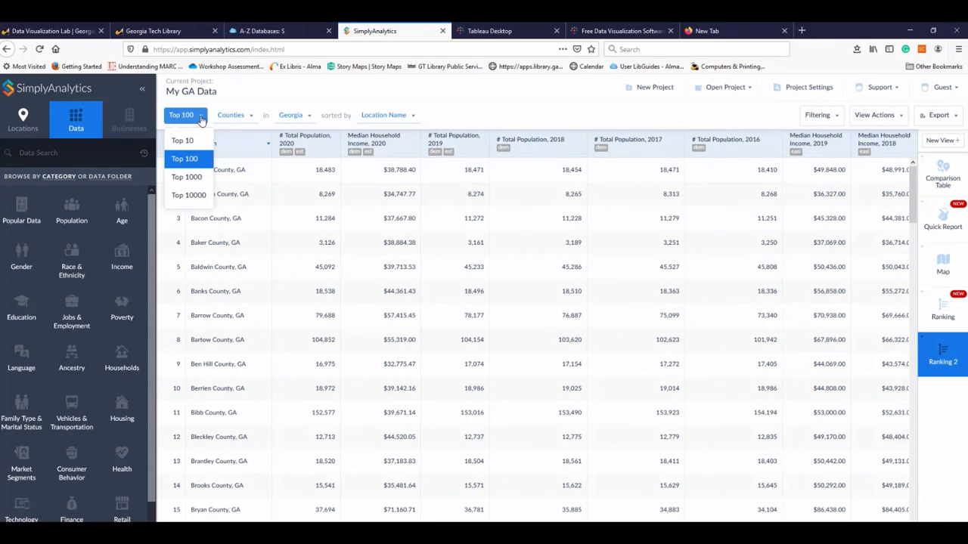
pyautogui.moveTo(187, 177)
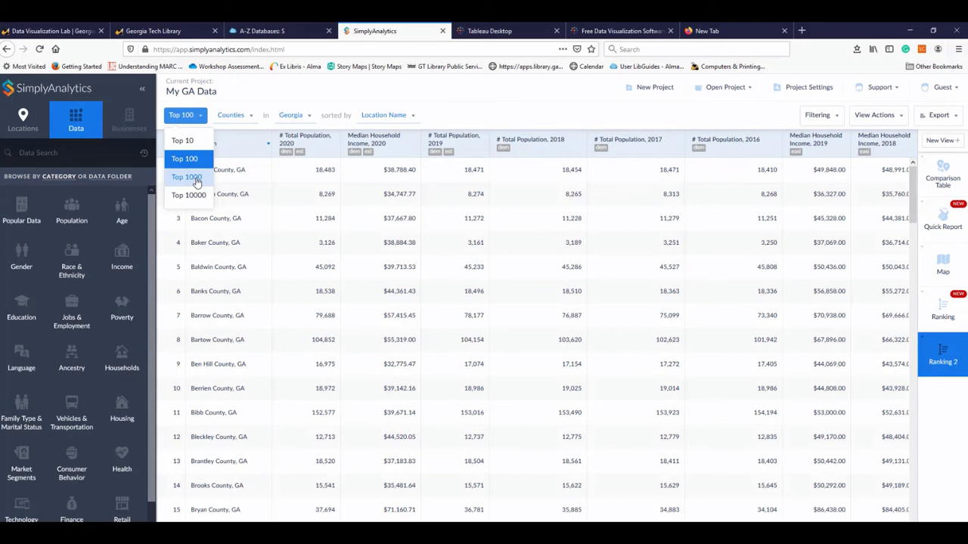
pyautogui.click(187, 176)
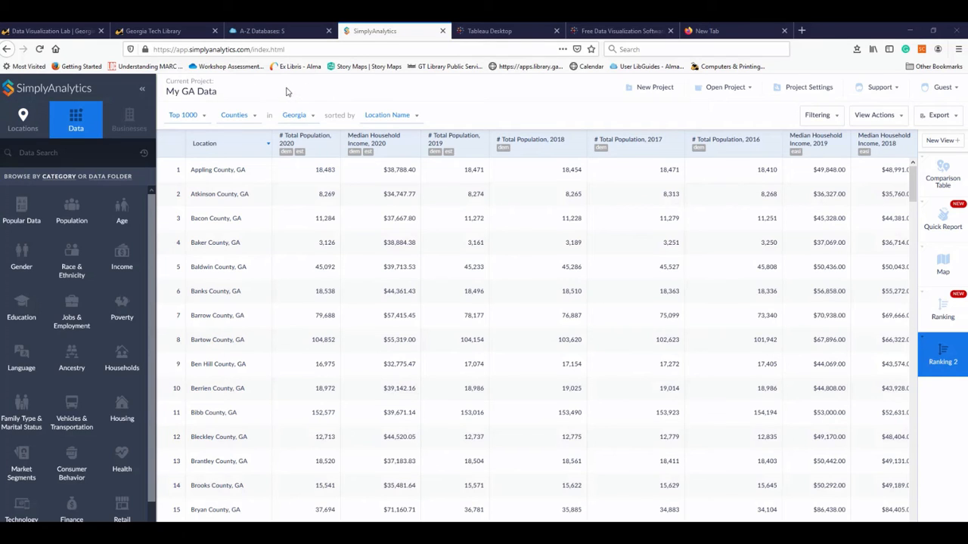
pyautogui.moveTo(223, 128)
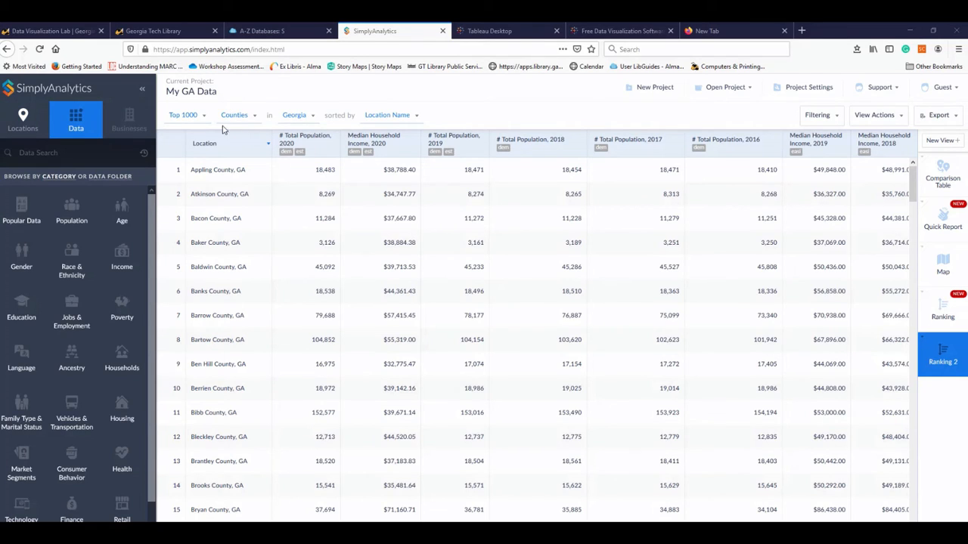
pyautogui.click(216, 218)
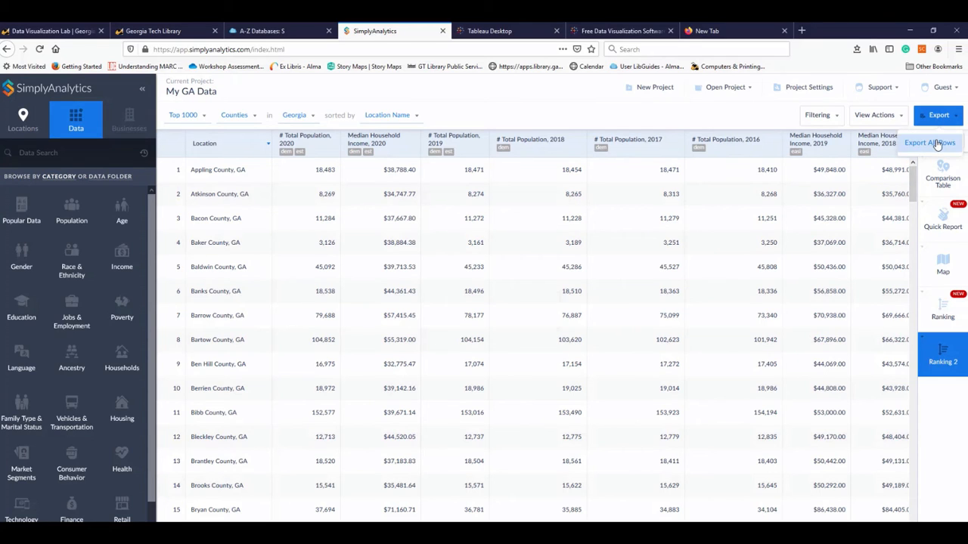
# - Export all rows of the county ranking as Excel, saved to the computer
pyautogui.click(929, 142)
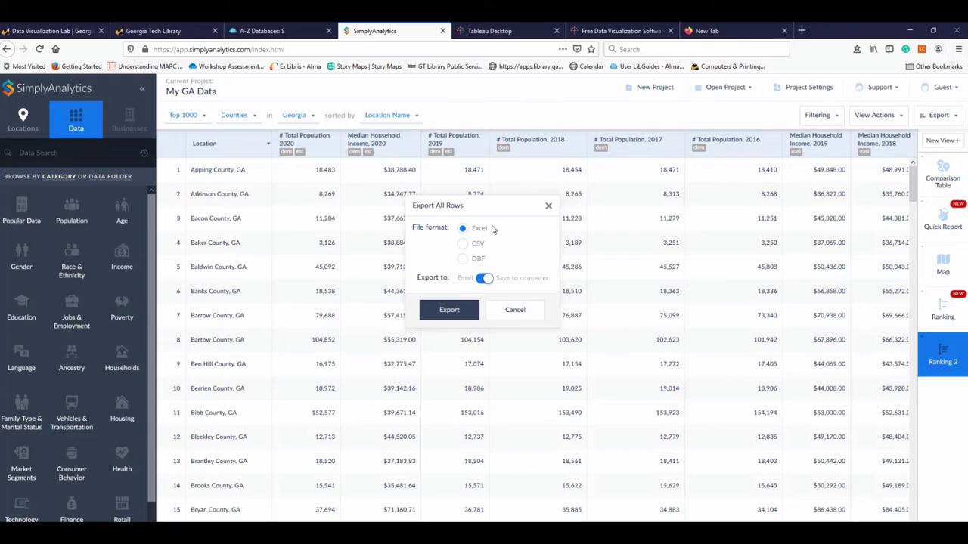
pyautogui.click(449, 309)
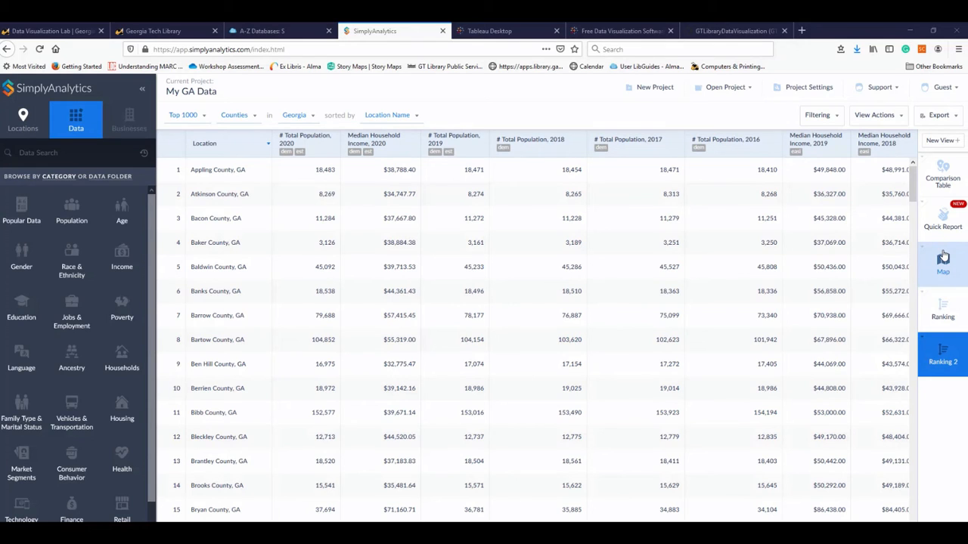
pyautogui.moveTo(942, 261)
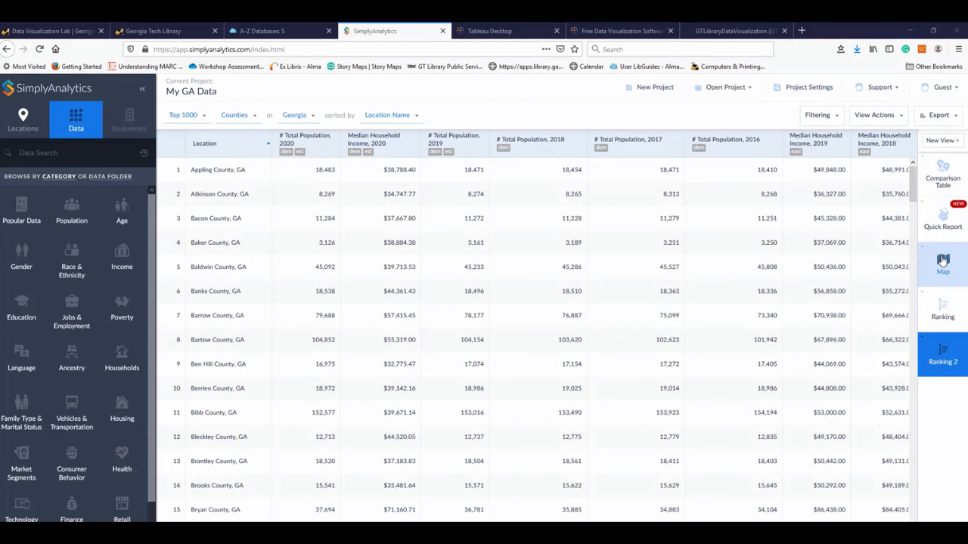
pyautogui.click(943, 261)
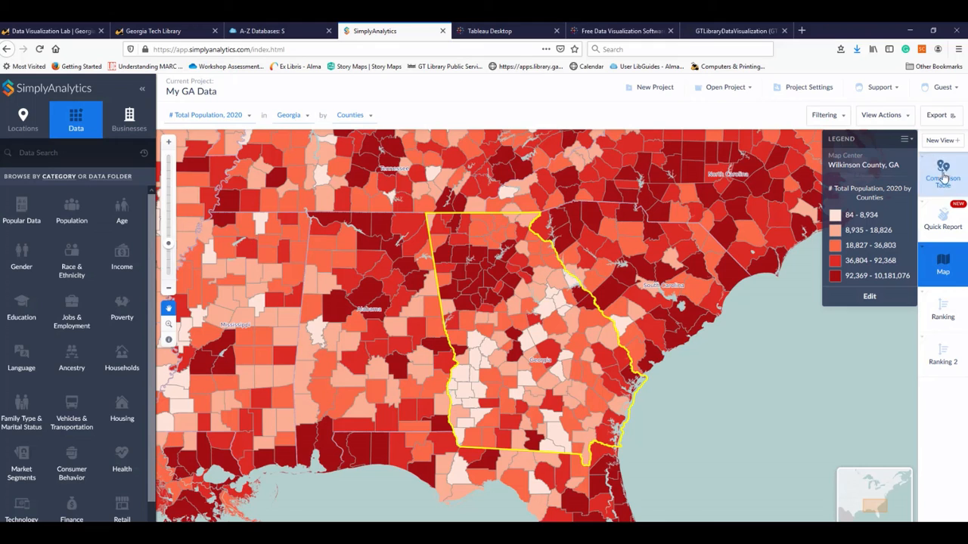
pyautogui.click(881, 114)
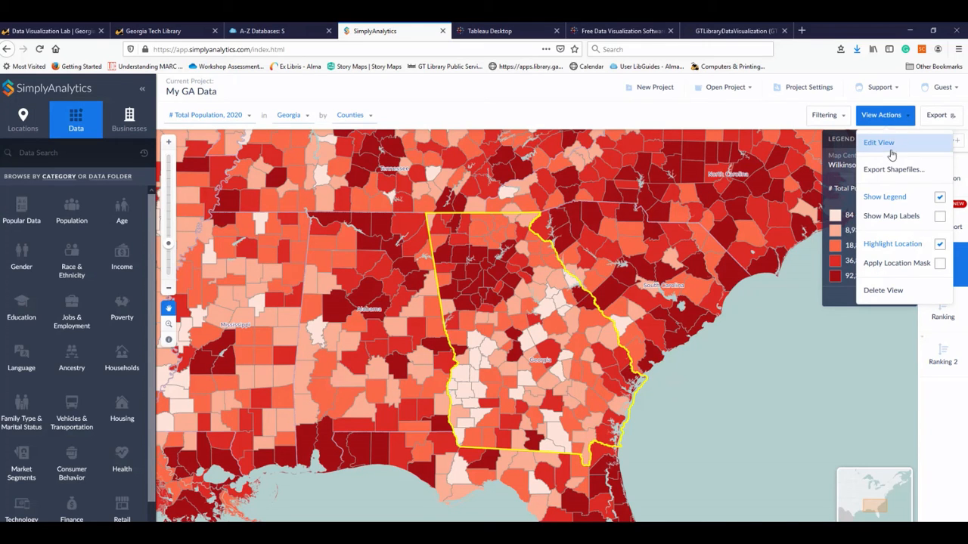
pyautogui.moveTo(893, 170)
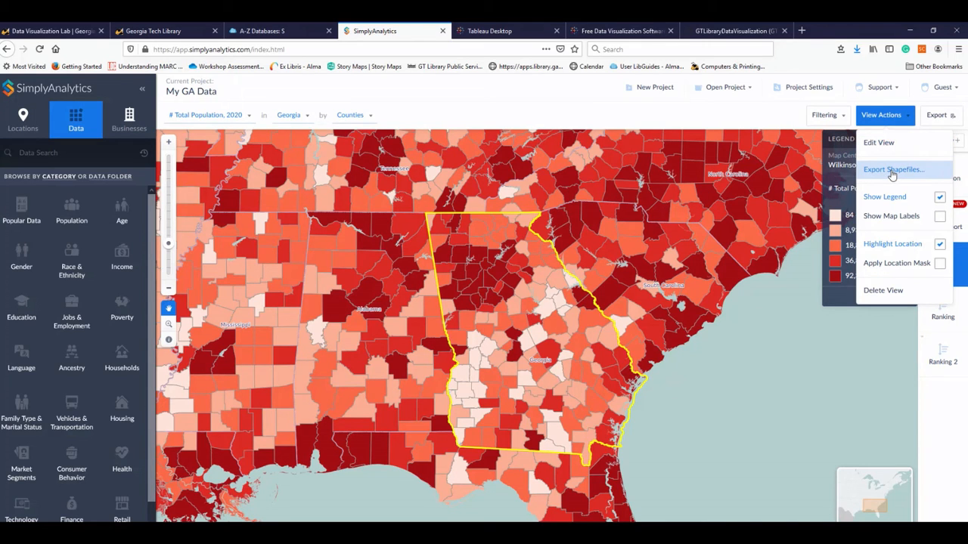
pyautogui.click(893, 169)
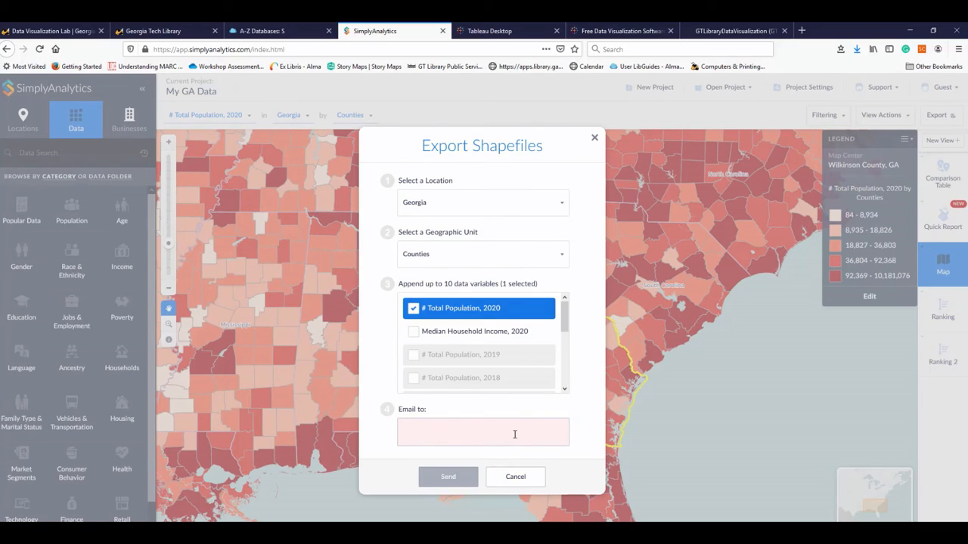
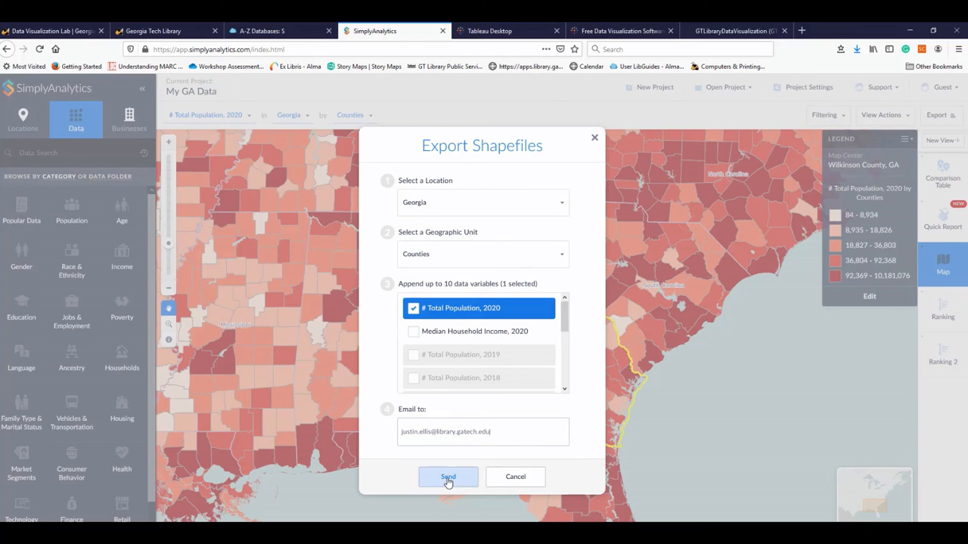
pyautogui.click(447, 477)
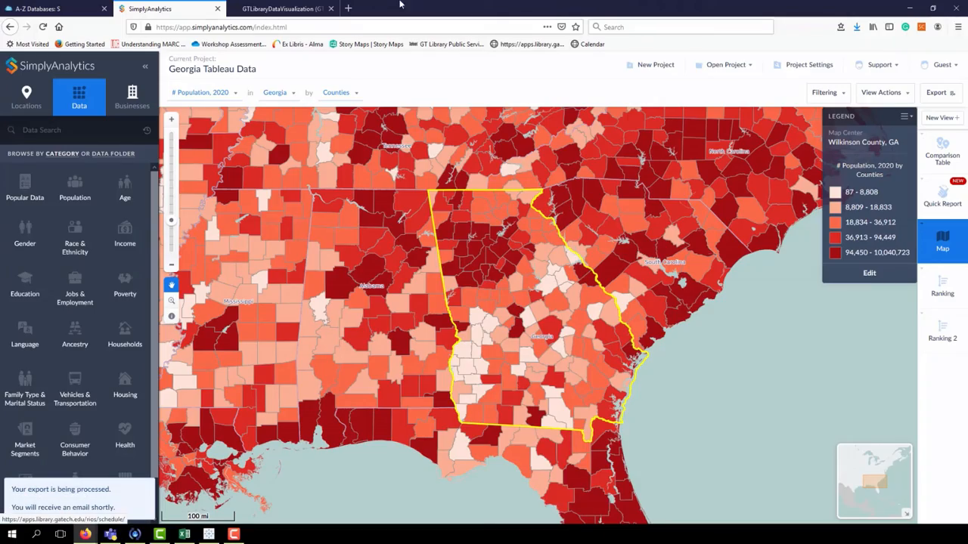
pyautogui.click(280, 8)
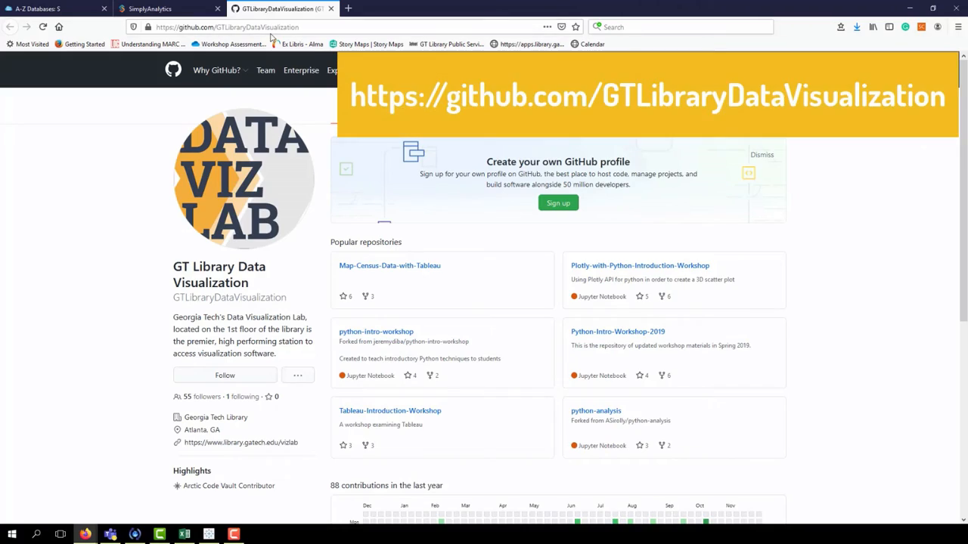
pyautogui.moveTo(161, 280)
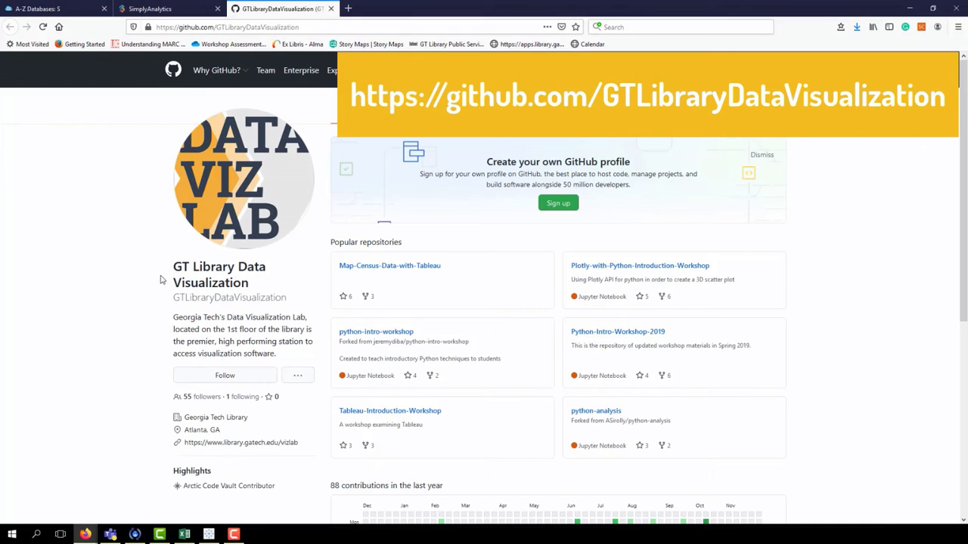
pyautogui.moveTo(300, 316)
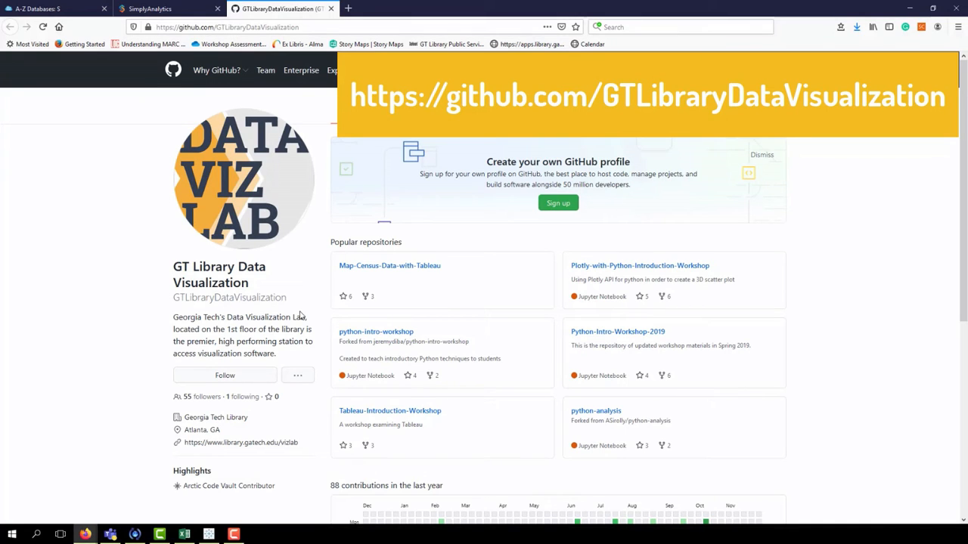
pyautogui.moveTo(389, 265)
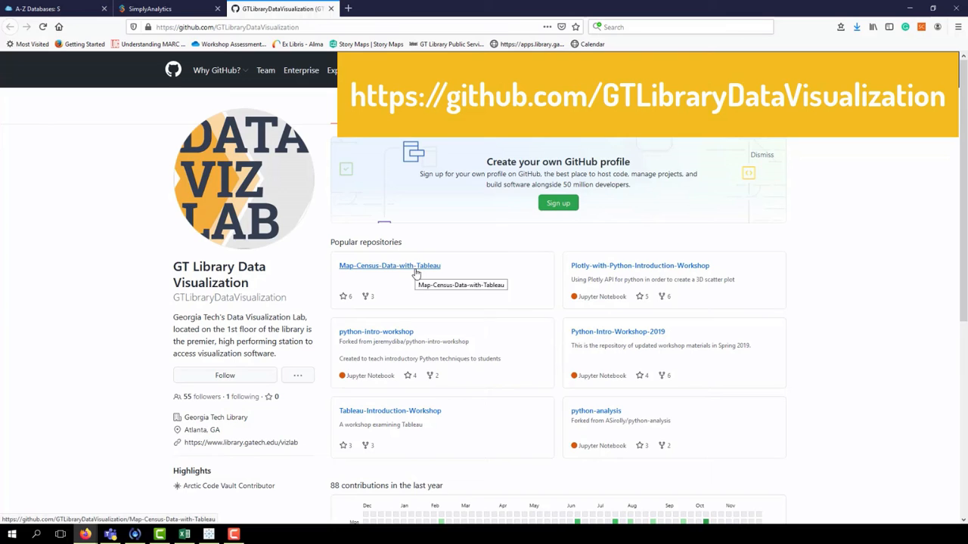
# - Open the Map-Census-Data-with-Tableau repository instructions on GitHub
pyautogui.click(390, 265)
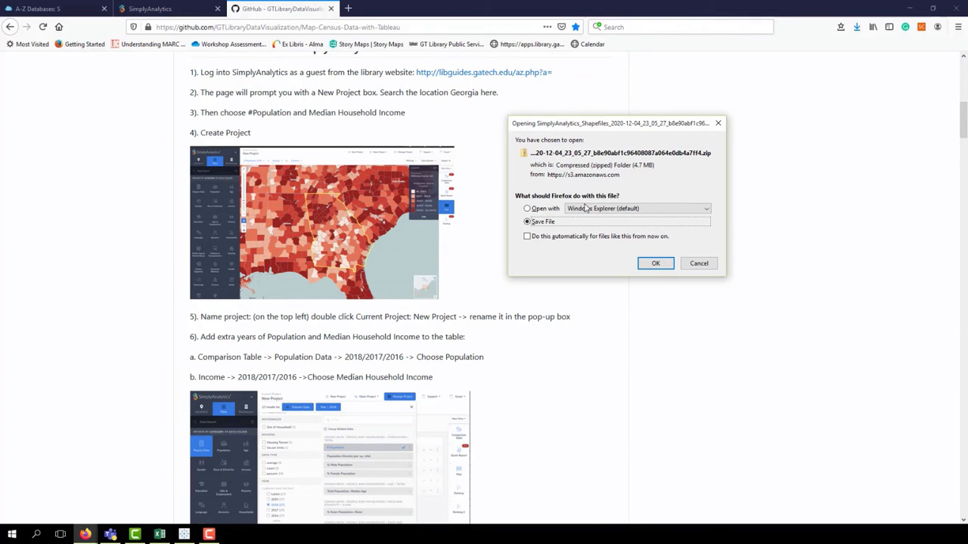
# - Open the downloaded shapefile zip, review its DBF, PRJ, SHP and SHX files, then close it
pyautogui.click(655, 263)
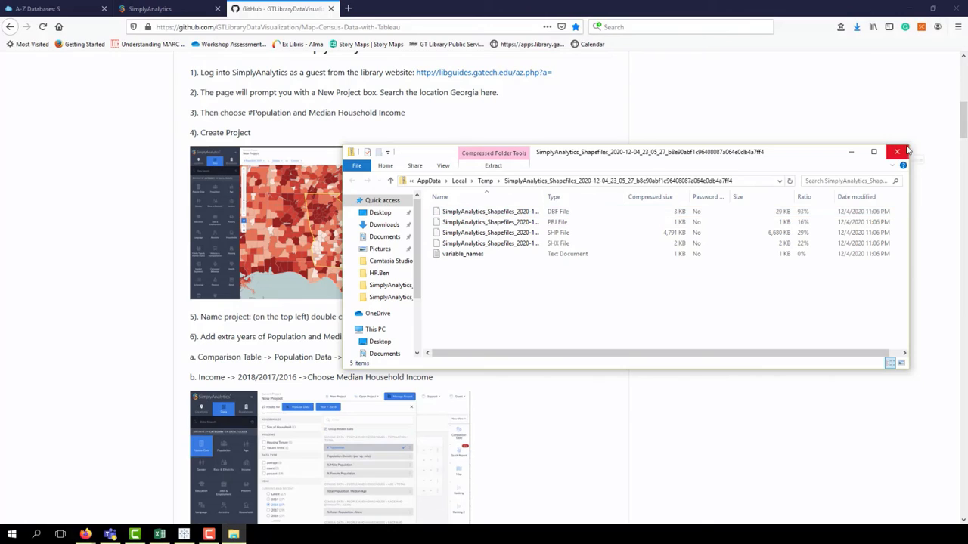
pyautogui.click(897, 152)
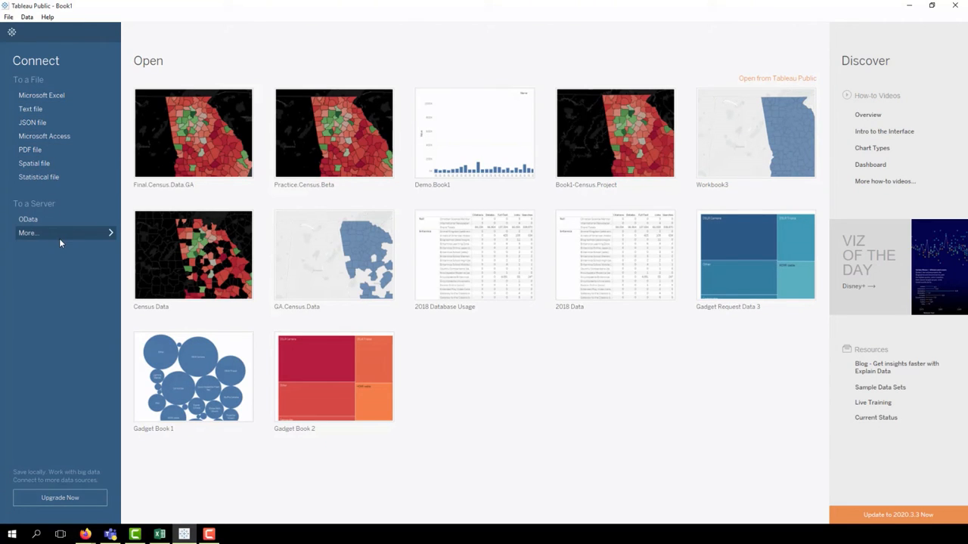
pyautogui.moveTo(41, 96)
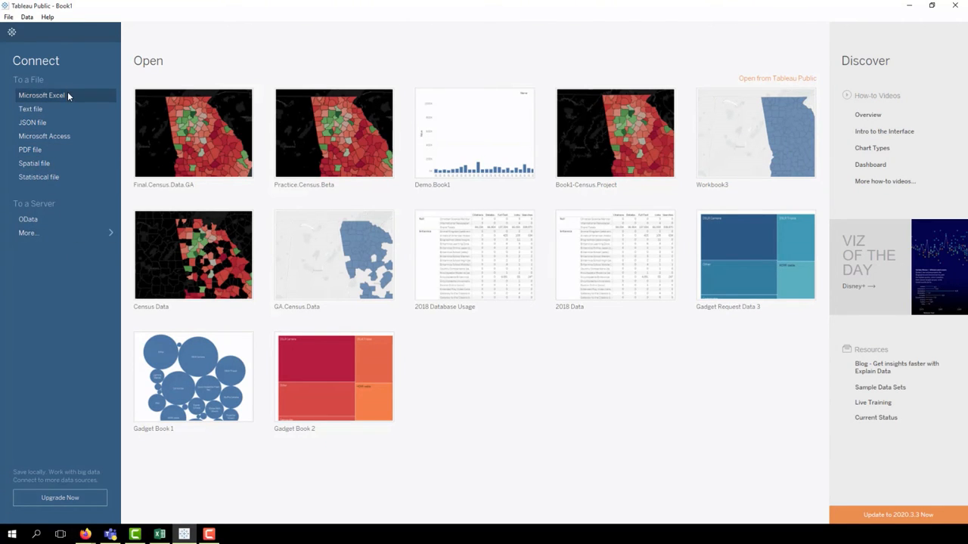
pyautogui.moveTo(81, 165)
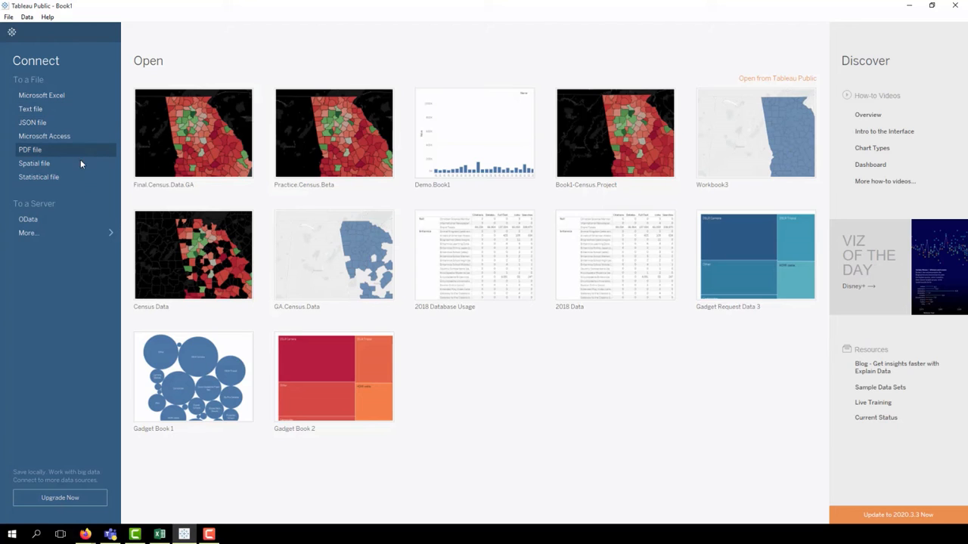
pyautogui.moveTo(102, 148)
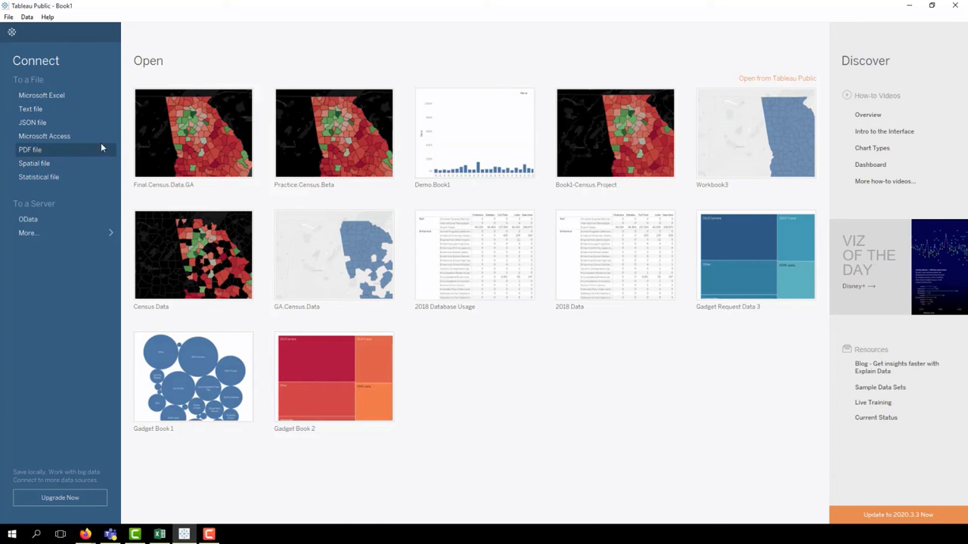
# - Connect to the Copy of Georgia Tableau Data Excel workbook on the Desktop
pyautogui.click(41, 95)
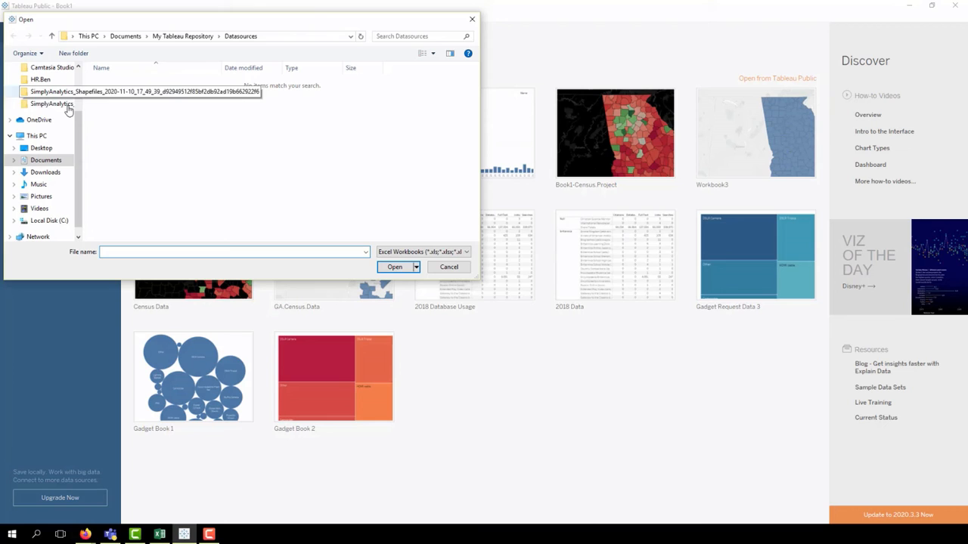
pyautogui.click(41, 147)
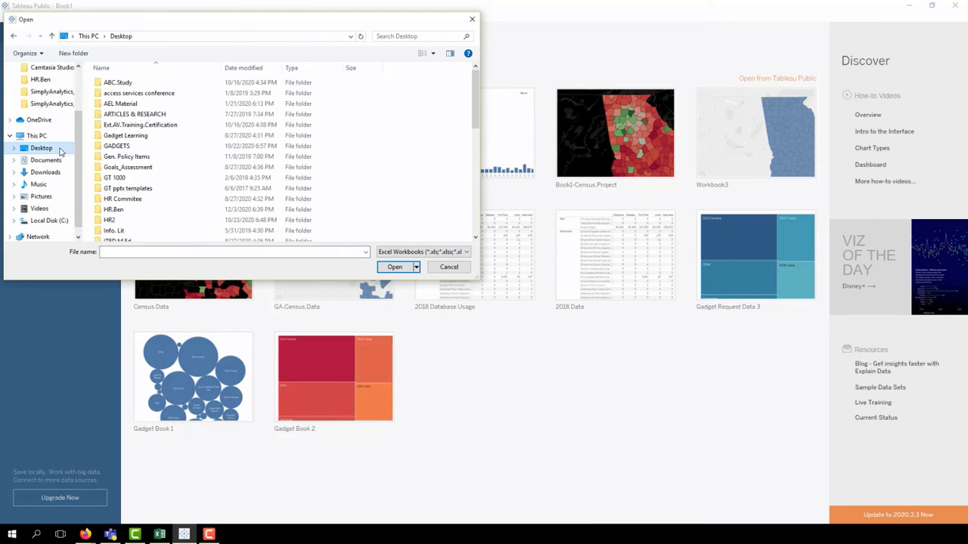
pyautogui.scroll(-3)
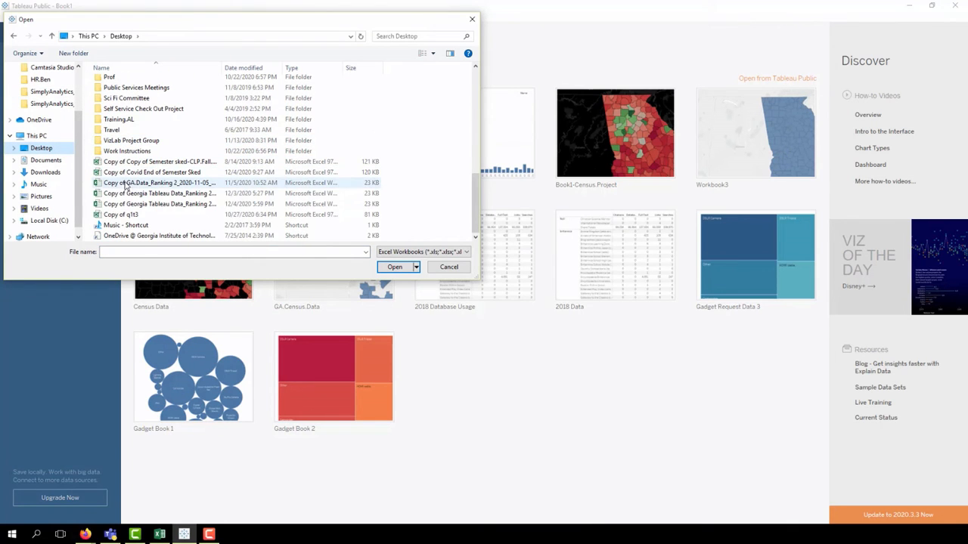
pyautogui.click(448, 266)
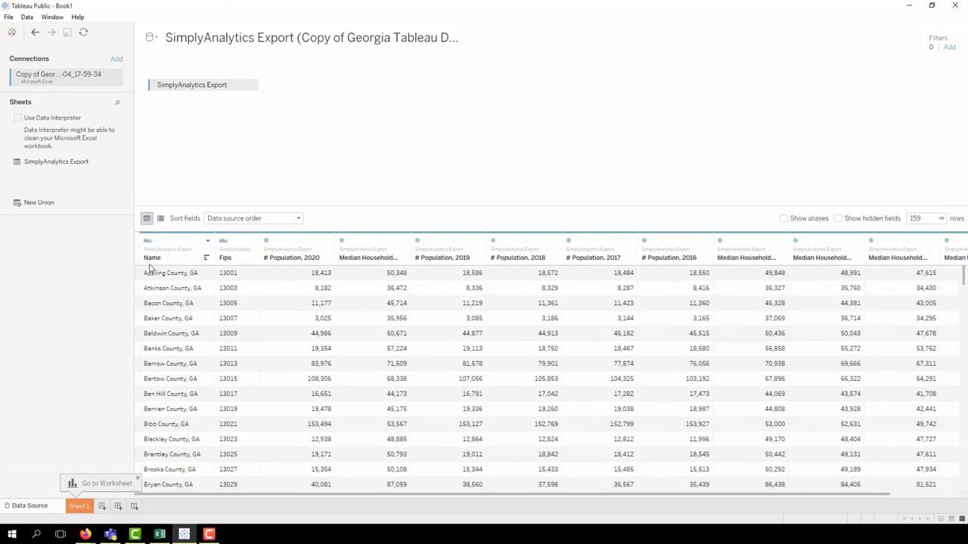
pyautogui.moveTo(342, 242)
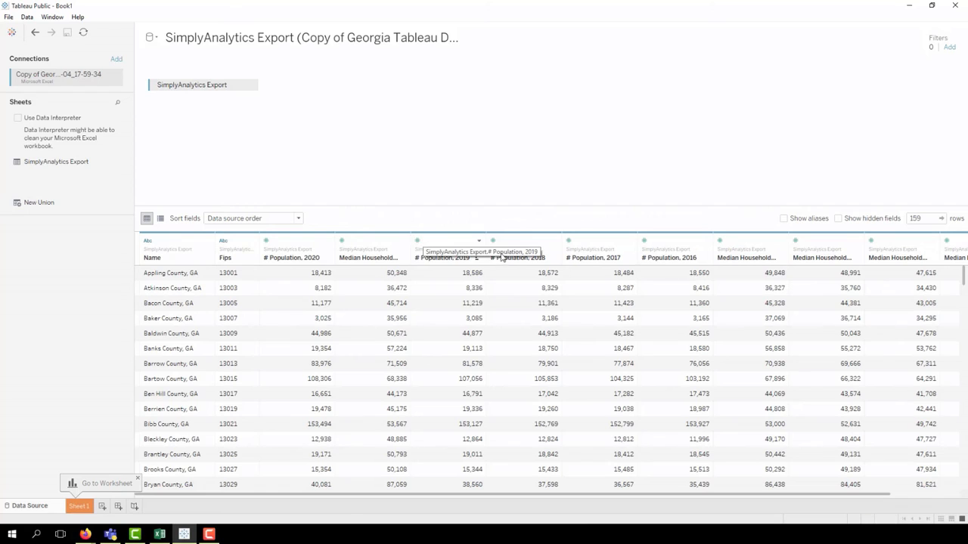
pyautogui.moveTo(571, 243)
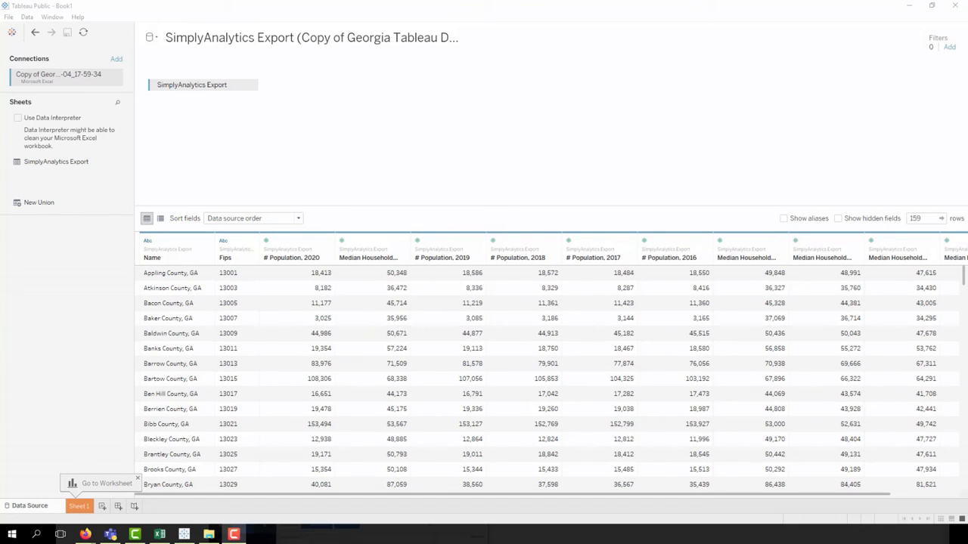
pyautogui.moveTo(110, 320)
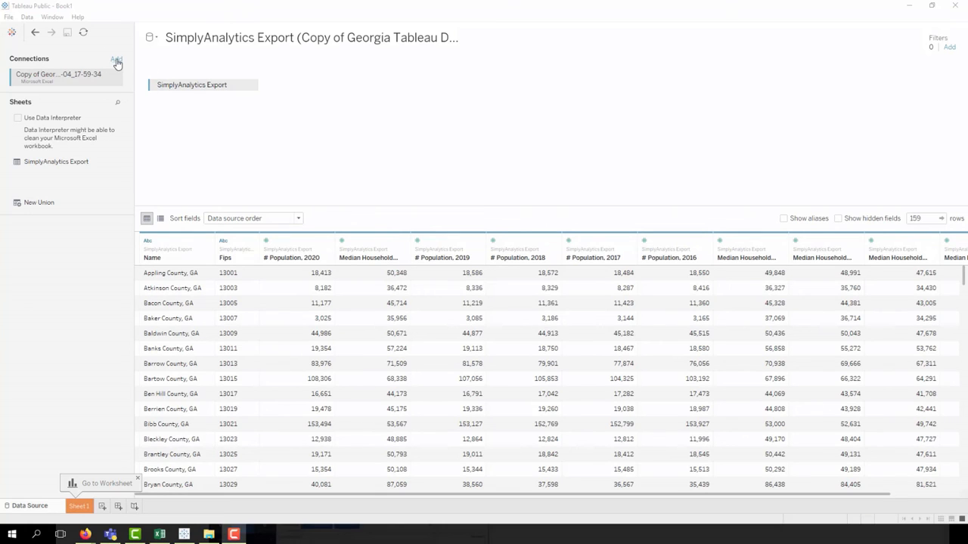
# - Add the county .shp from Desktop > Simply.ShapeFiles as a spatial file connection
pyautogui.click(115, 59)
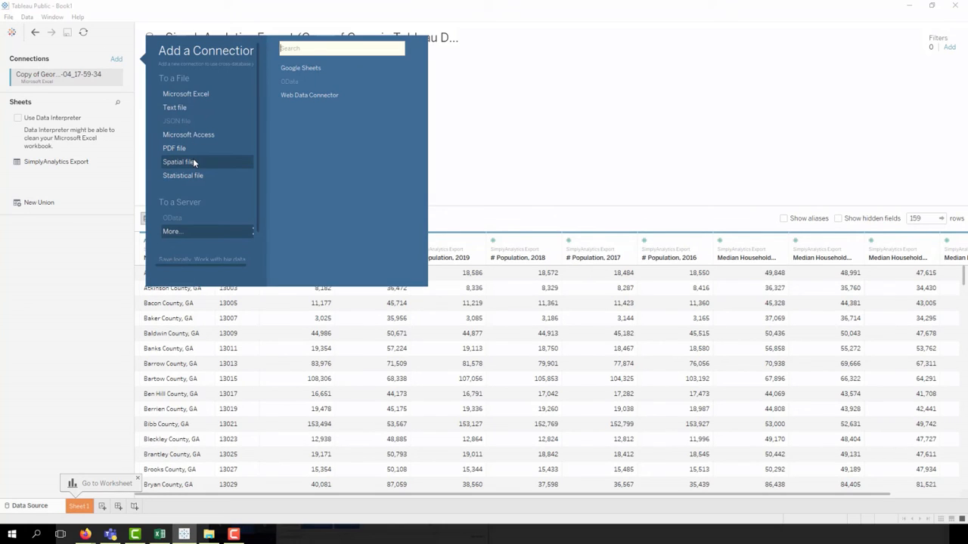
pyautogui.click(179, 162)
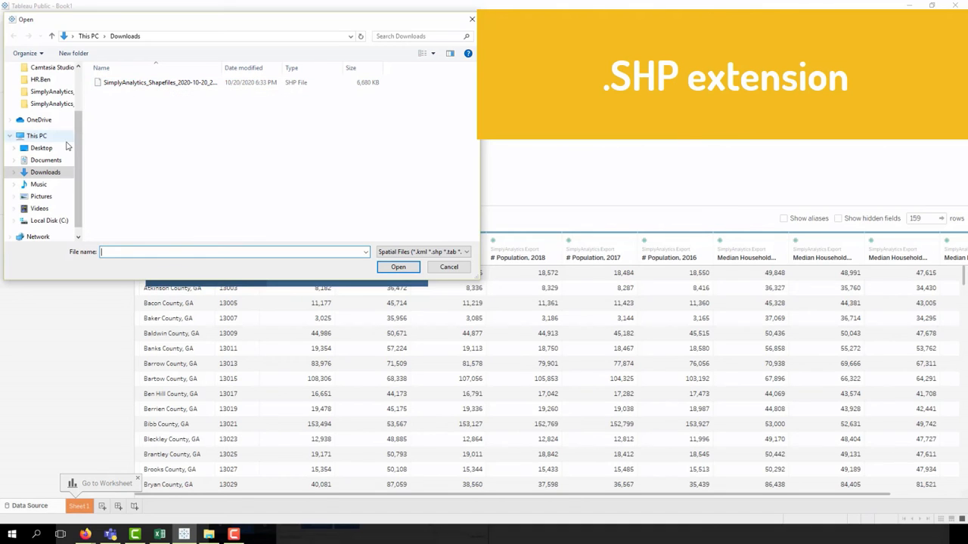
pyautogui.click(41, 147)
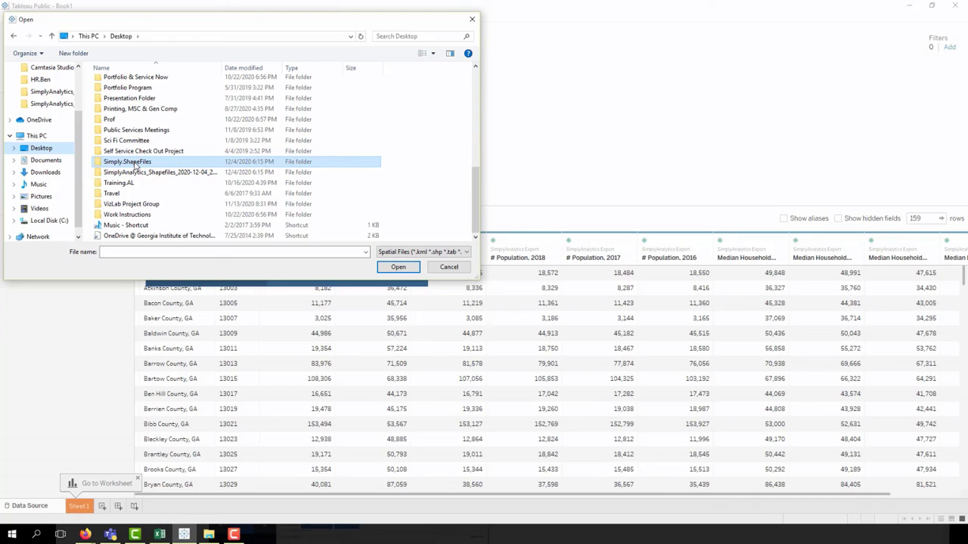
pyautogui.doubleClick(127, 161)
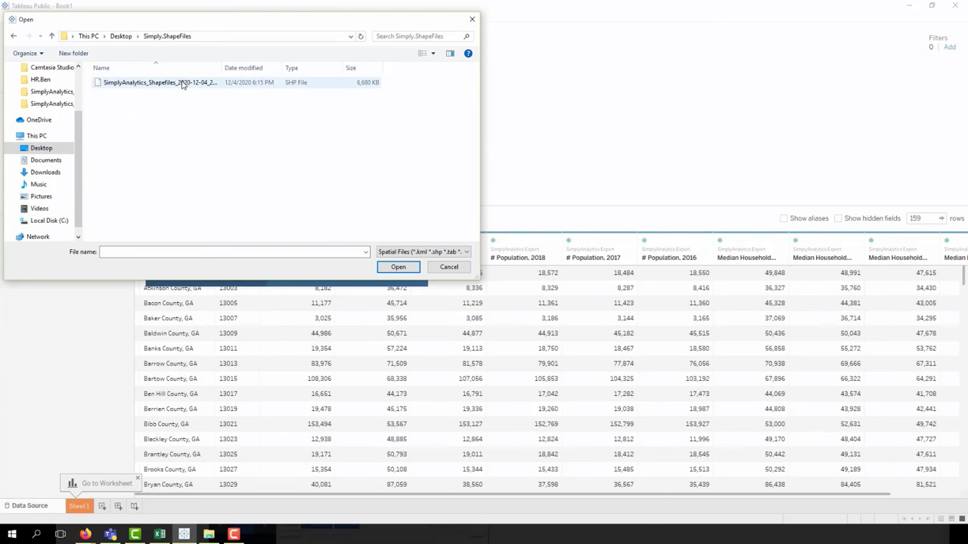
pyautogui.click(398, 266)
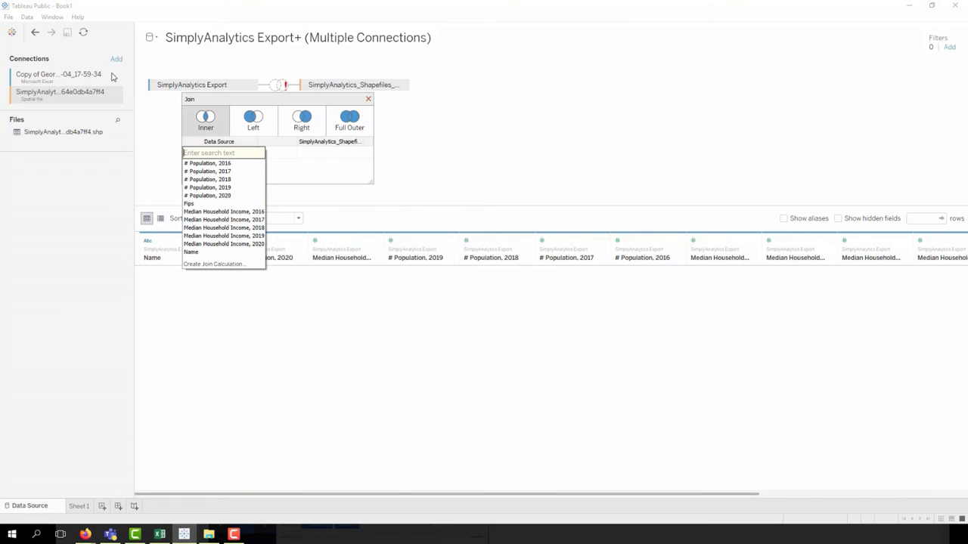
pyautogui.moveTo(53, 98)
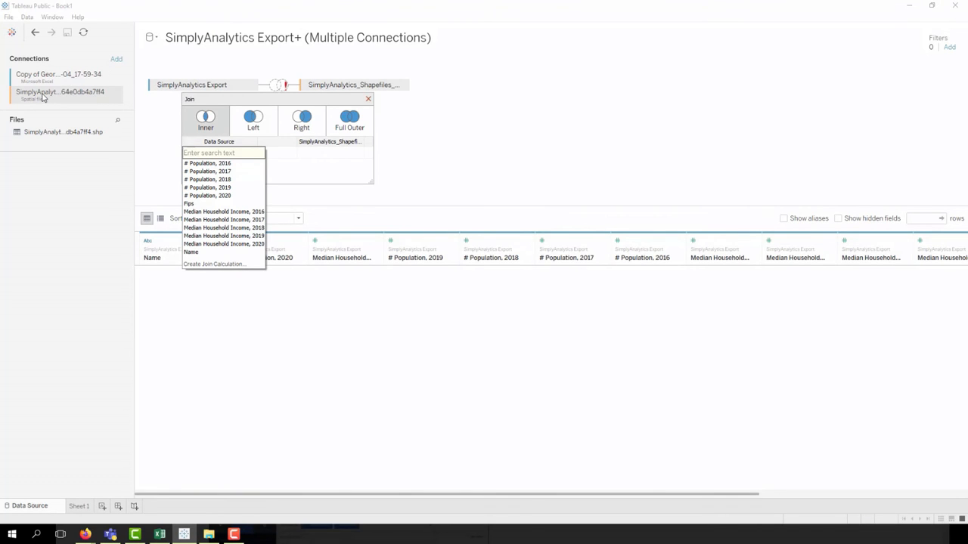
pyautogui.moveTo(190, 252)
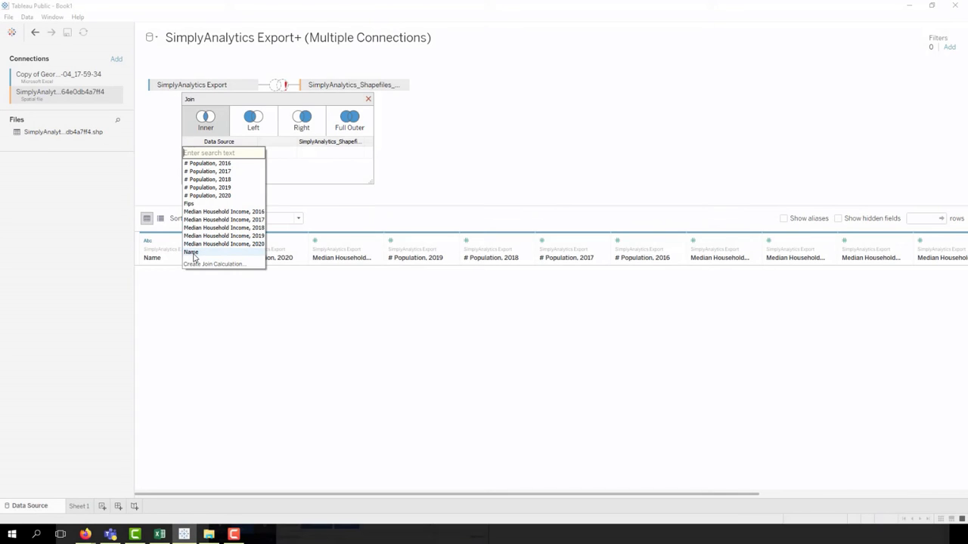
# - Join the Excel sheet's Name field to the shapefile's Name1 field
pyautogui.click(190, 252)
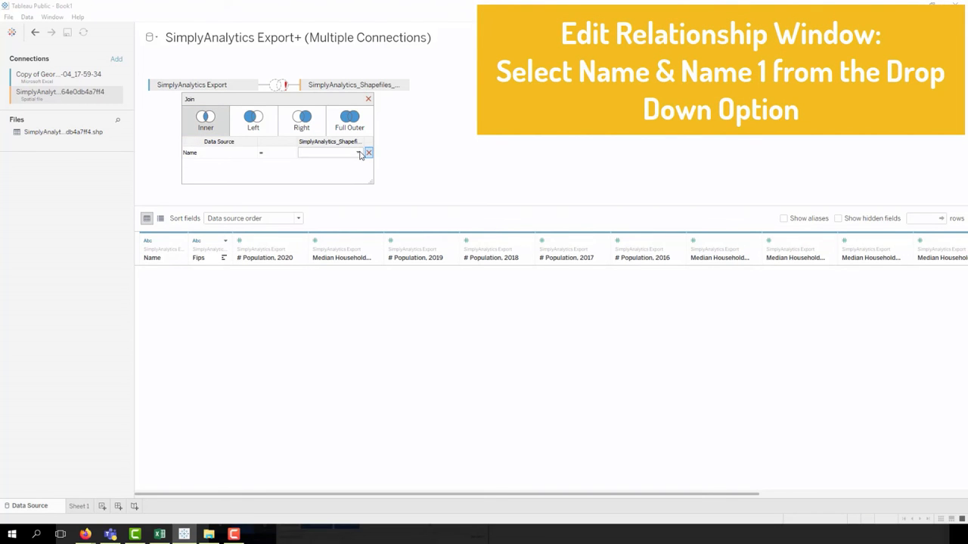
pyautogui.click(331, 153)
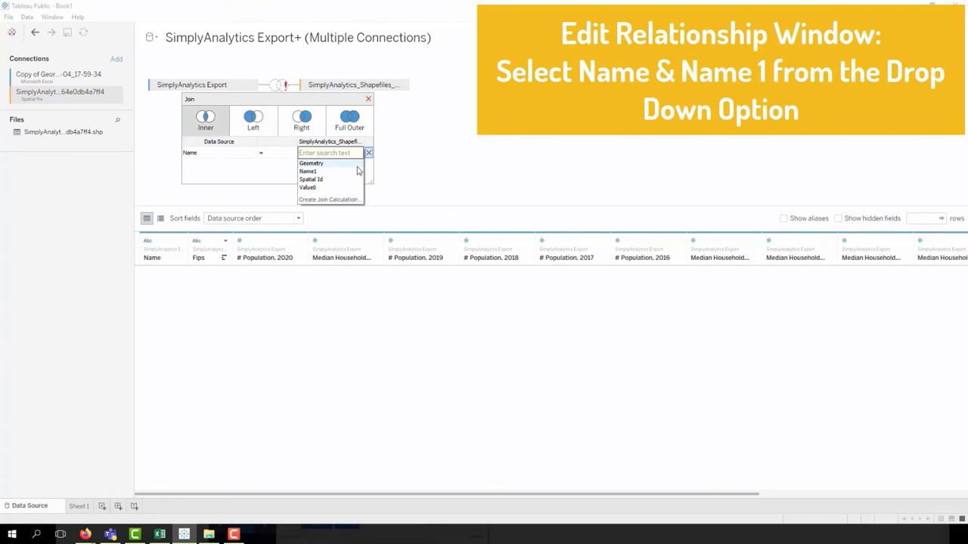
pyautogui.click(307, 171)
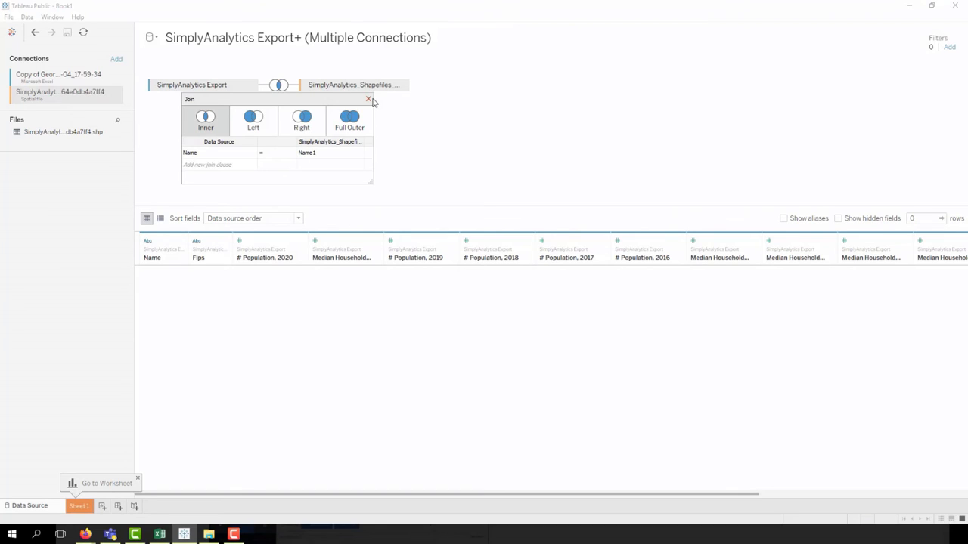
pyautogui.click(368, 100)
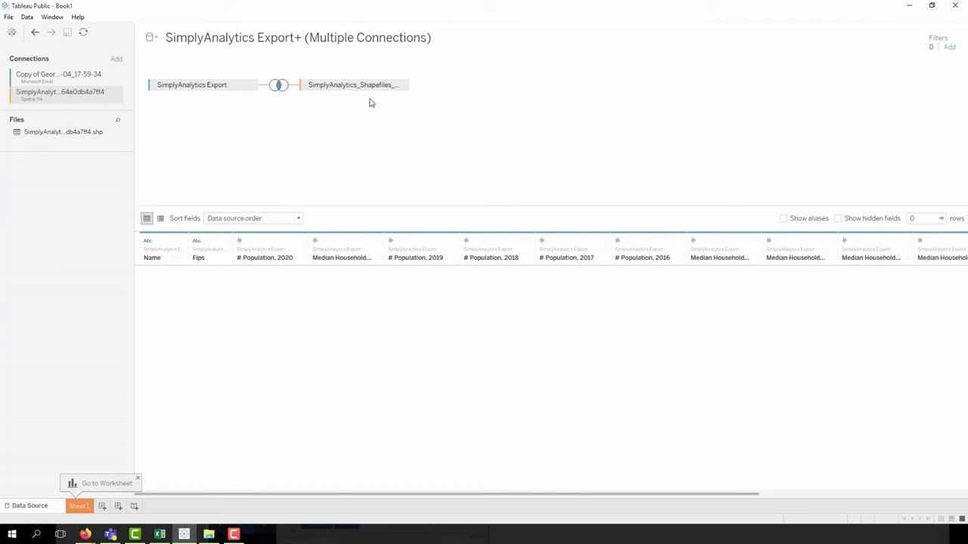
pyautogui.moveTo(48, 306)
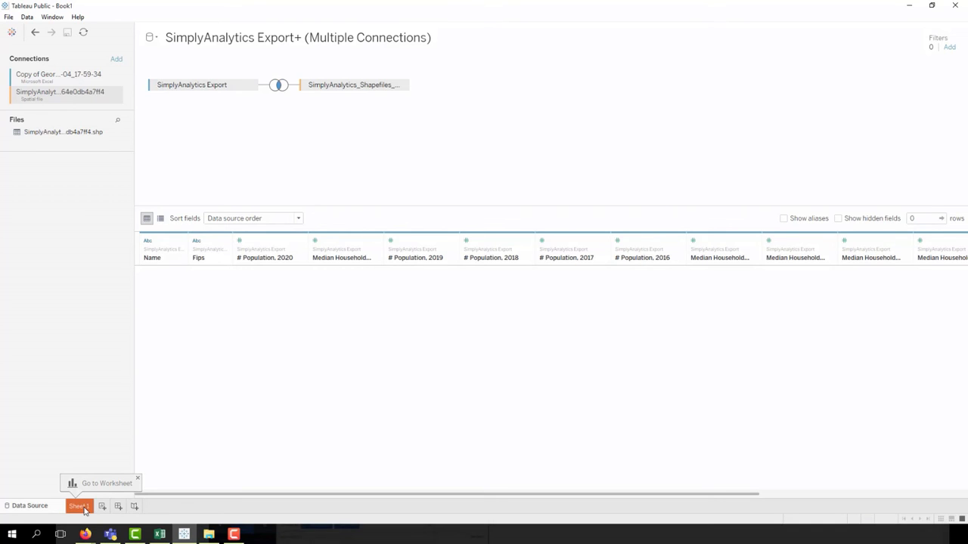
# - Switch to Sheet 1 and inspect the Fips and Value0 fields in the Data pane
pyautogui.click(79, 505)
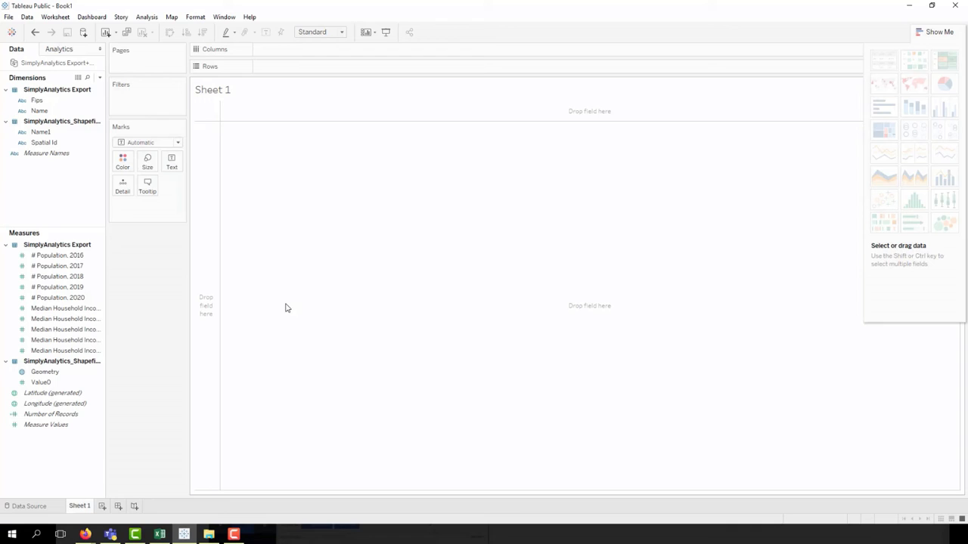
pyautogui.moveTo(317, 213)
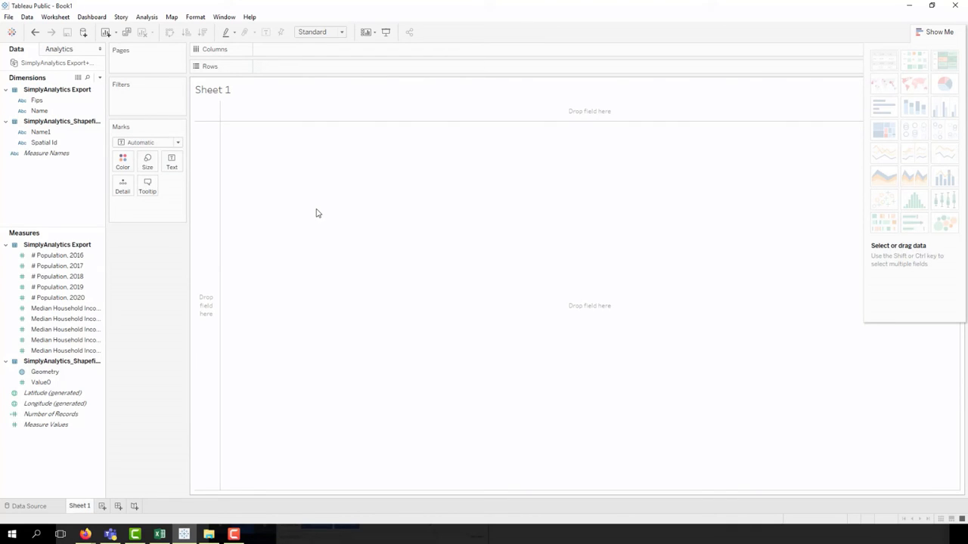
pyautogui.moveTo(87, 229)
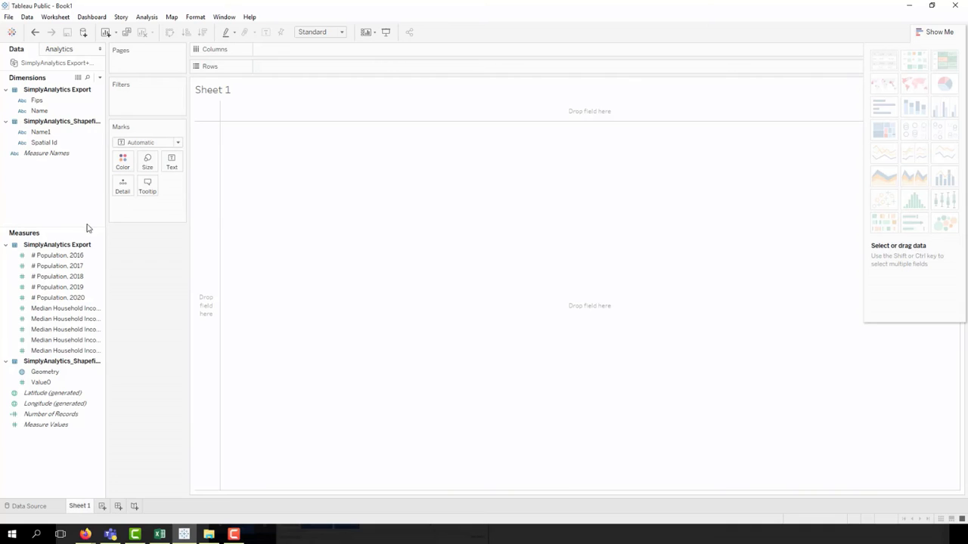
pyautogui.click(40, 382)
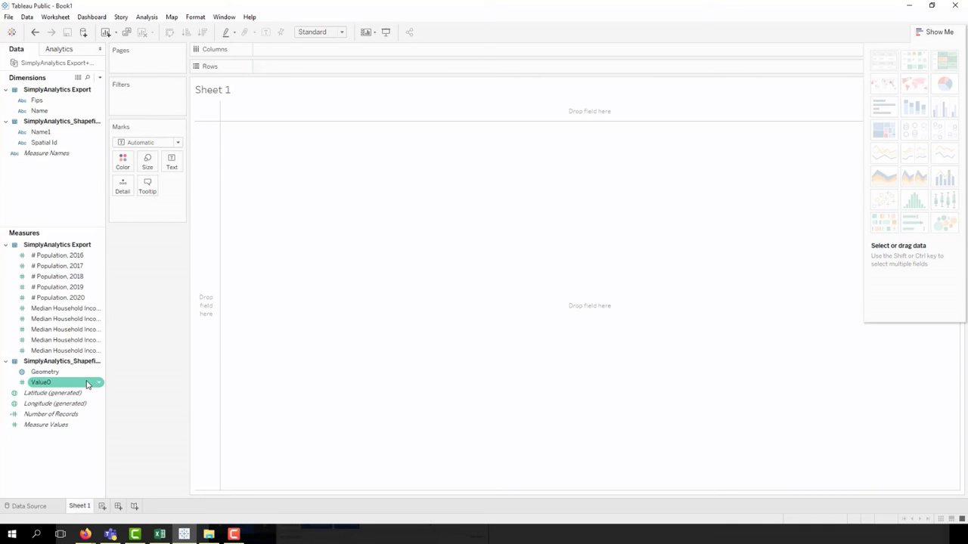
pyautogui.click(36, 100)
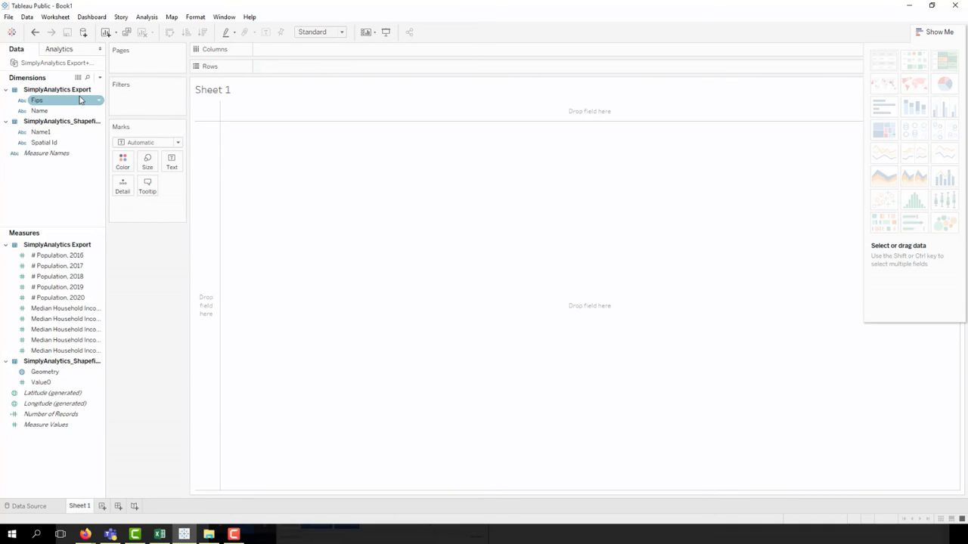
pyautogui.click(43, 142)
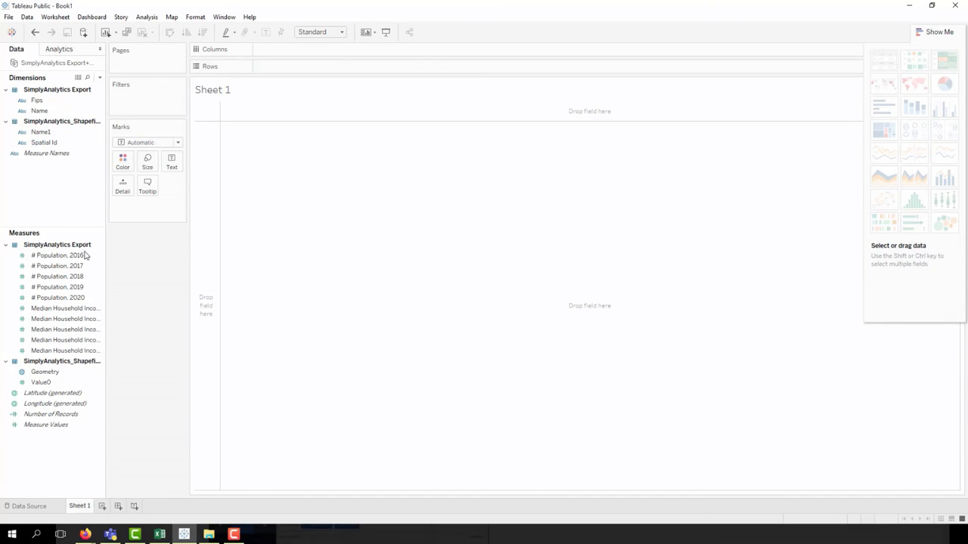
pyautogui.click(41, 382)
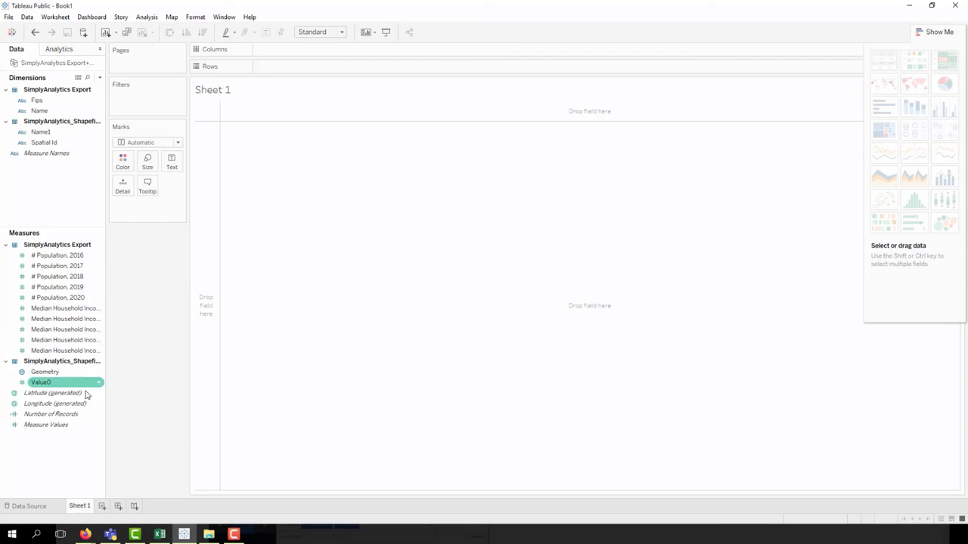
pyautogui.click(45, 424)
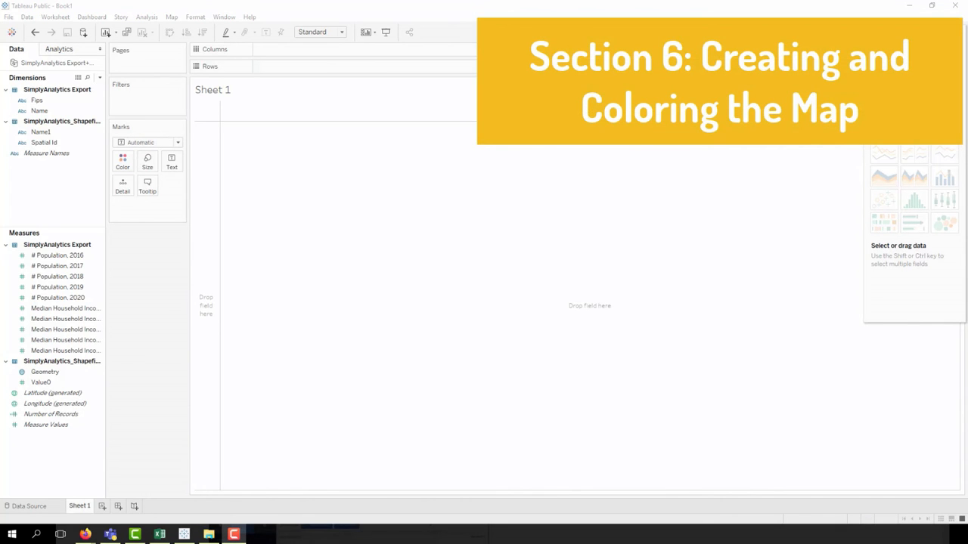
# - Draw the Georgia county map and colour it by Median Household Income, 2020
pyautogui.click(41, 382)
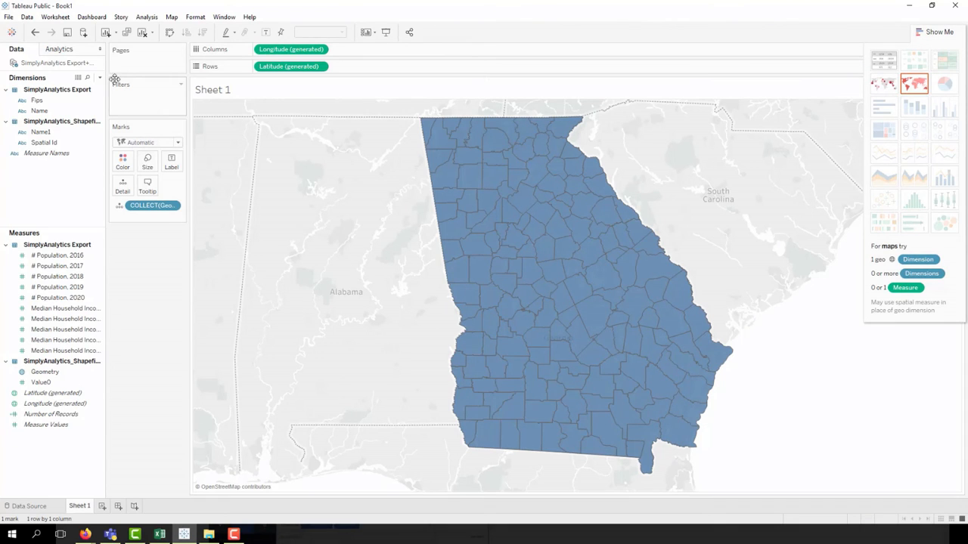
pyautogui.click(39, 111)
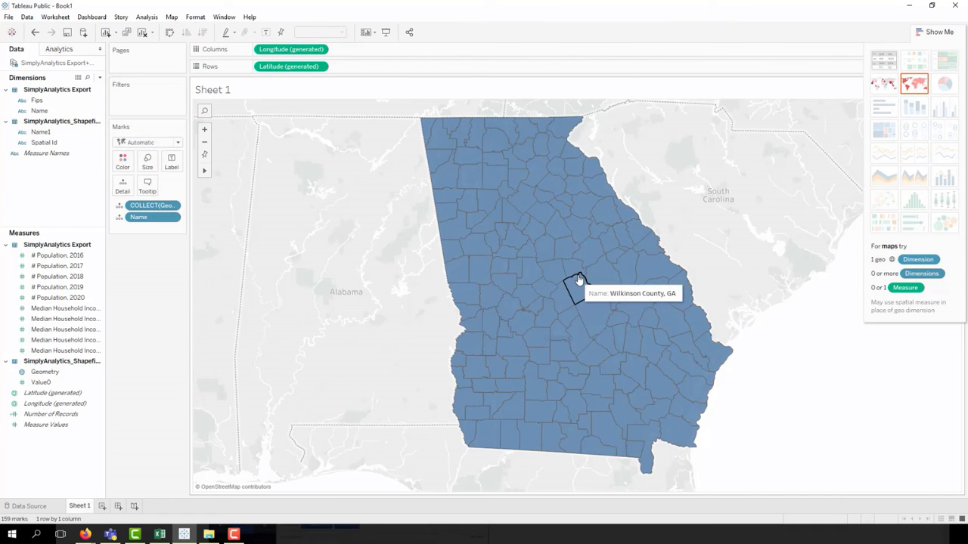
pyautogui.moveTo(501, 230)
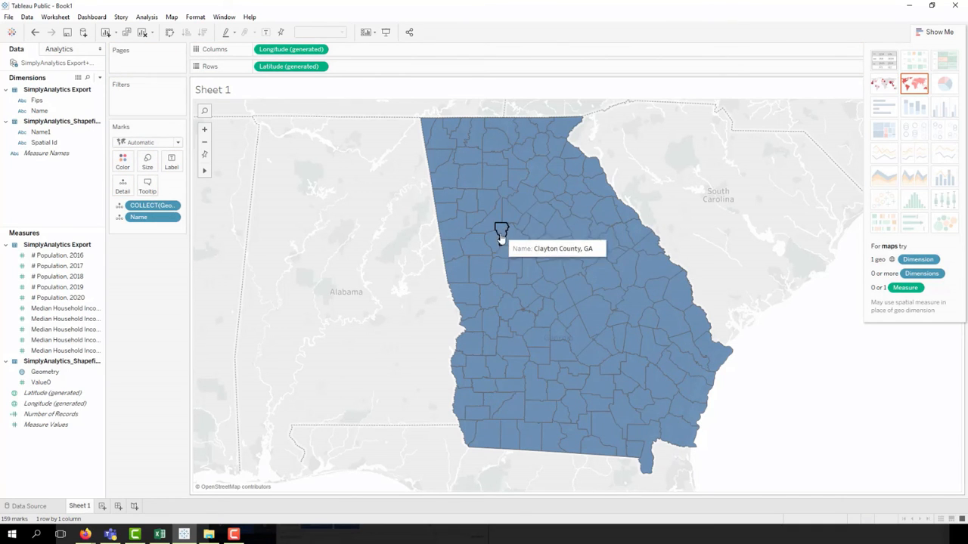
pyautogui.moveTo(266, 302)
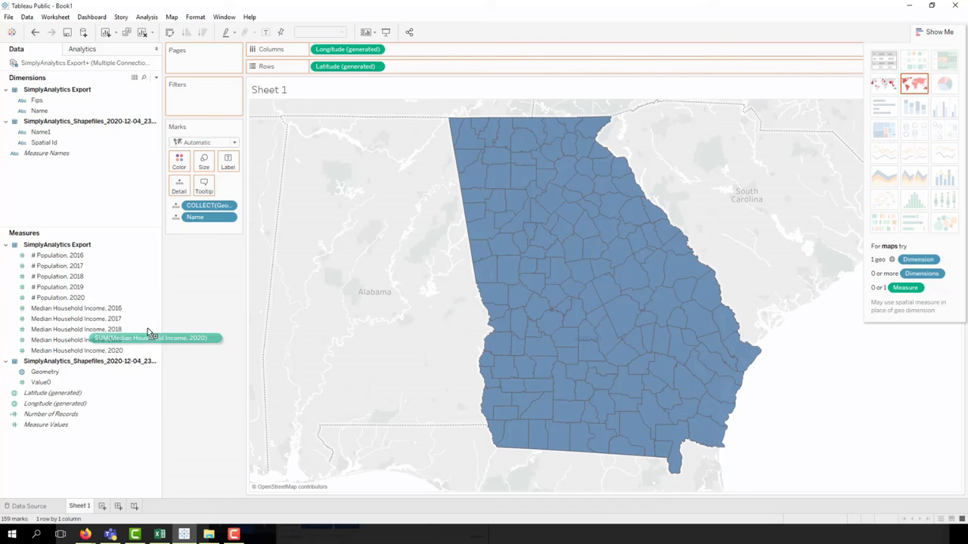
pyautogui.moveTo(151, 338); pyautogui.dragTo(197, 163)
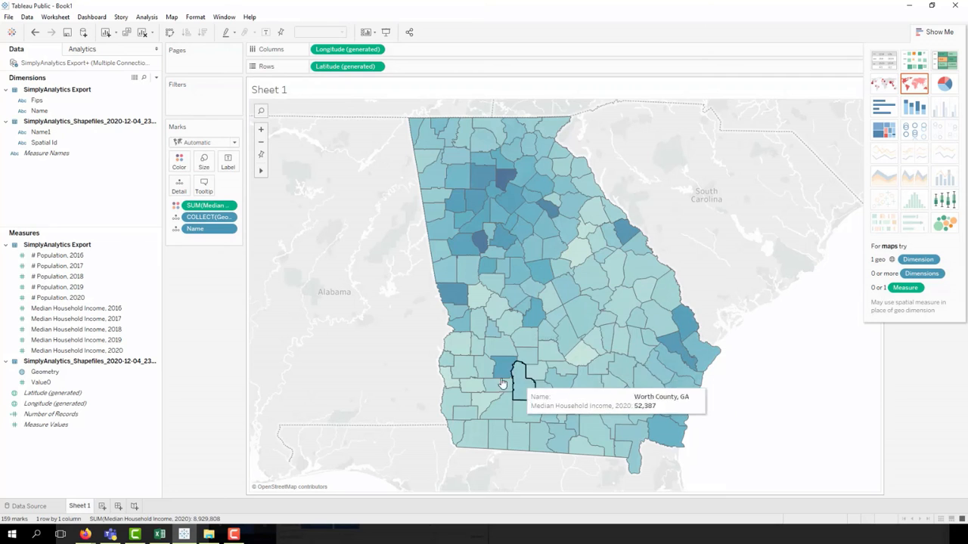
pyautogui.moveTo(551, 201)
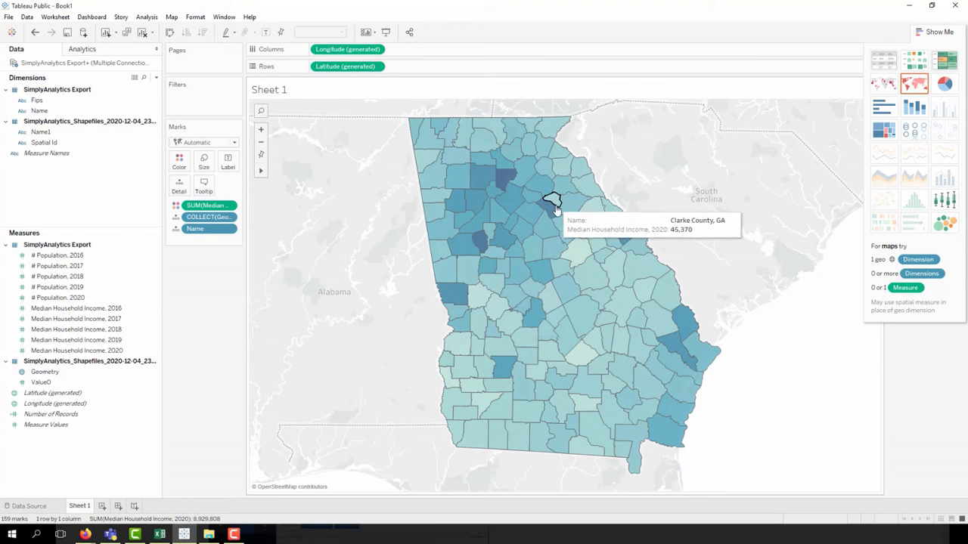
pyautogui.moveTo(232, 177)
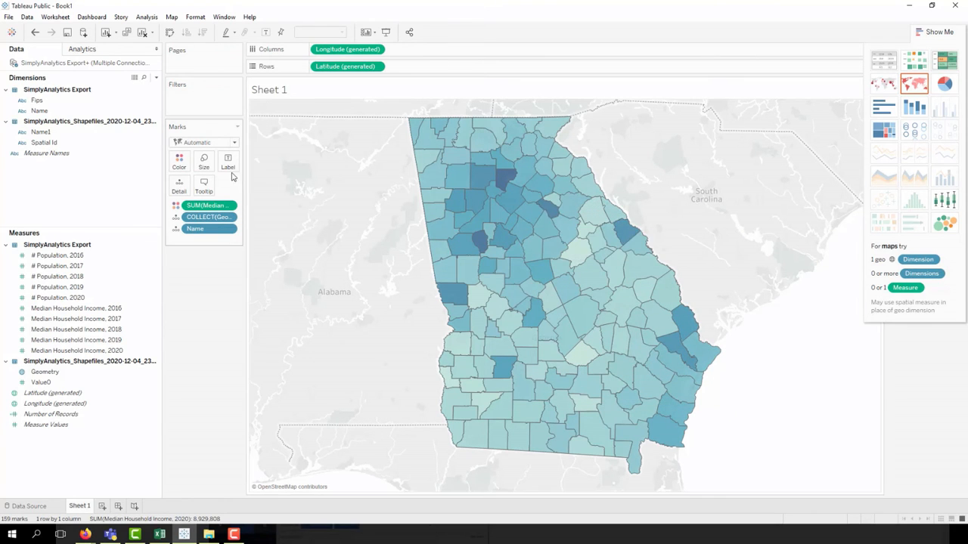
pyautogui.click(179, 161)
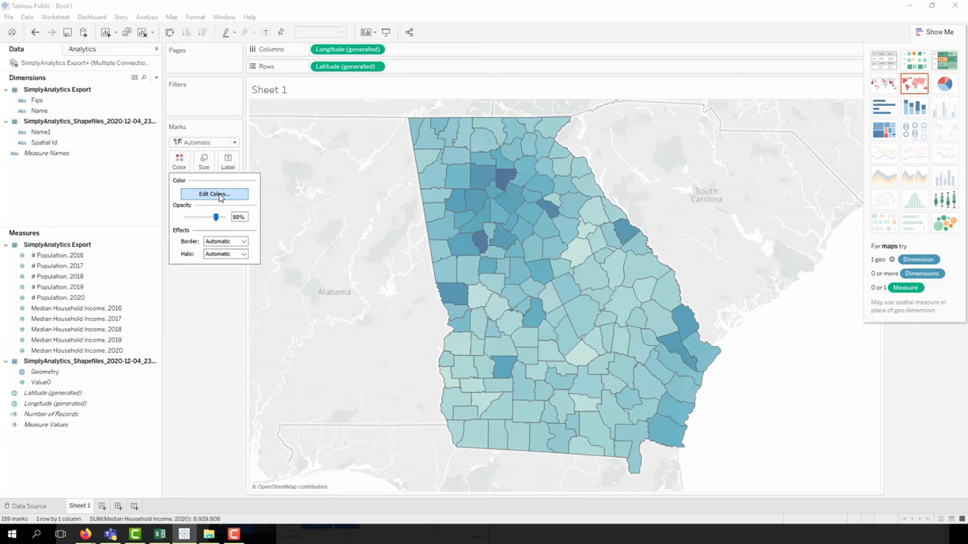
# - Apply the Red-Green Diverging palette to the county income map
pyautogui.click(214, 194)
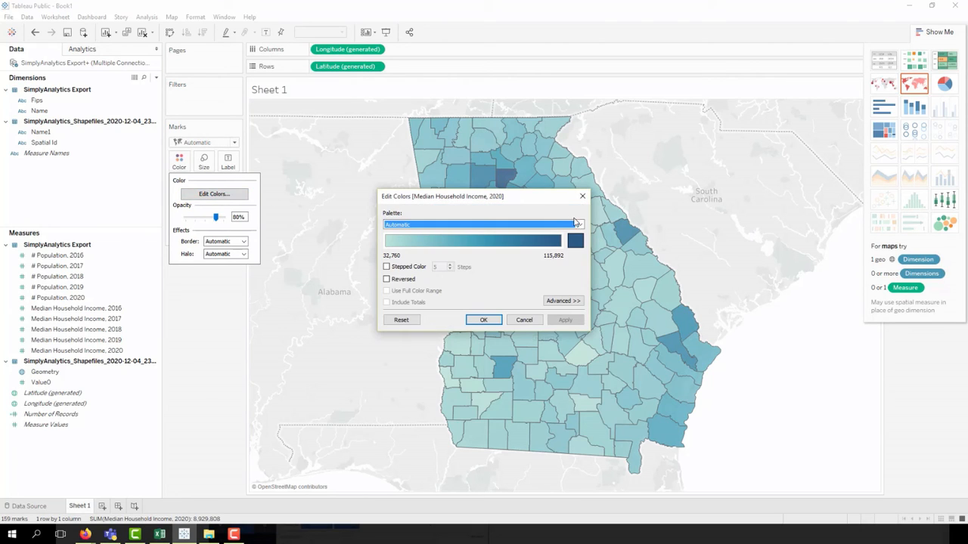
pyautogui.moveTo(578, 222)
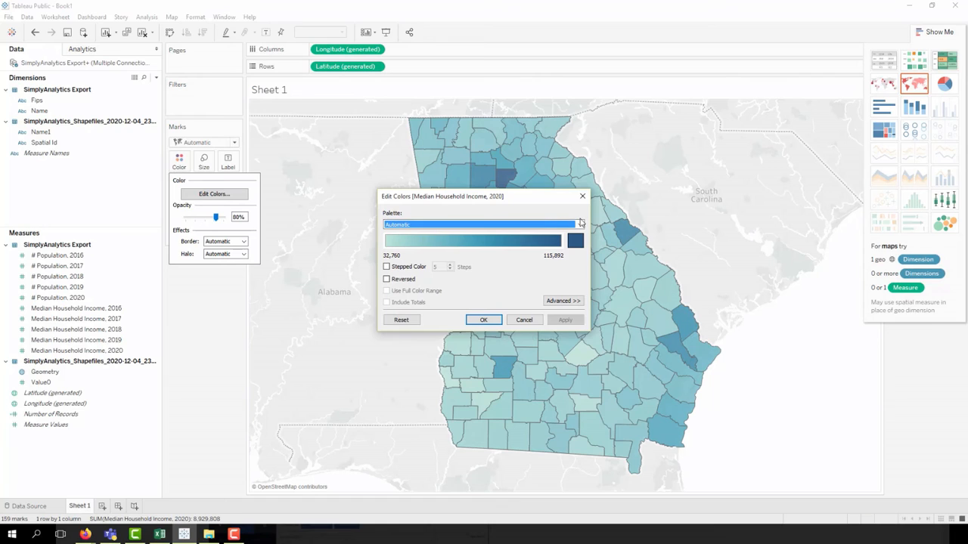
pyautogui.click(579, 224)
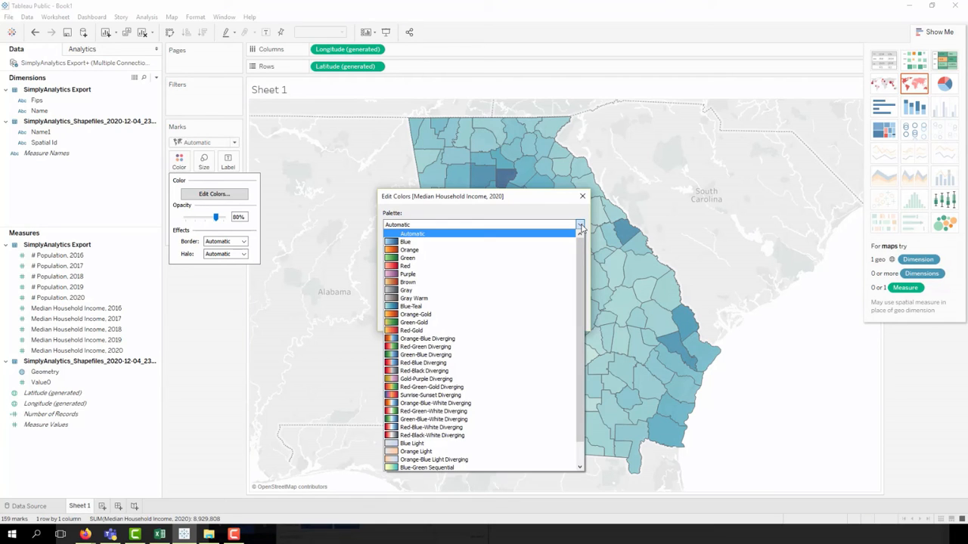
pyautogui.moveTo(488, 323)
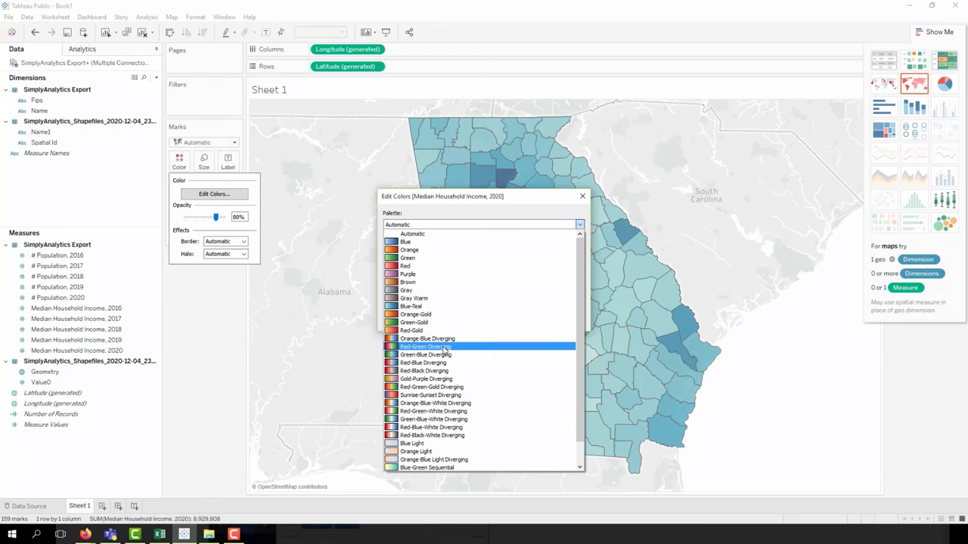
pyautogui.click(425, 346)
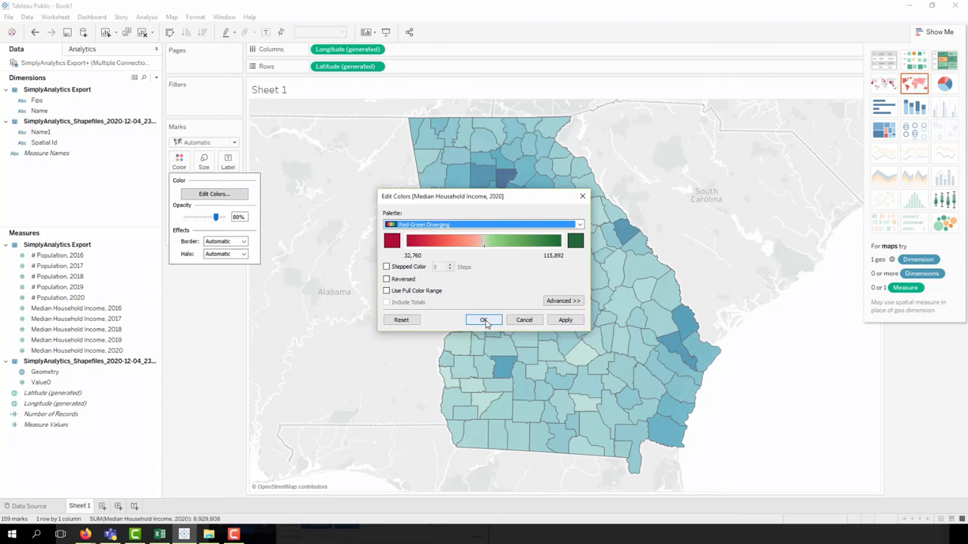
pyautogui.click(484, 320)
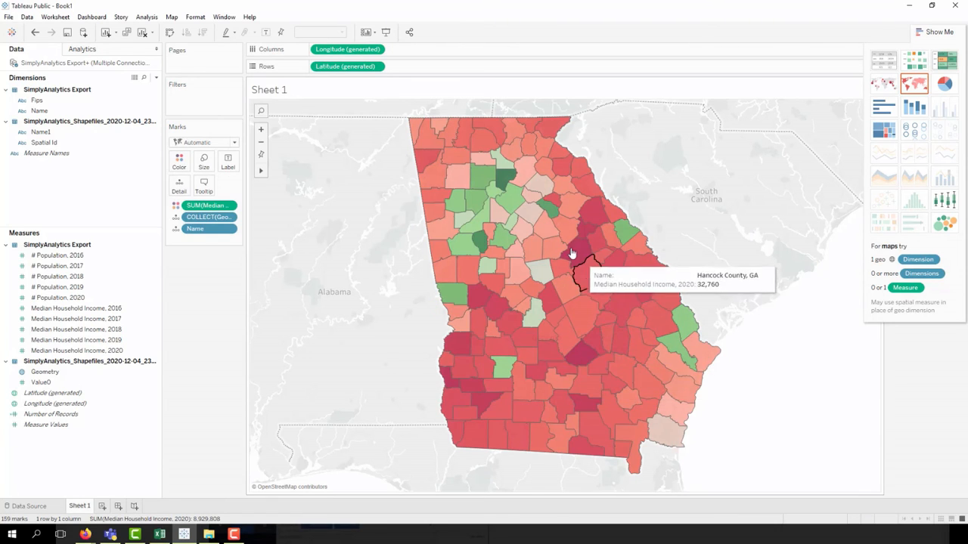
pyautogui.moveTo(462, 246)
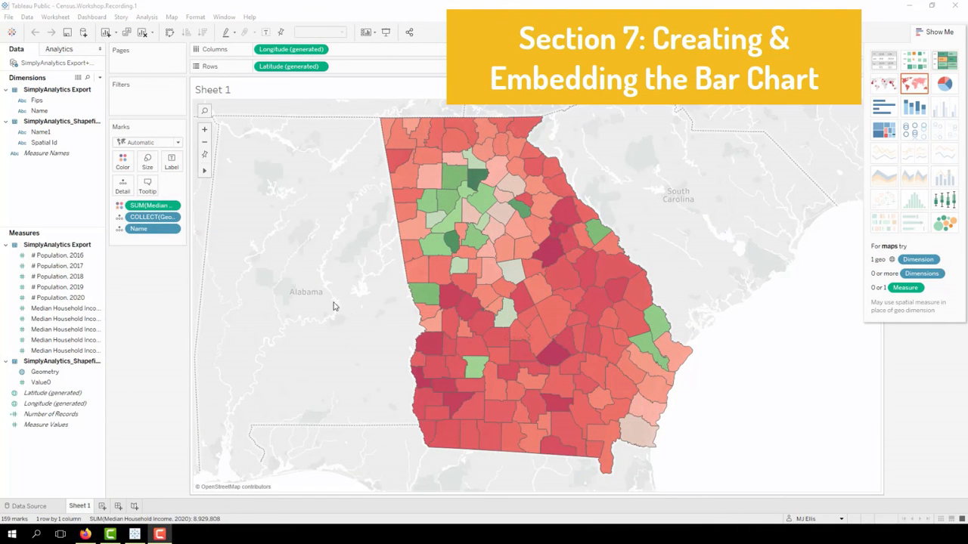
pyautogui.moveTo(275, 333)
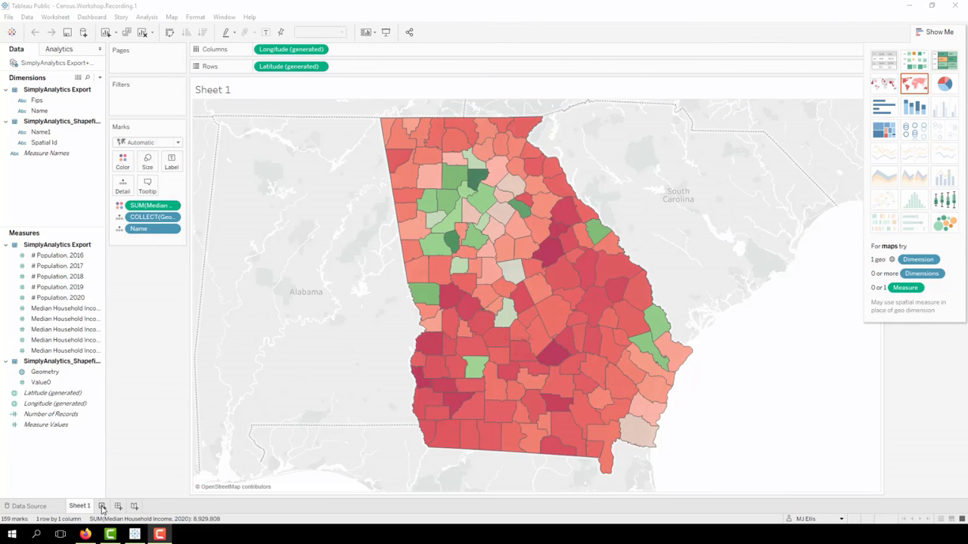
# - On new Sheet 2, put county Name on Columns and begin adding Measure Values
pyautogui.click(102, 506)
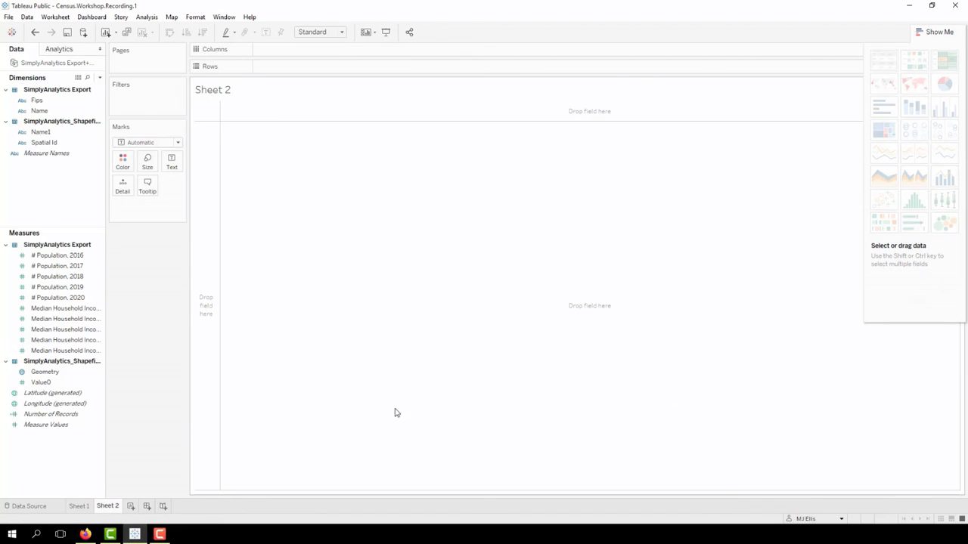
pyautogui.moveTo(414, 265)
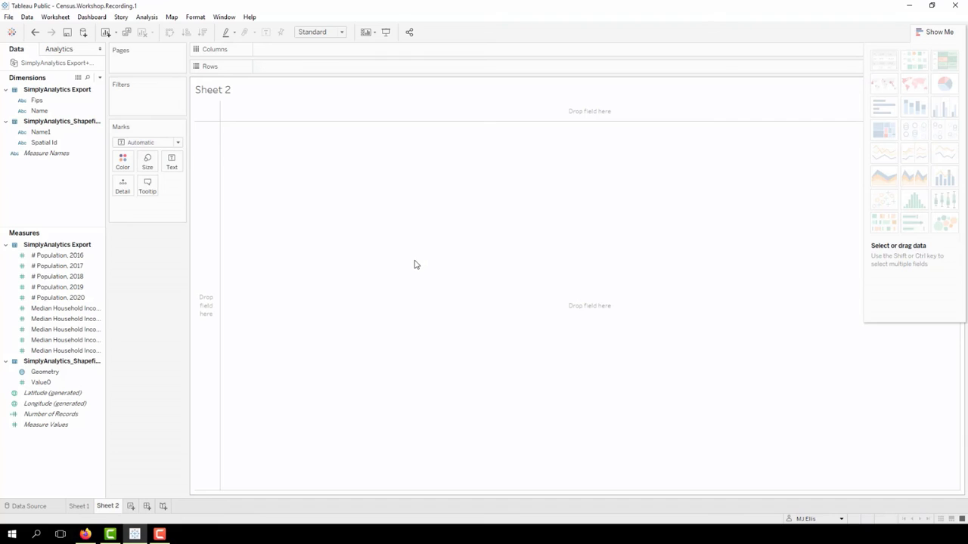
pyautogui.click(38, 111)
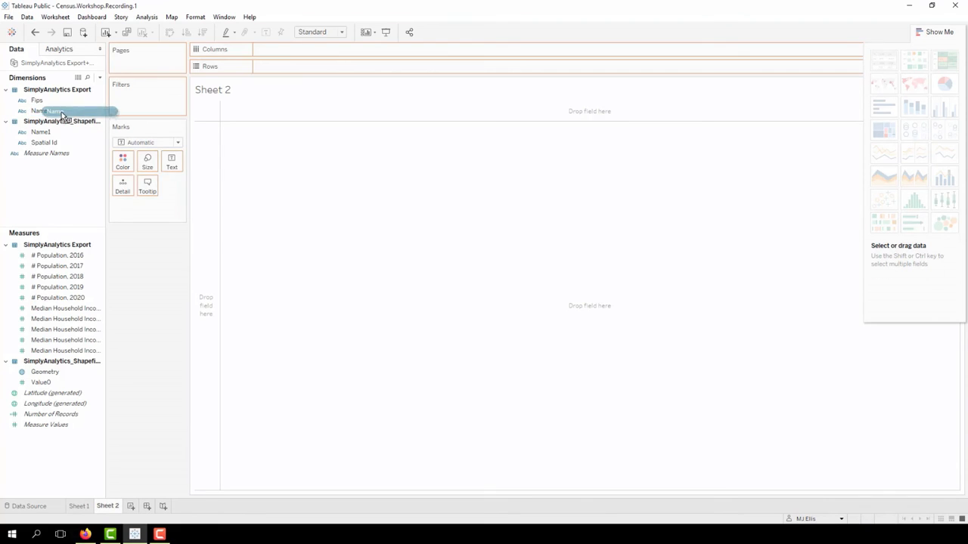
pyautogui.moveTo(54, 112); pyautogui.dragTo(299, 49)
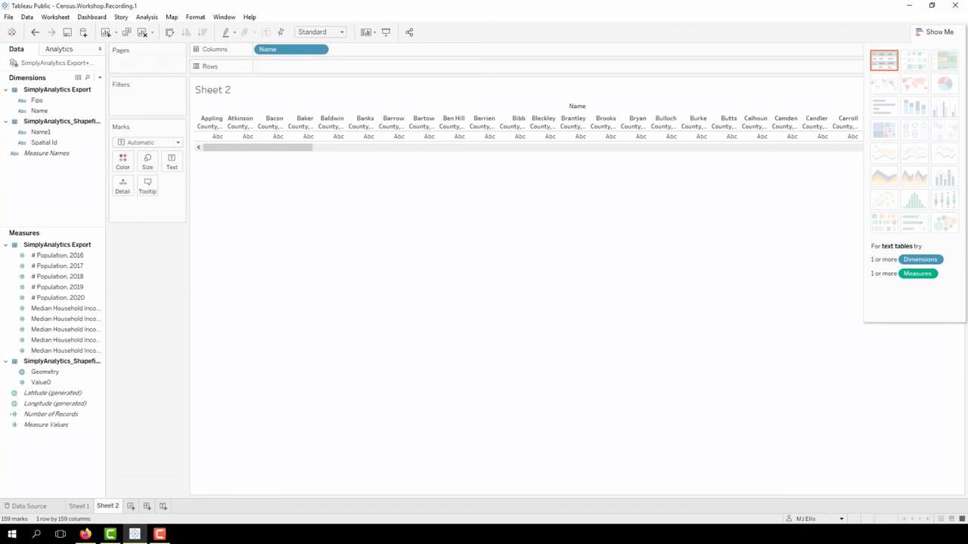
pyautogui.click(46, 424)
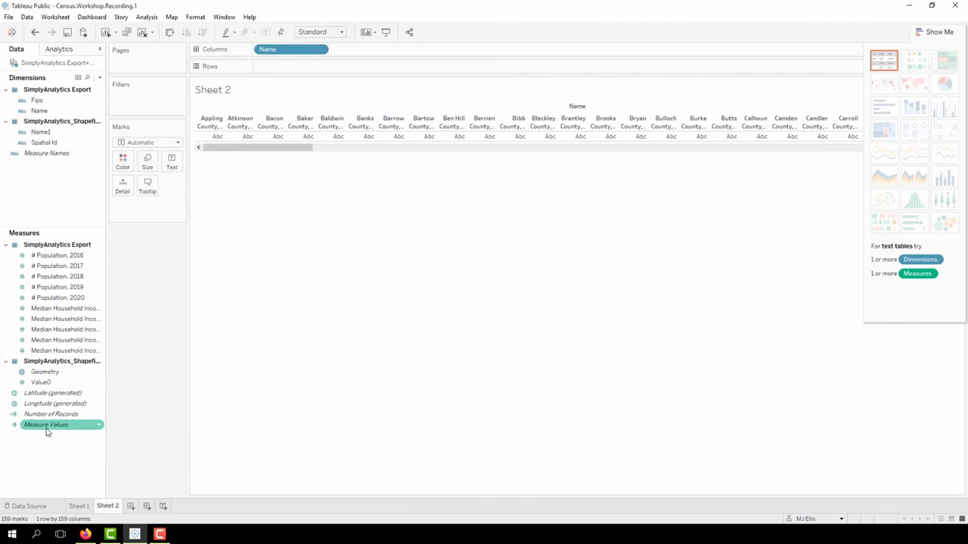
pyautogui.moveTo(45, 425); pyautogui.dragTo(365, 243)
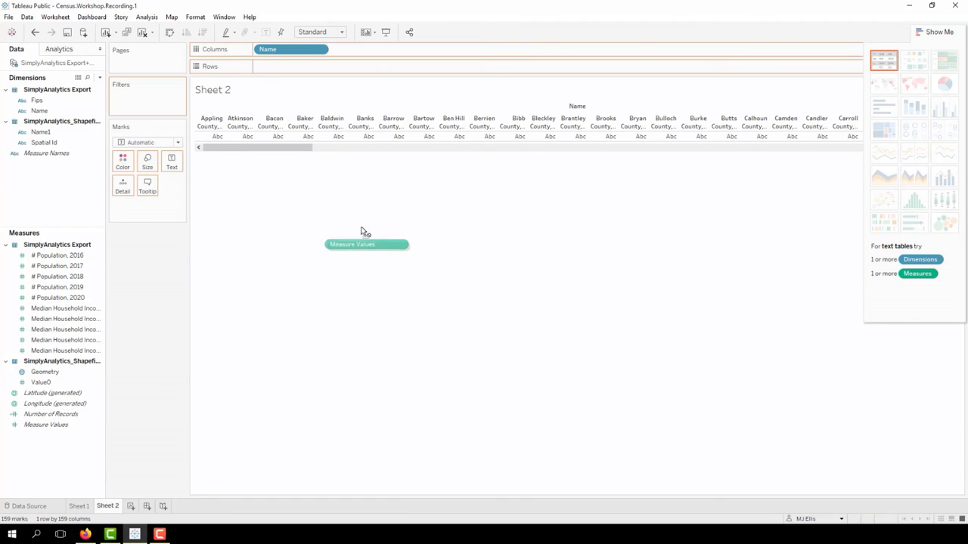
# - Drop Measure Values into the view to chart 2016–2020 population bars per county
pyautogui.moveTo(366, 244); pyautogui.dragTo(295, 67)
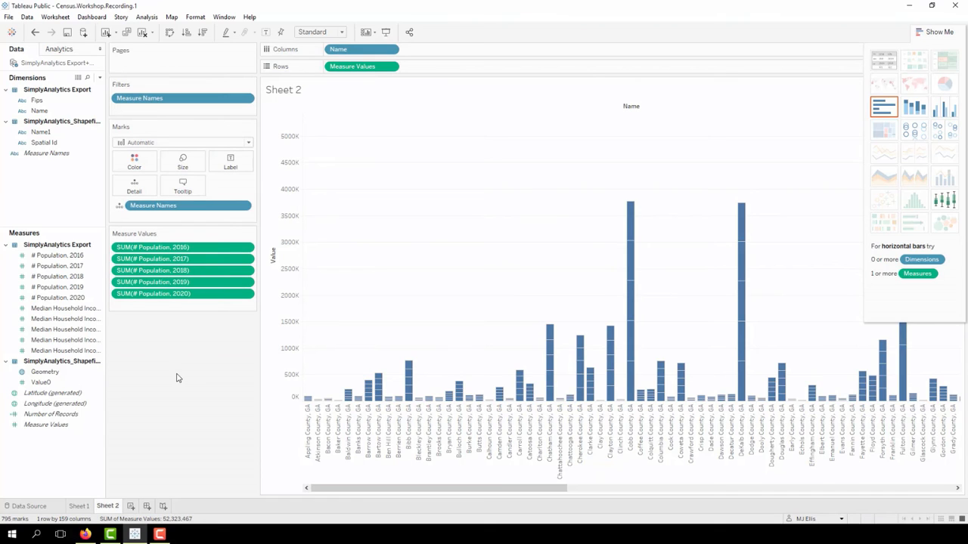
pyautogui.moveTo(152, 395)
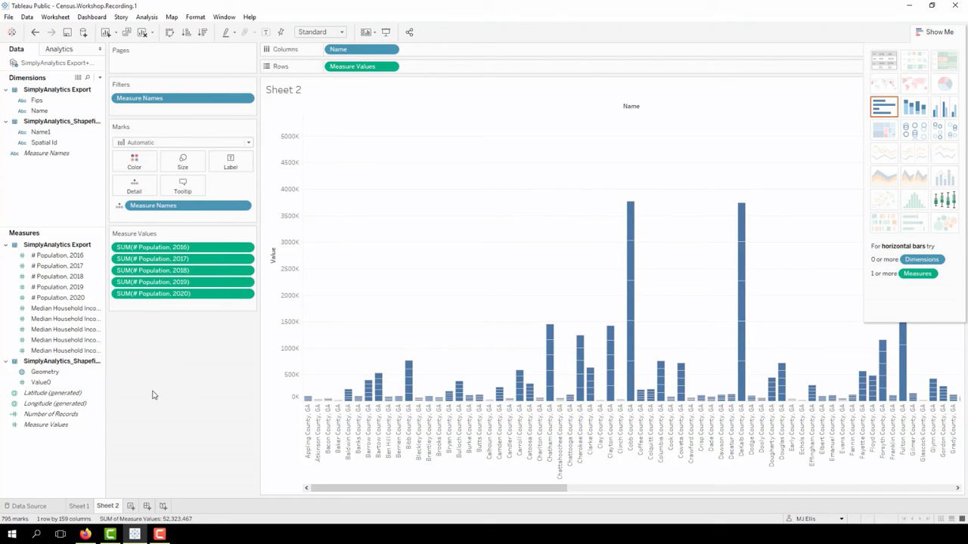
pyautogui.moveTo(109, 382)
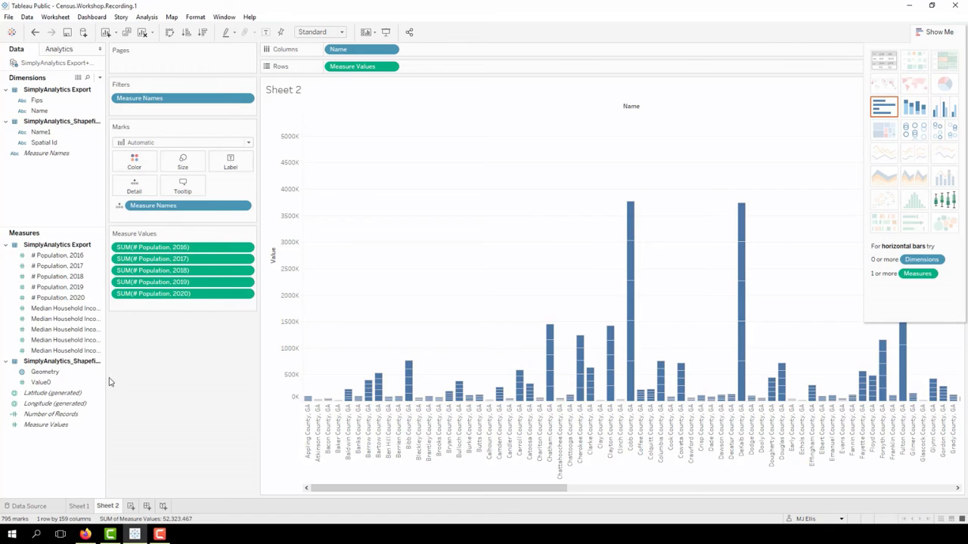
pyautogui.moveTo(47, 153)
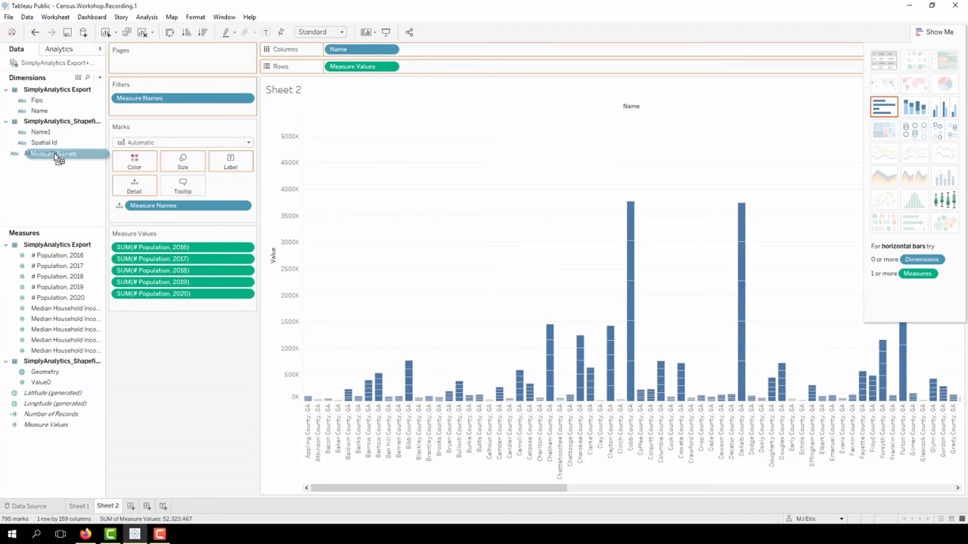
# - Split each county's bars by year and label the bars with population values
pyautogui.moveTo(53, 153); pyautogui.dragTo(446, 51)
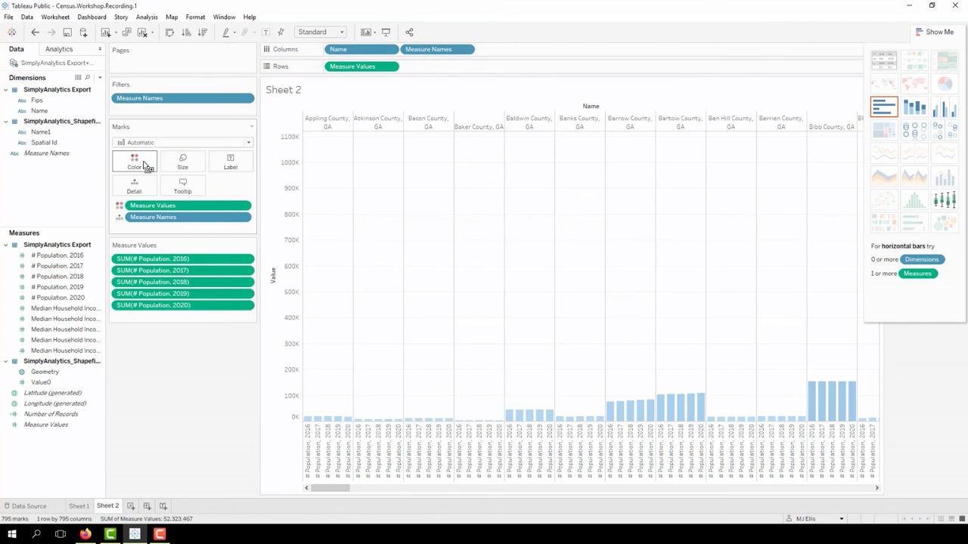
pyautogui.moveTo(332, 488); pyautogui.dragTo(397, 488)
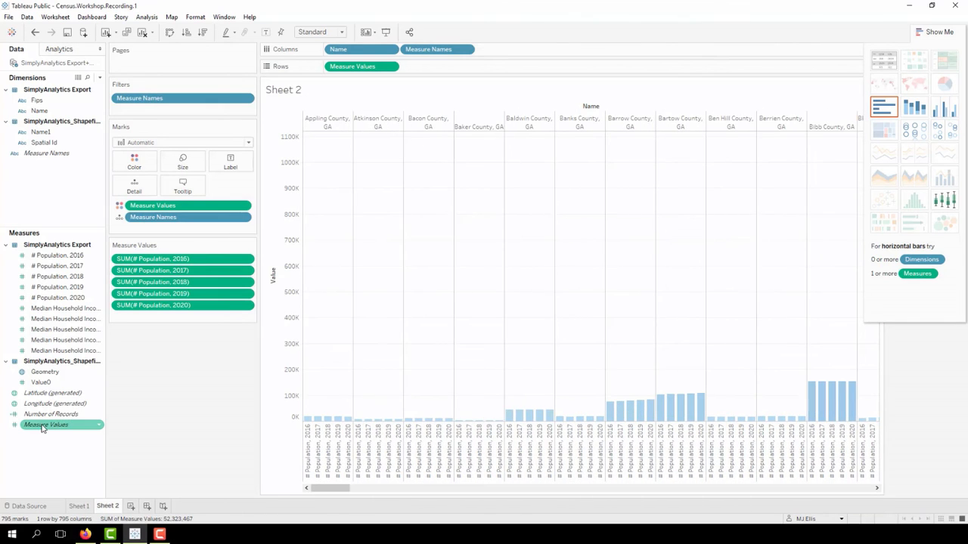
pyautogui.moveTo(45, 424)
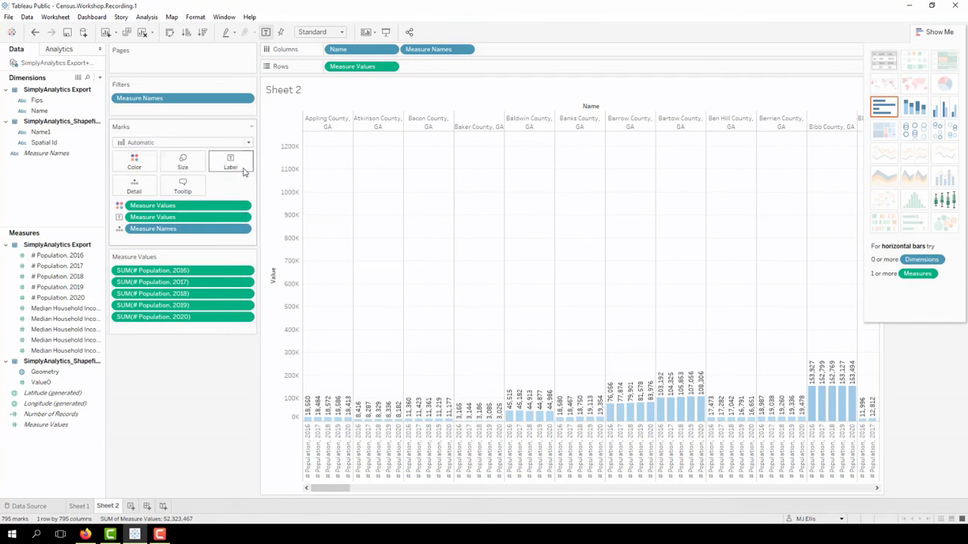
pyautogui.moveTo(511, 396)
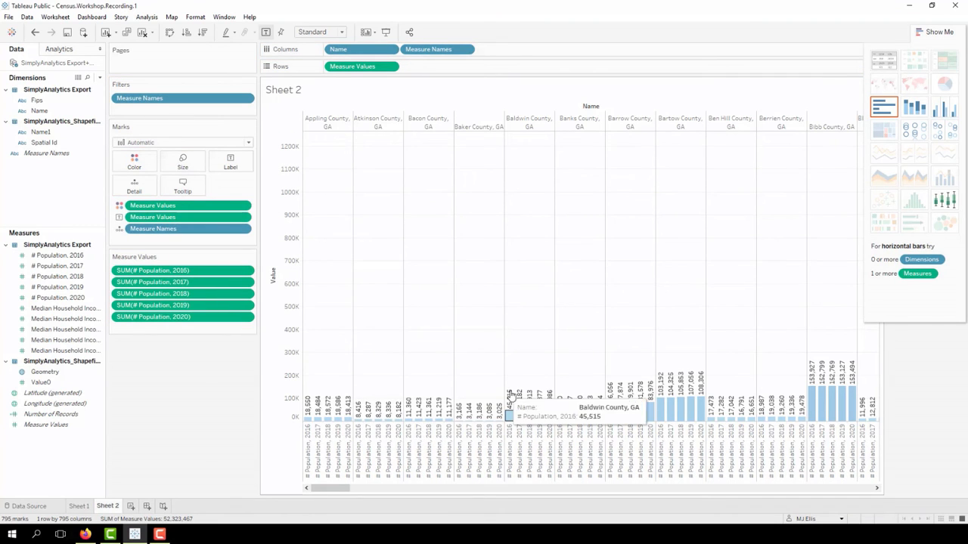
pyautogui.moveTo(699, 349)
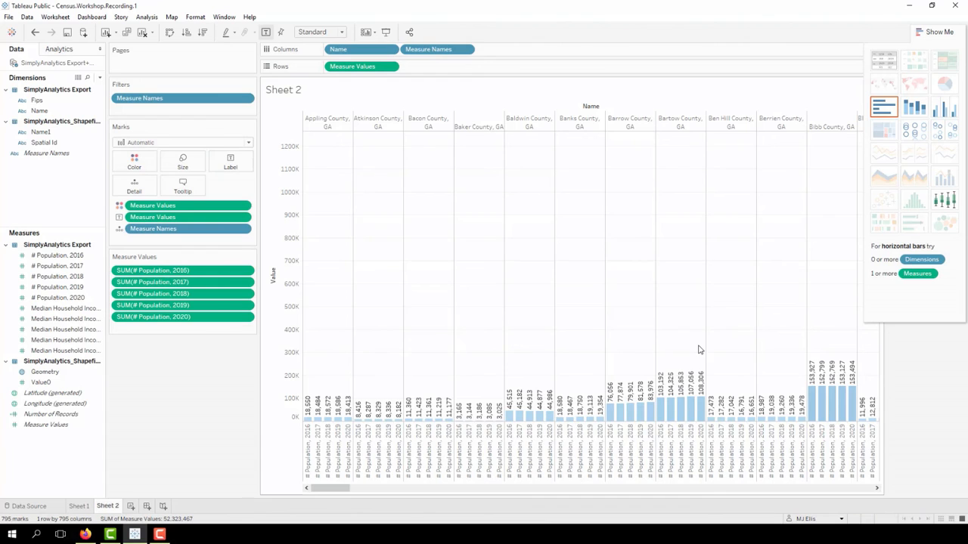
# - Colour Sheet 2's bars by Measure Values in blues, then return to Sheet 1
pyautogui.click(945, 107)
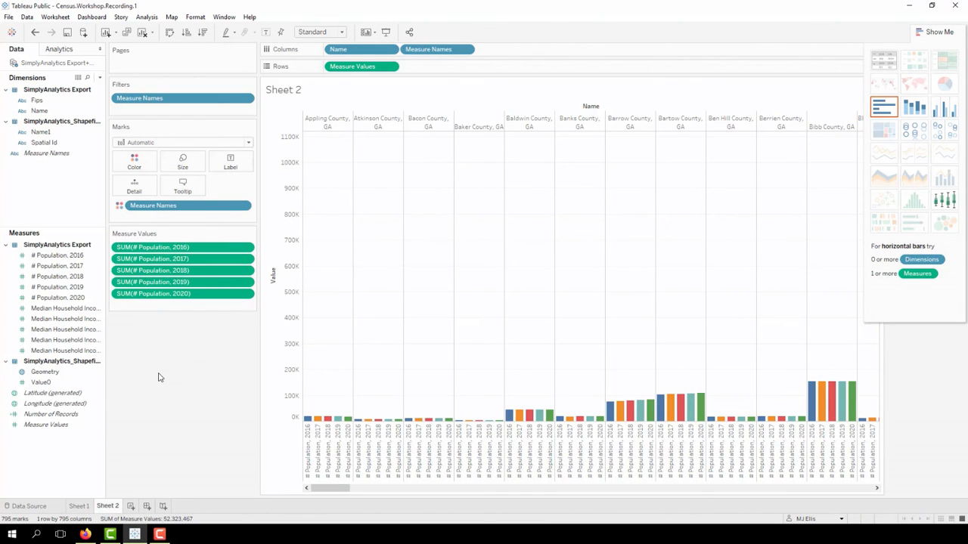
pyautogui.moveTo(45, 424)
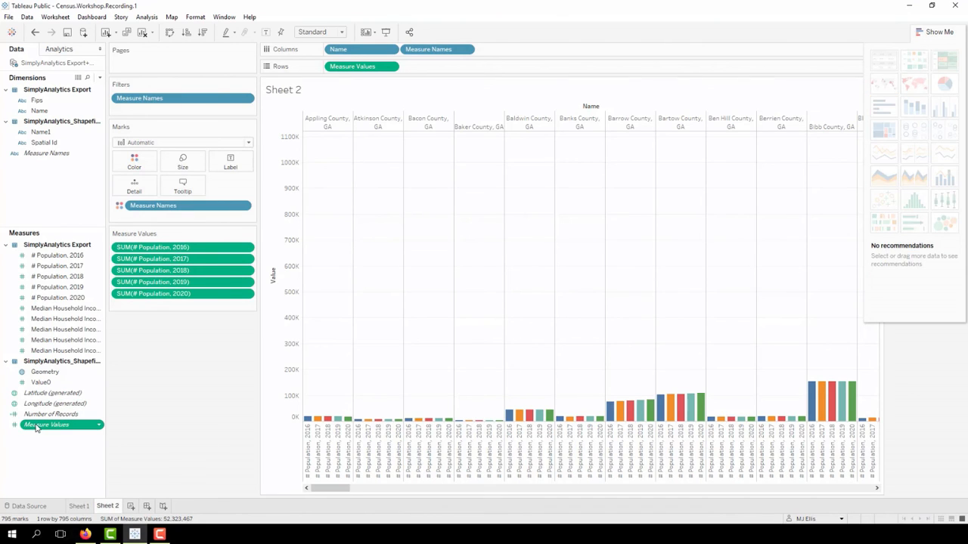
pyautogui.moveTo(47, 424); pyautogui.dragTo(181, 159)
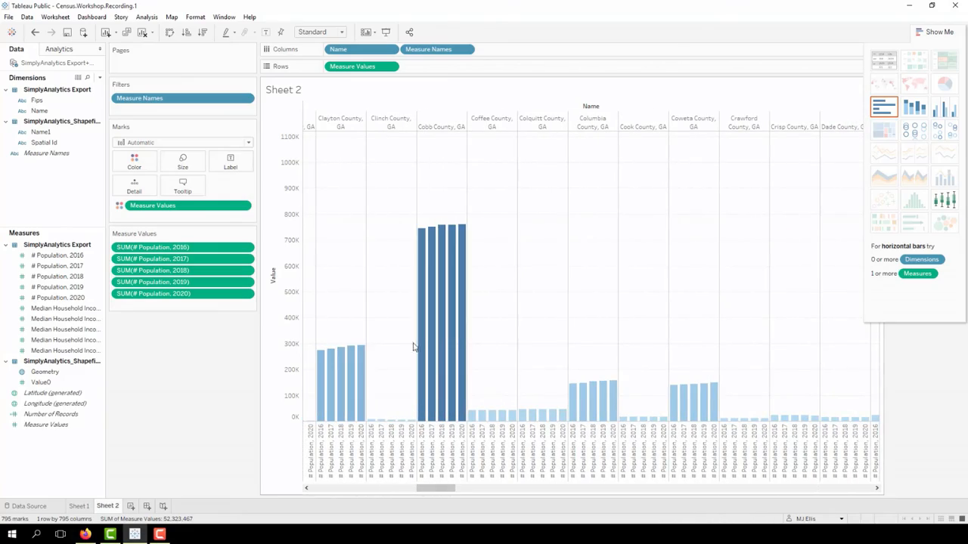
pyautogui.click(79, 506)
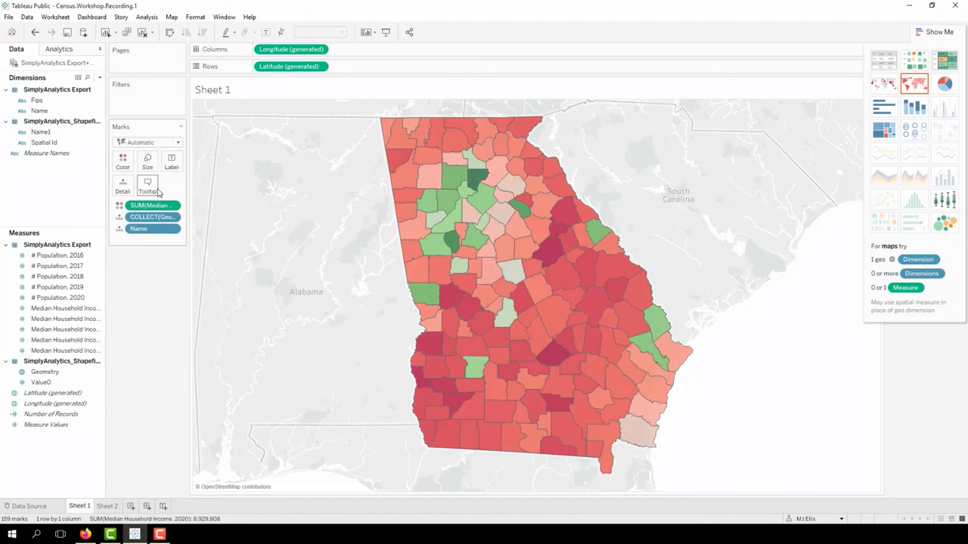
# - Insert the Sheet 2 chart into the map's tooltip and confirm
pyautogui.click(147, 183)
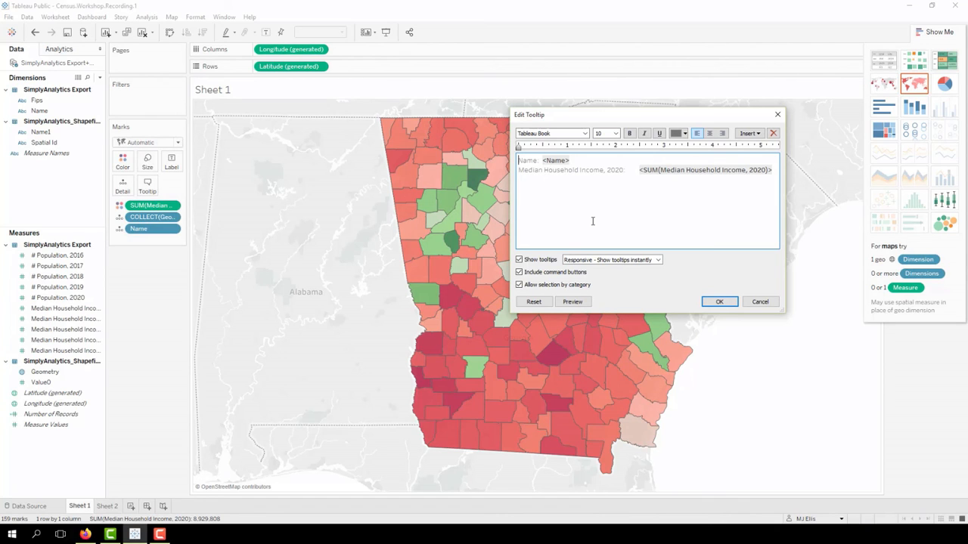
pyautogui.click(749, 133)
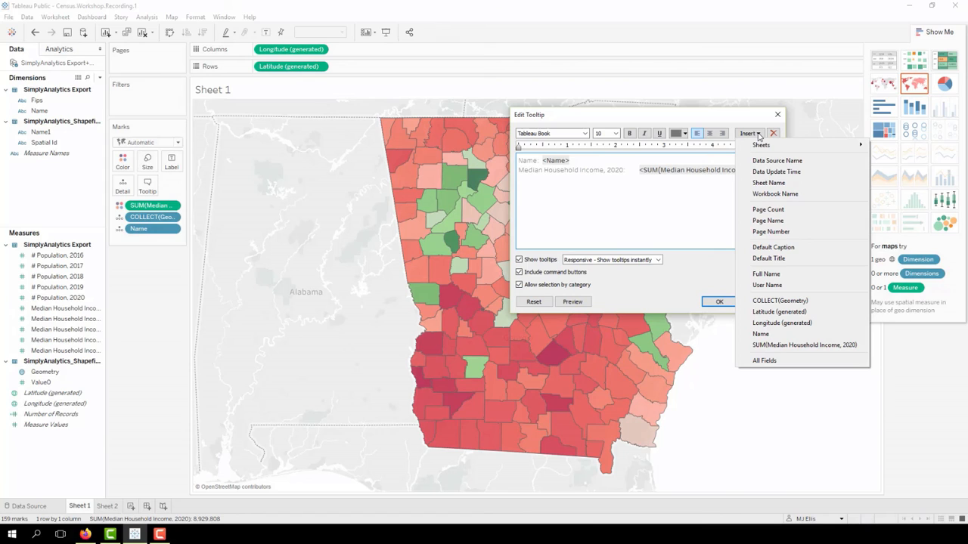
pyautogui.moveTo(760, 145)
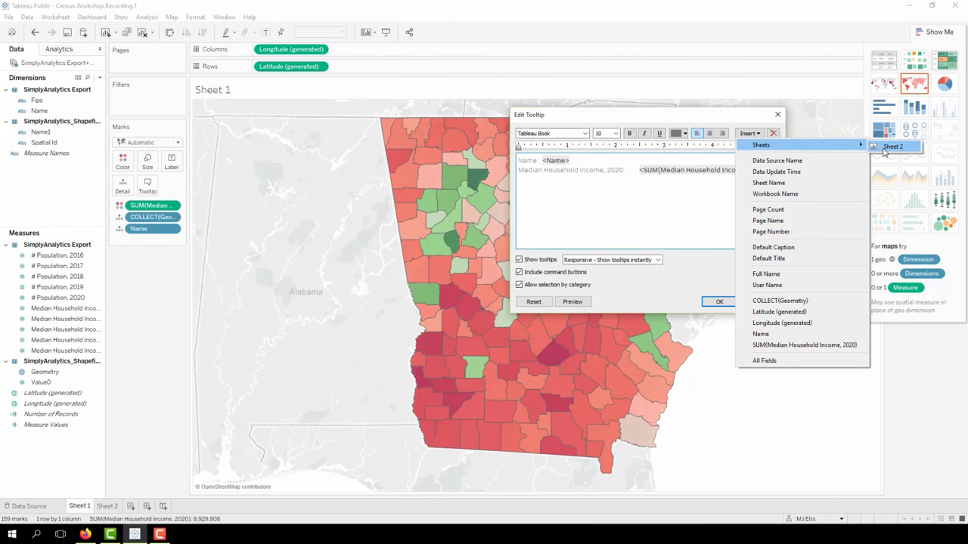
pyautogui.click(893, 146)
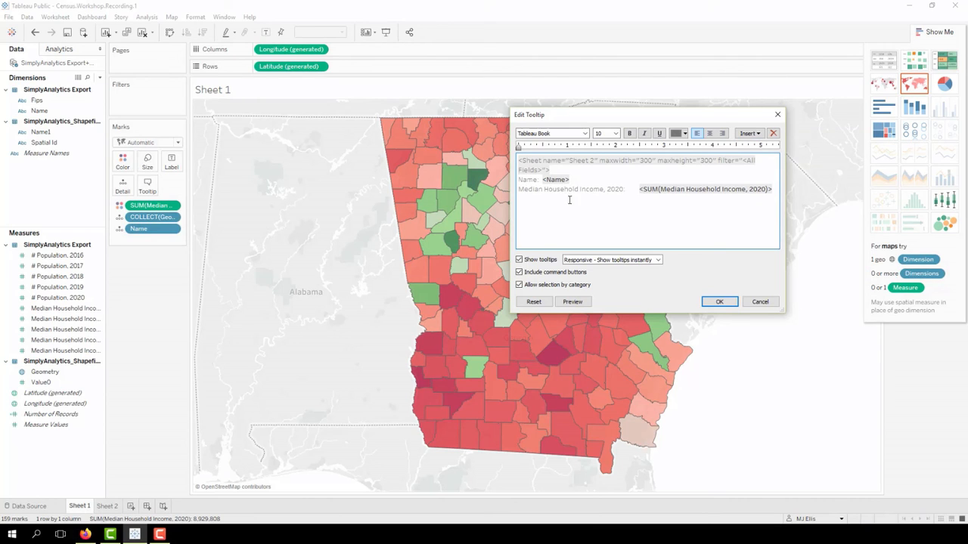
pyautogui.moveTo(696, 250)
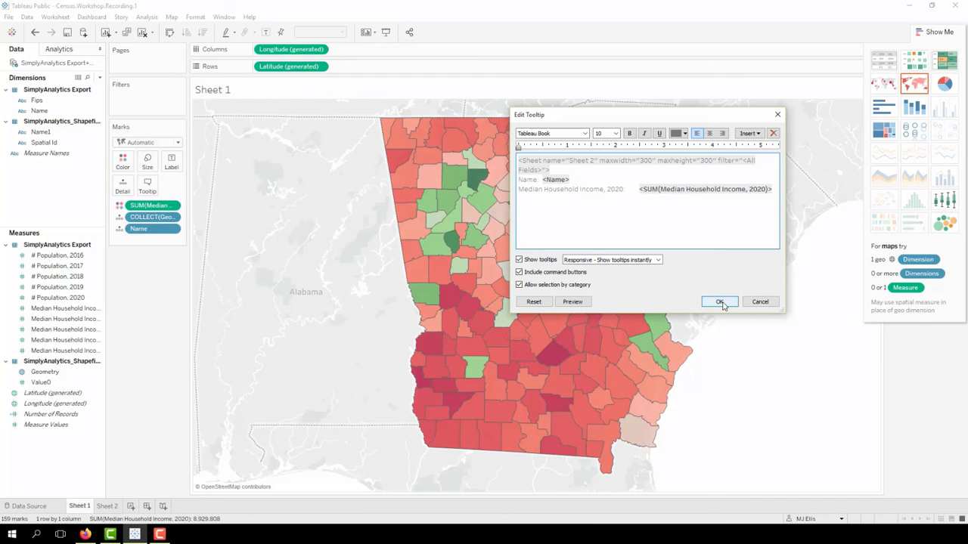
pyautogui.click(718, 302)
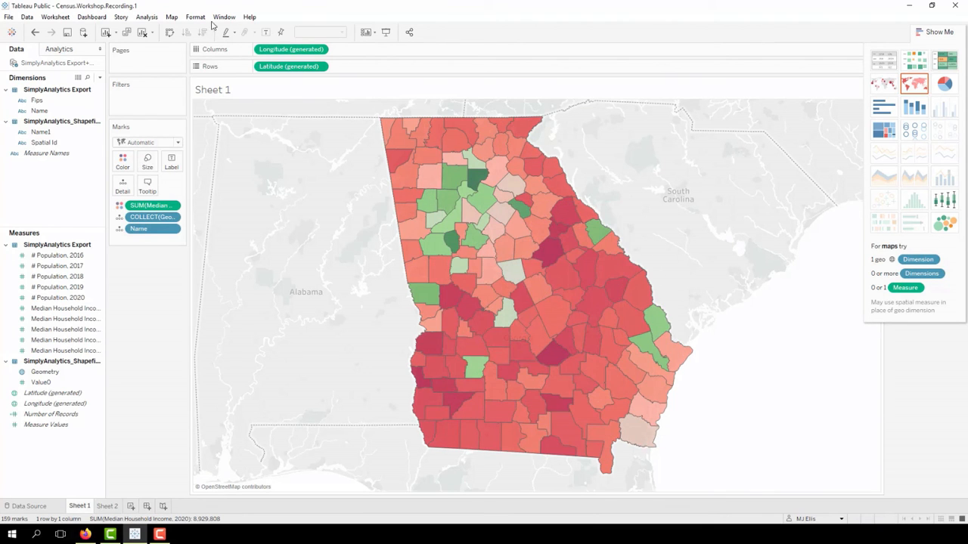
# - Open Map Layers and its Background Style choices to set a dark map style
pyautogui.click(171, 16)
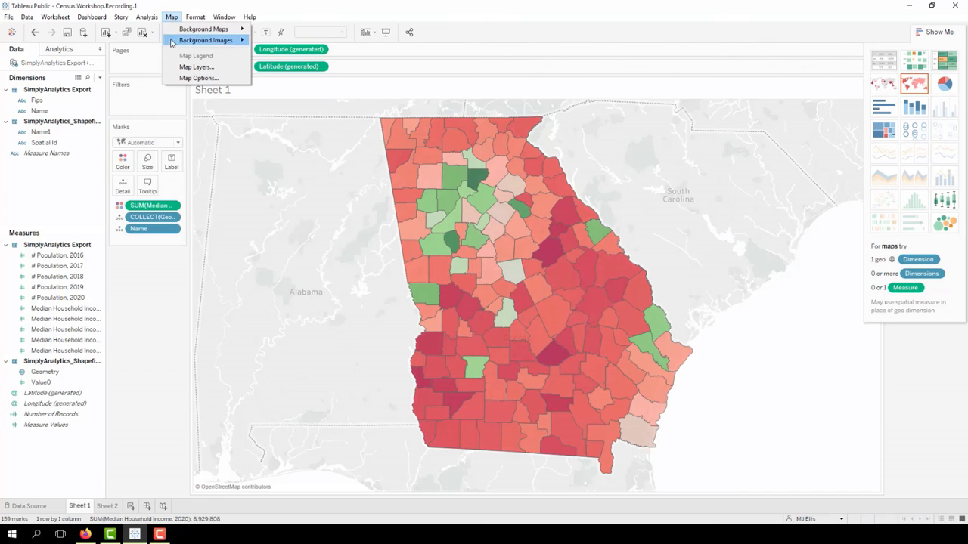
pyautogui.moveTo(196, 67)
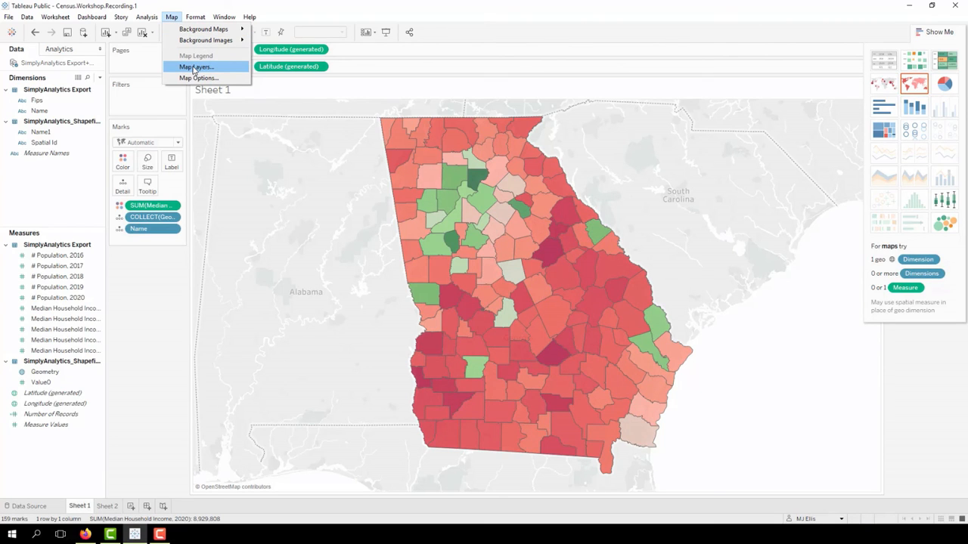
pyautogui.click(196, 67)
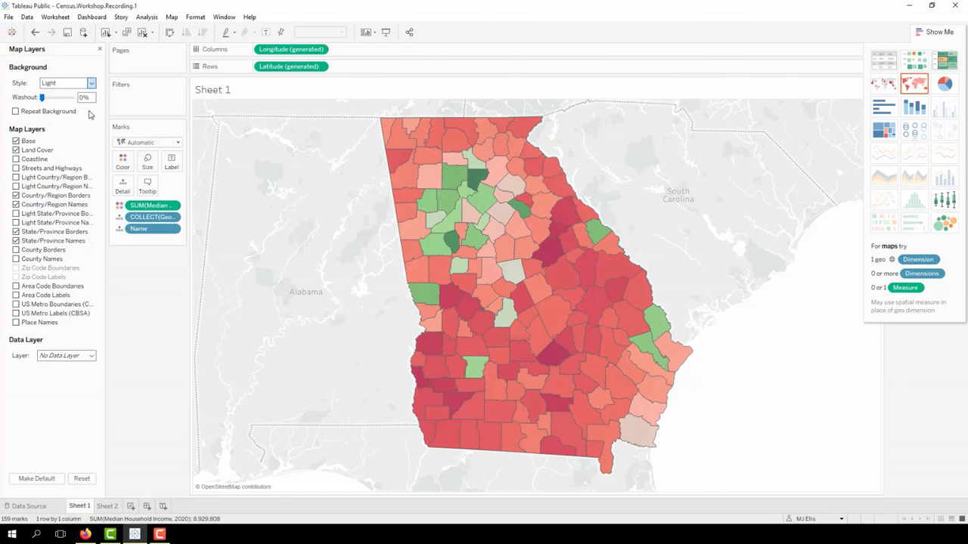
pyautogui.click(67, 82)
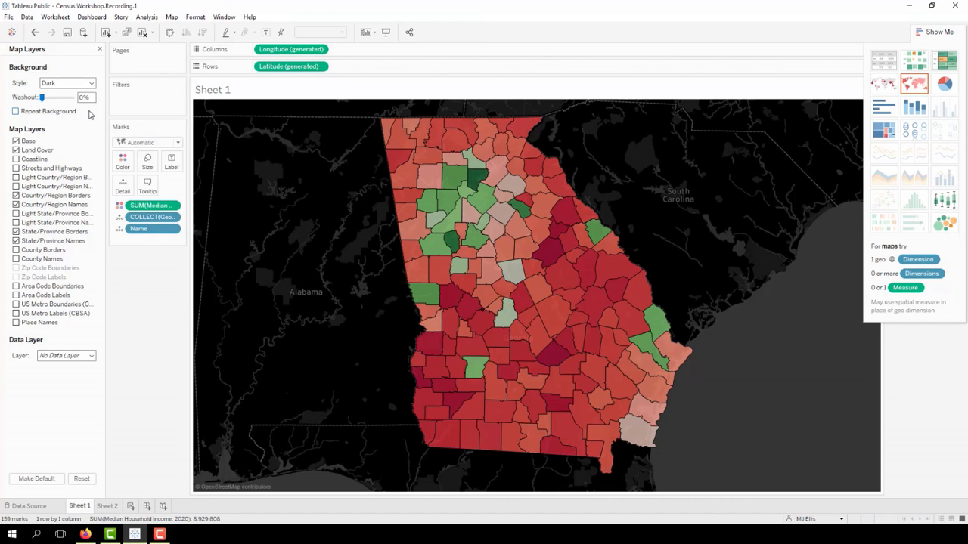
pyautogui.moveTo(89, 125)
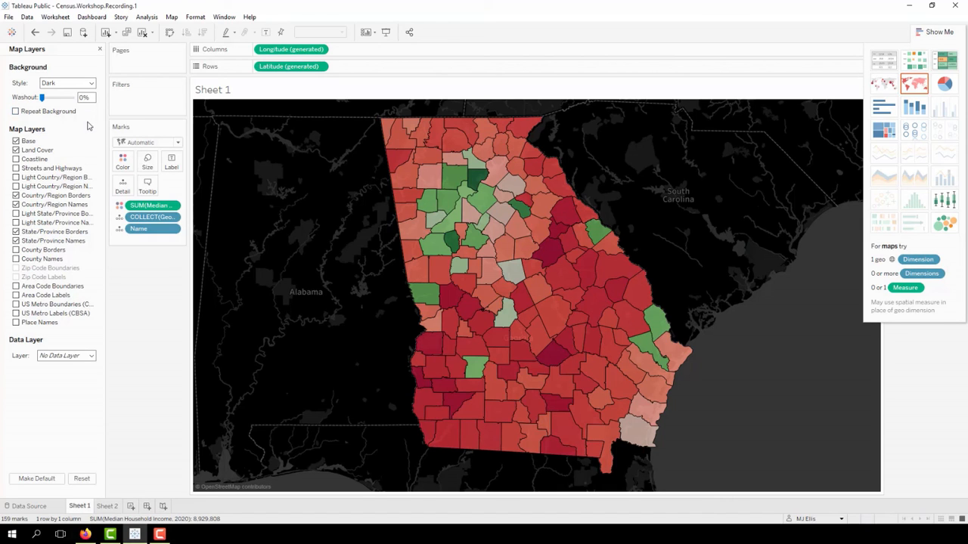
pyautogui.moveTo(405, 289)
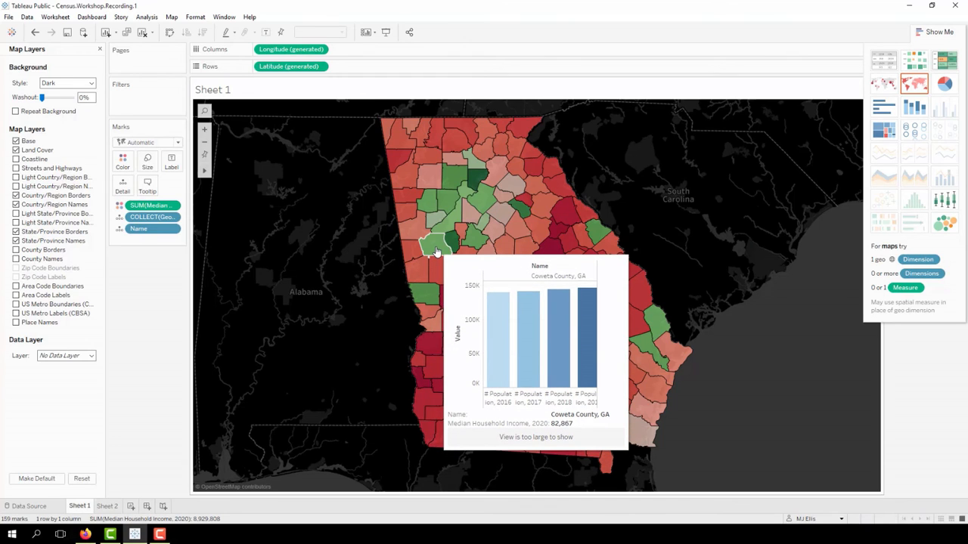
pyautogui.moveTo(461, 231)
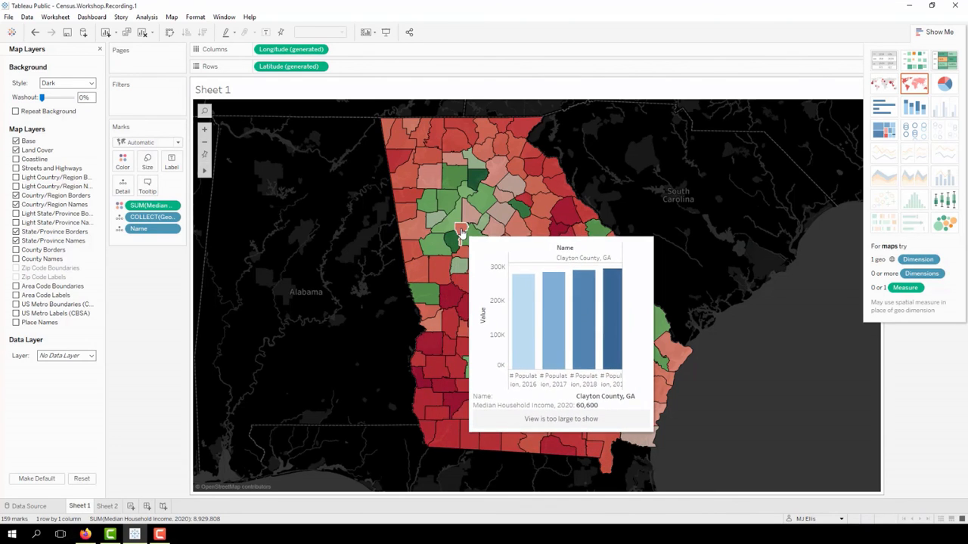
pyautogui.moveTo(479, 185)
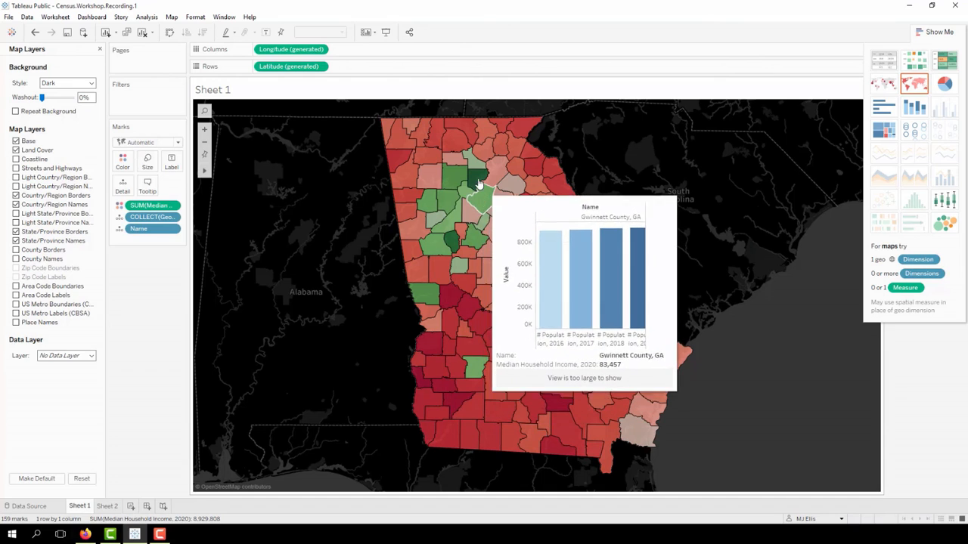
pyautogui.moveTo(511, 144)
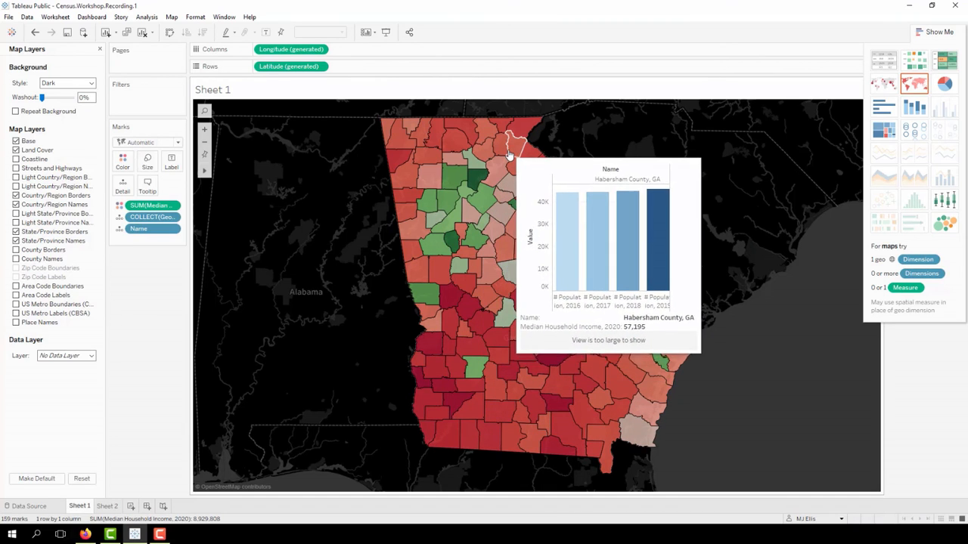
pyautogui.moveTo(510, 223)
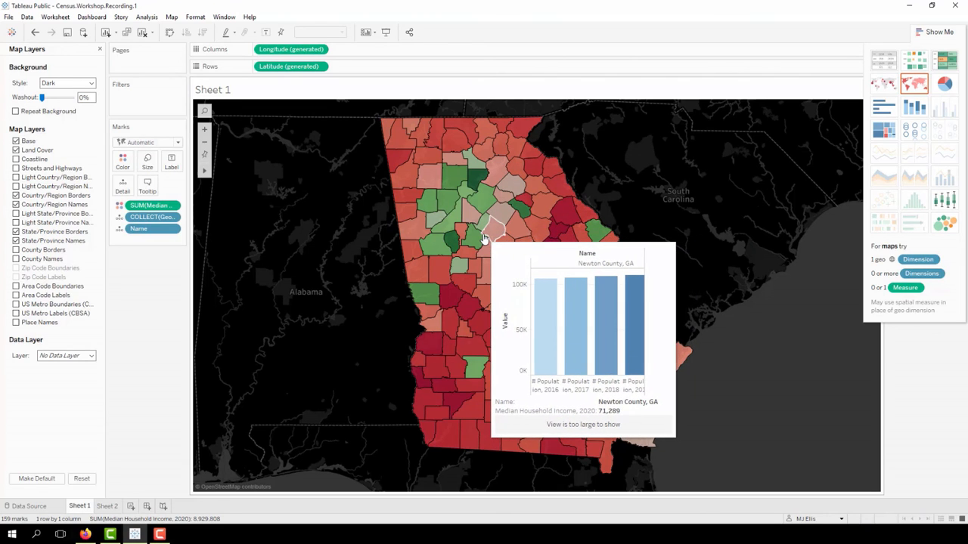
pyautogui.moveTo(465, 240)
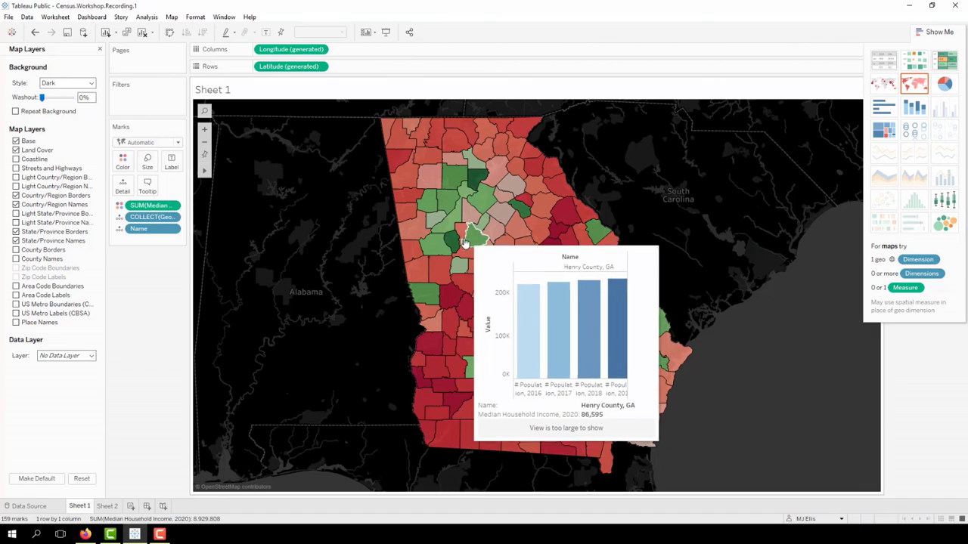
pyautogui.moveTo(412, 250)
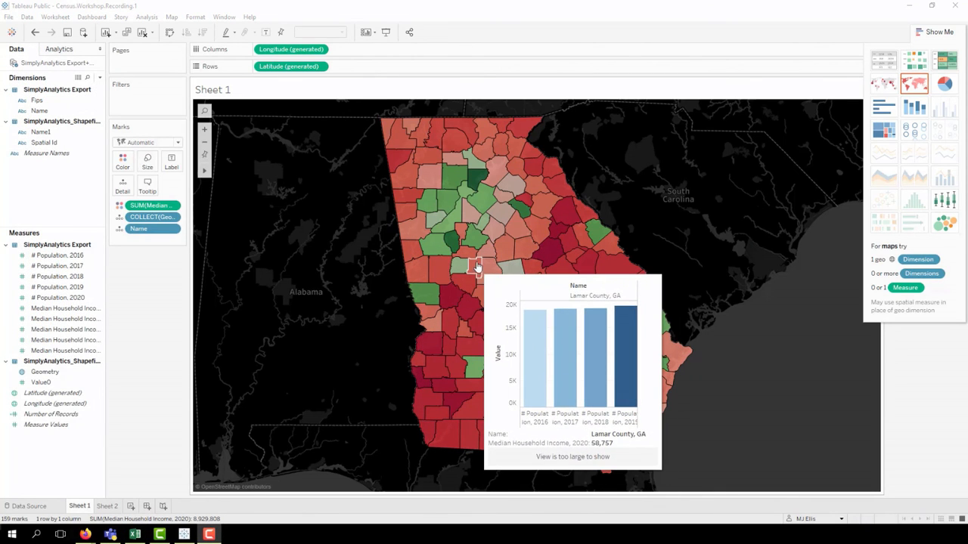
pyautogui.moveTo(473, 242)
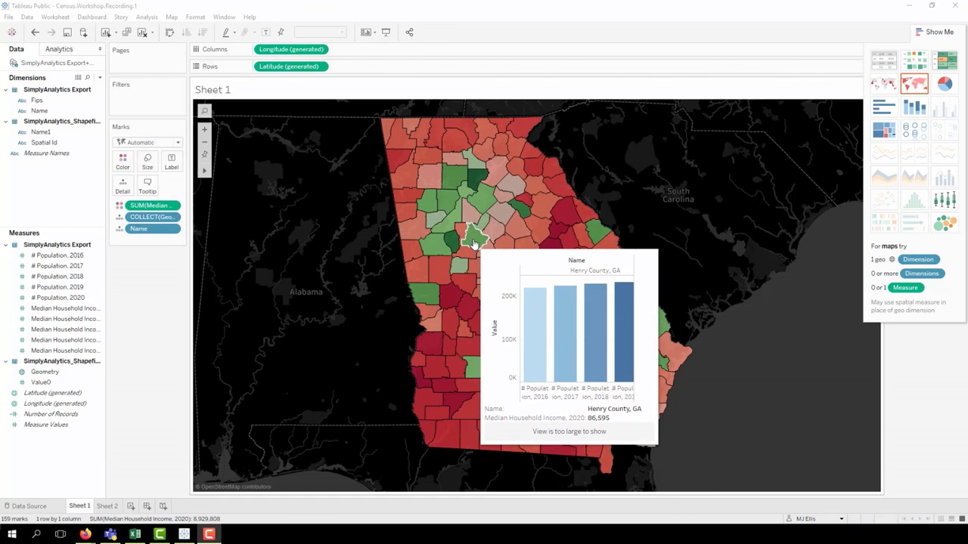
pyautogui.moveTo(483, 226)
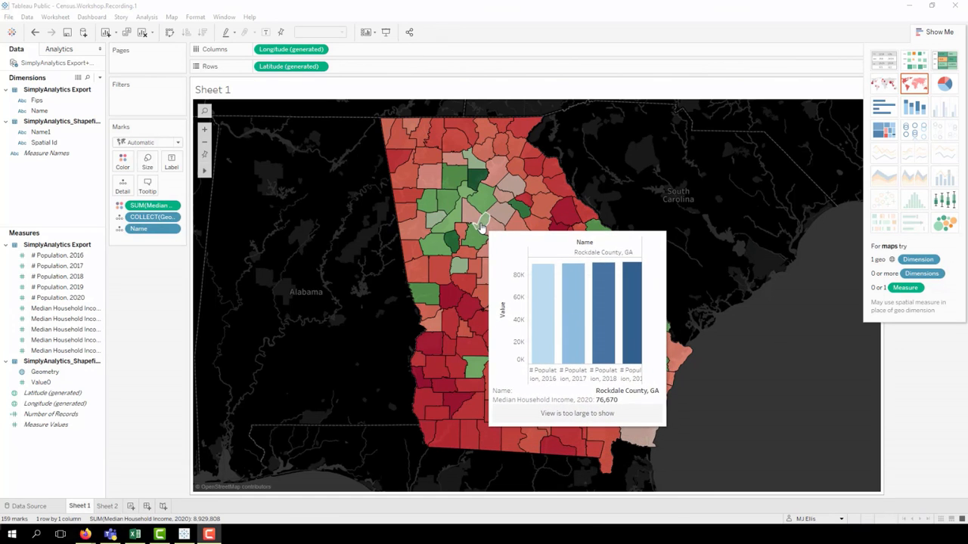
pyautogui.moveTo(457, 216)
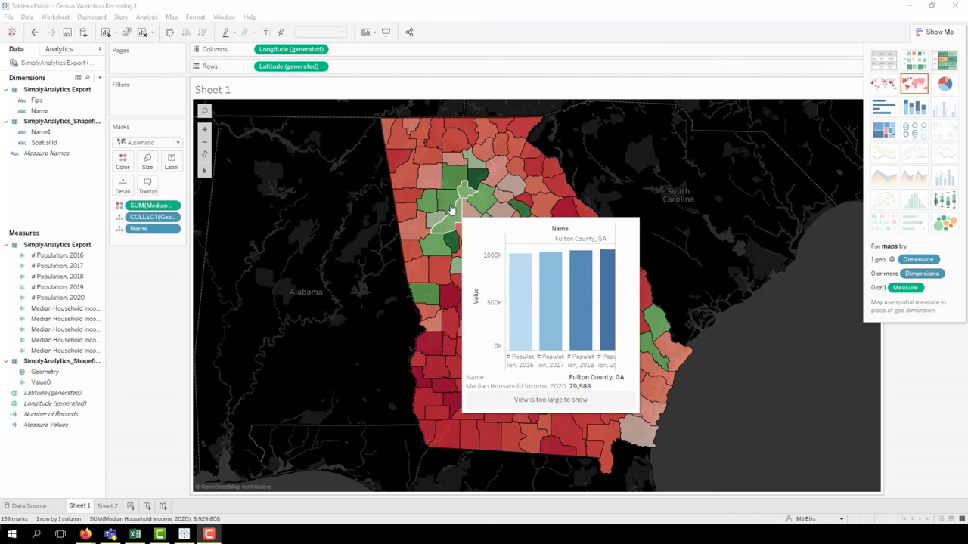
pyautogui.moveTo(448, 206)
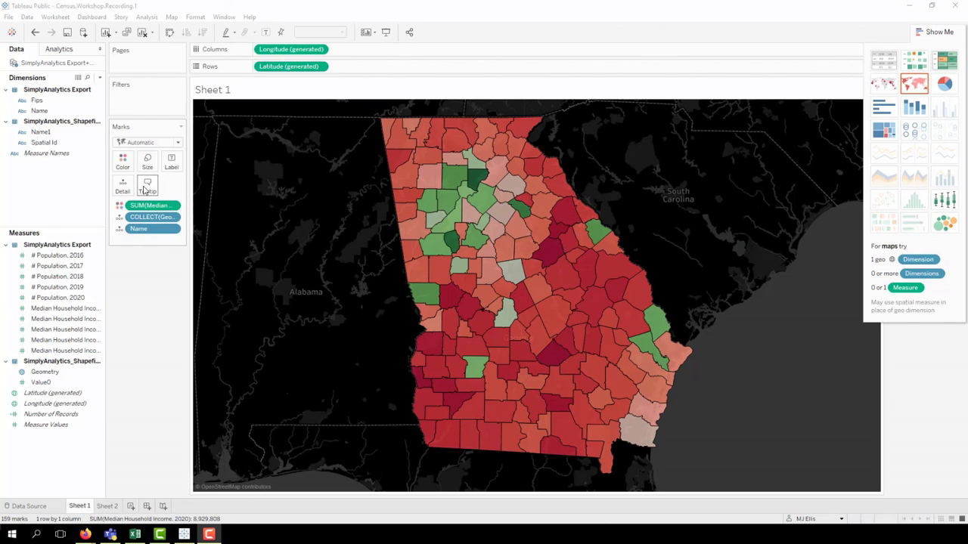
pyautogui.moveTo(151, 189)
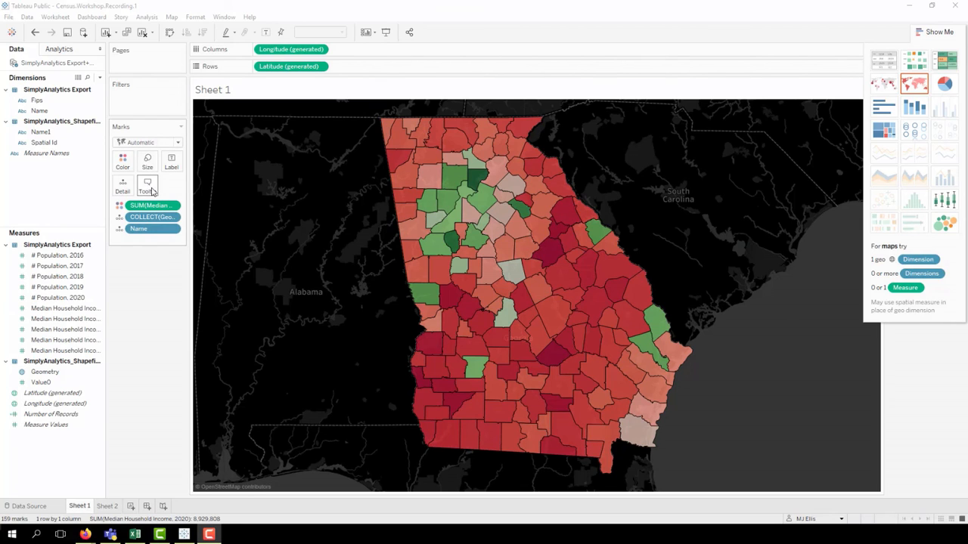
pyautogui.click(147, 185)
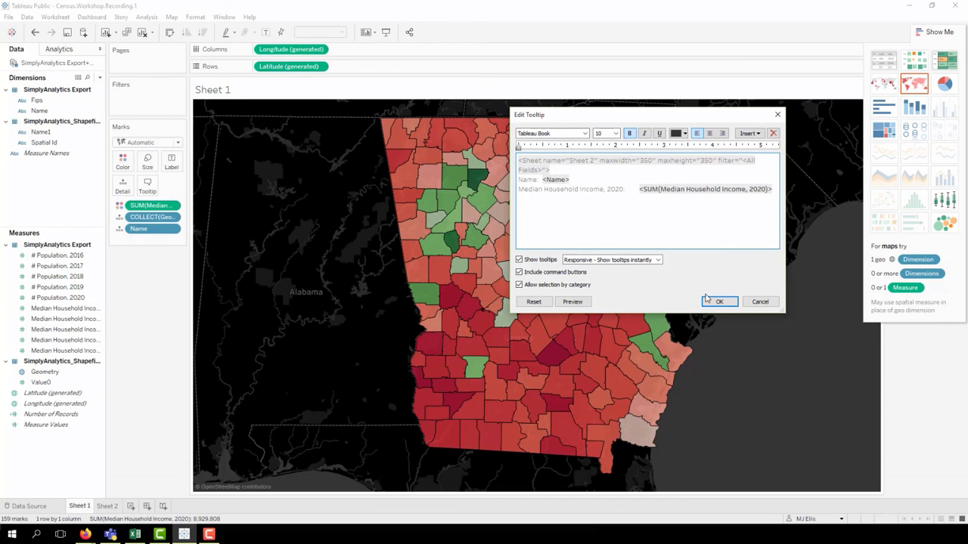
pyautogui.click(718, 302)
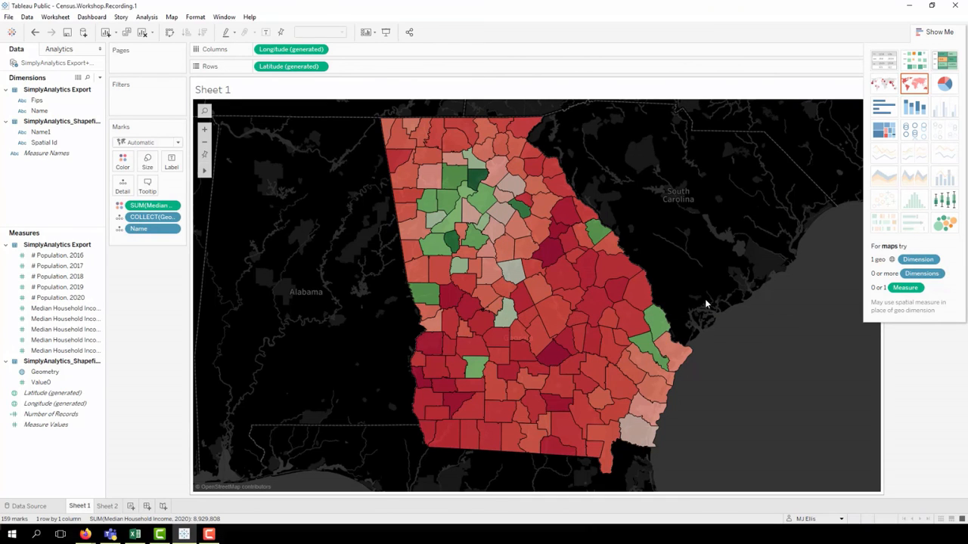
pyautogui.moveTo(711, 287)
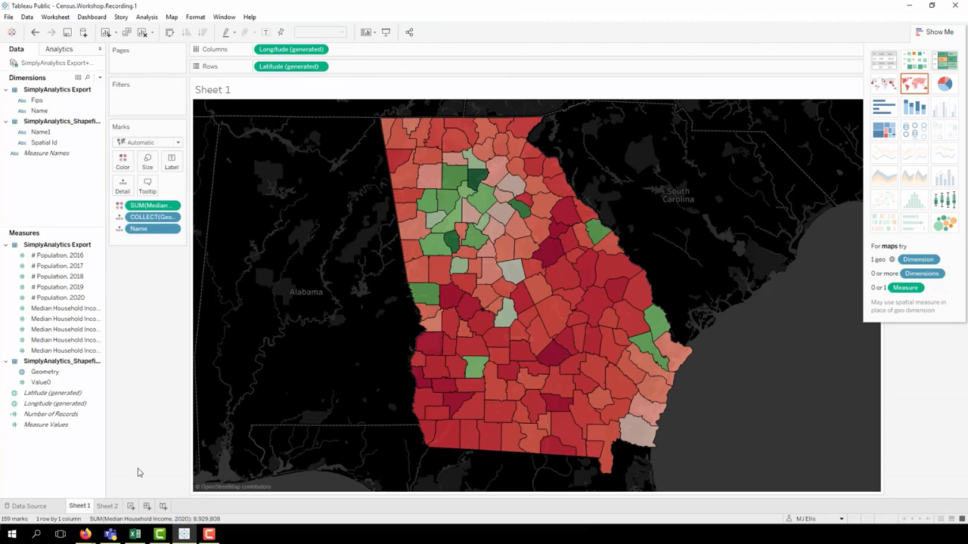
pyautogui.moveTo(488, 264)
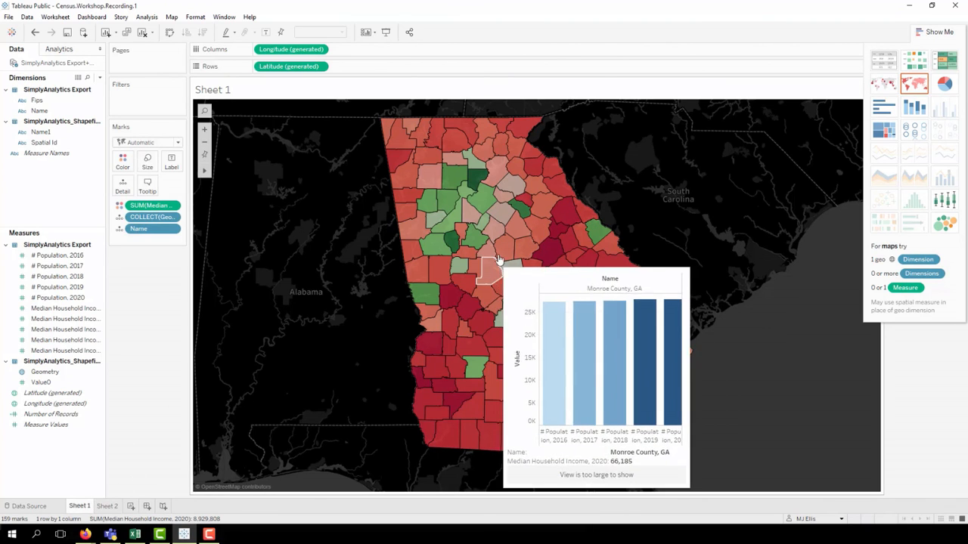
pyautogui.moveTo(468, 217)
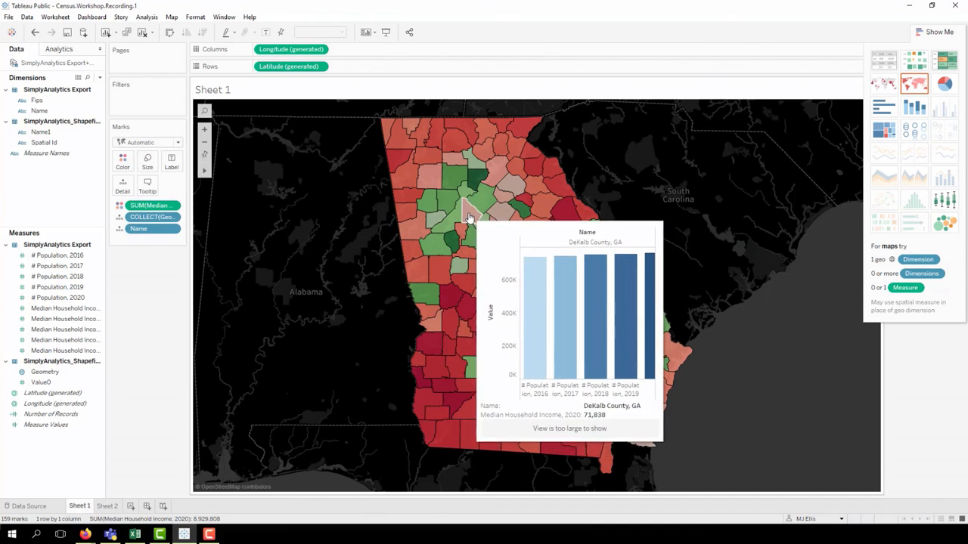
pyautogui.moveTo(430, 177)
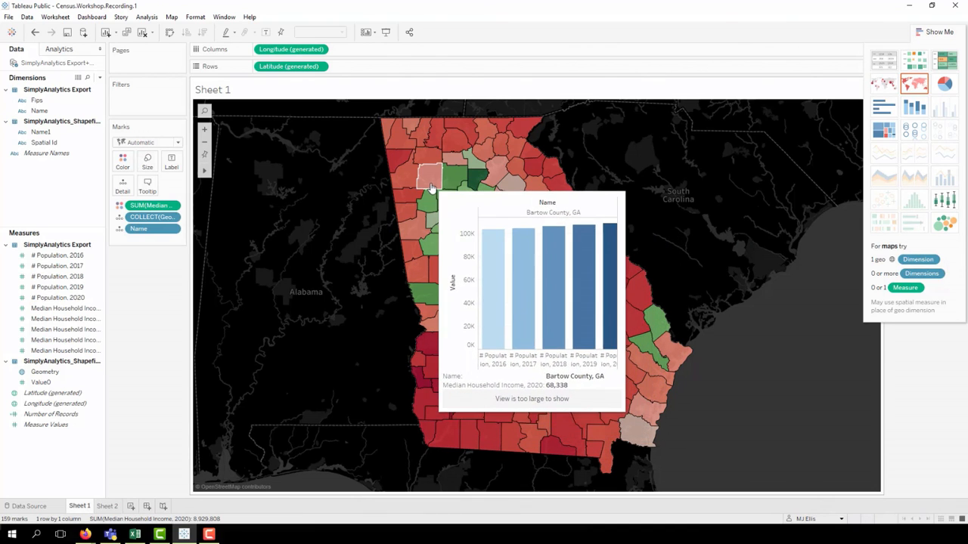
pyautogui.moveTo(457, 216)
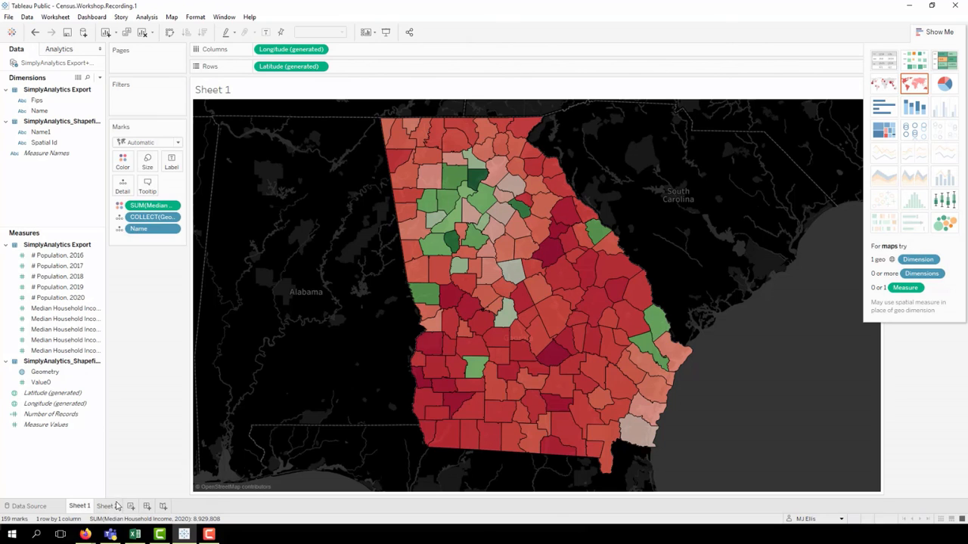
# - Open the Sheet 2 value axis settings, then return to the Sheet 1 map
pyautogui.click(107, 506)
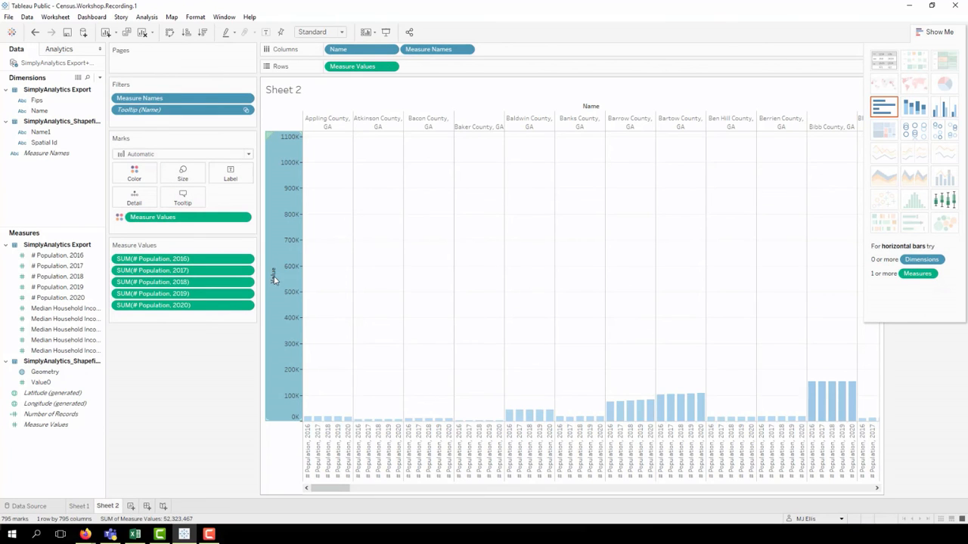
pyautogui.rightClick(274, 272)
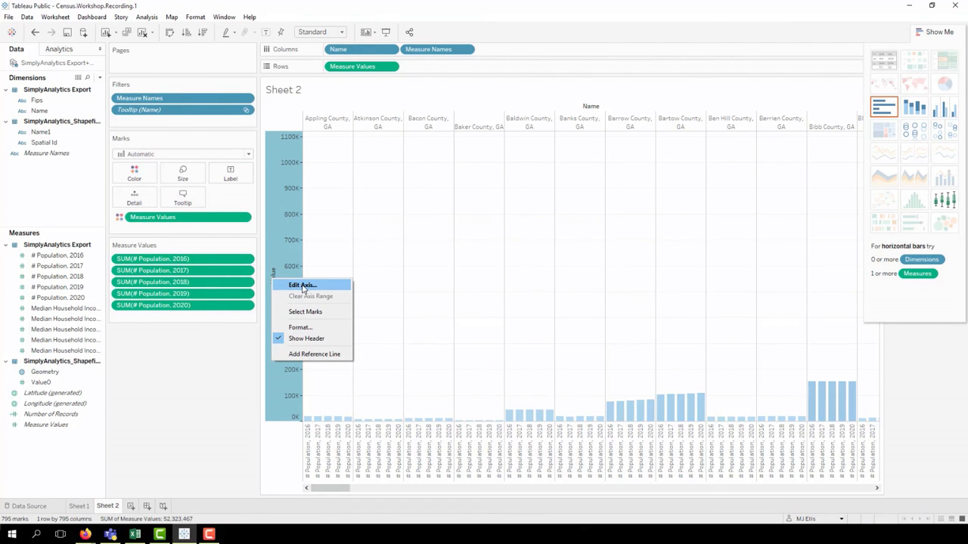
pyautogui.click(302, 285)
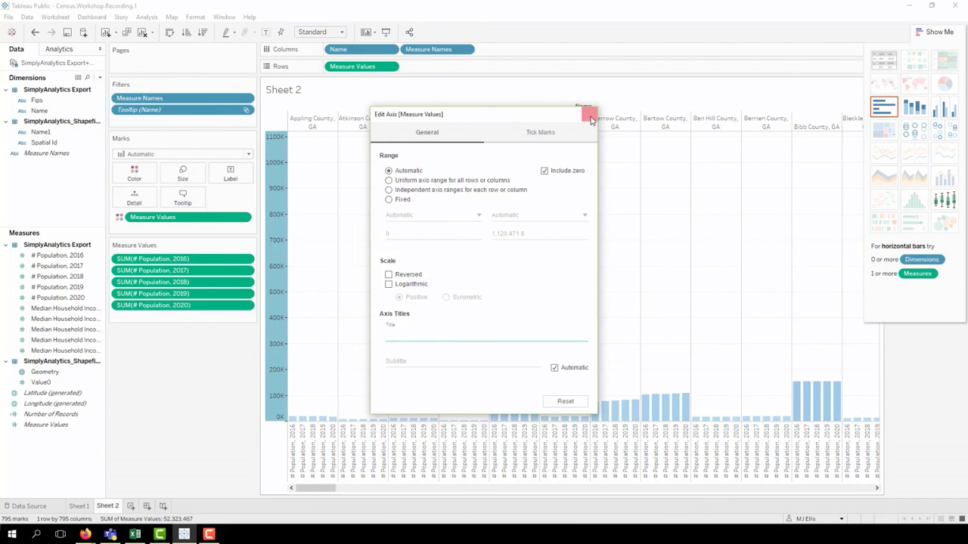
pyautogui.click(79, 506)
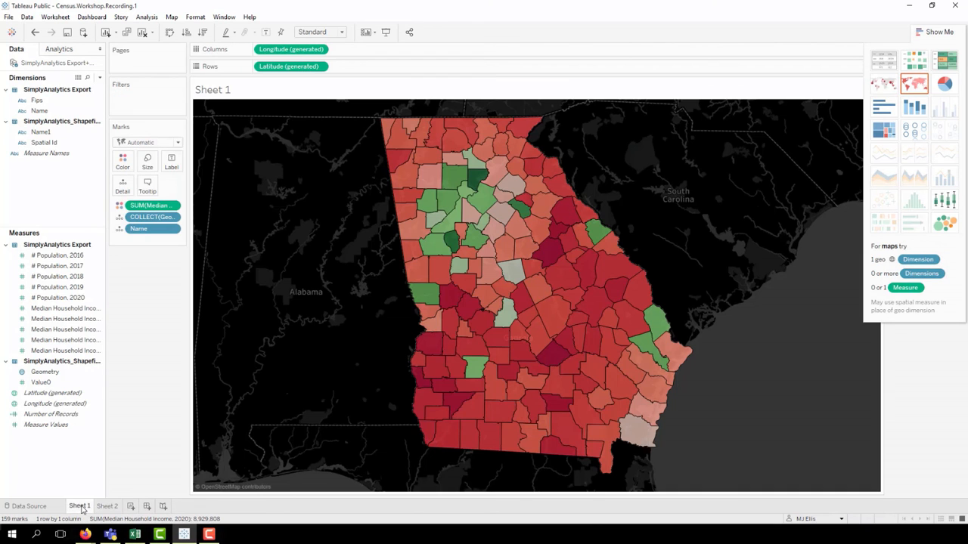
pyautogui.moveTo(446, 219)
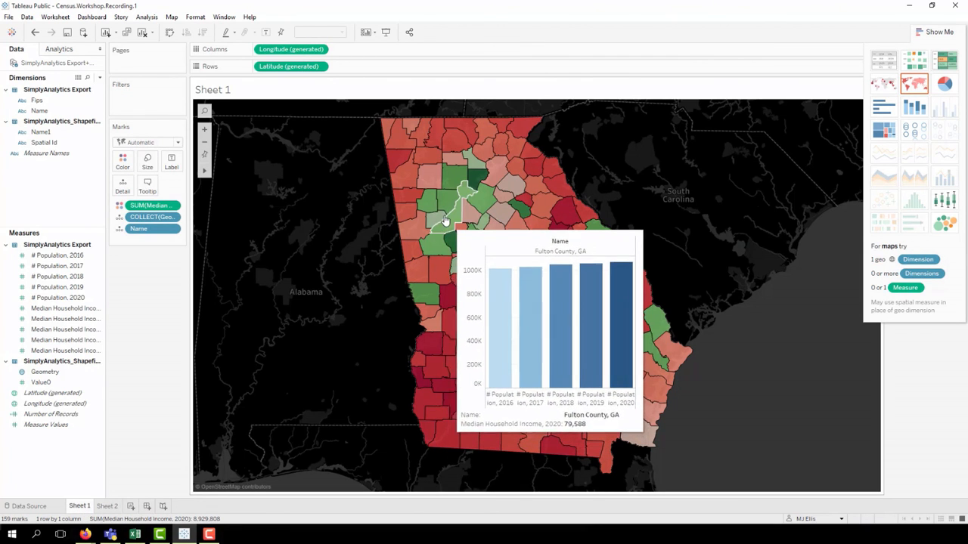
pyautogui.moveTo(430, 198)
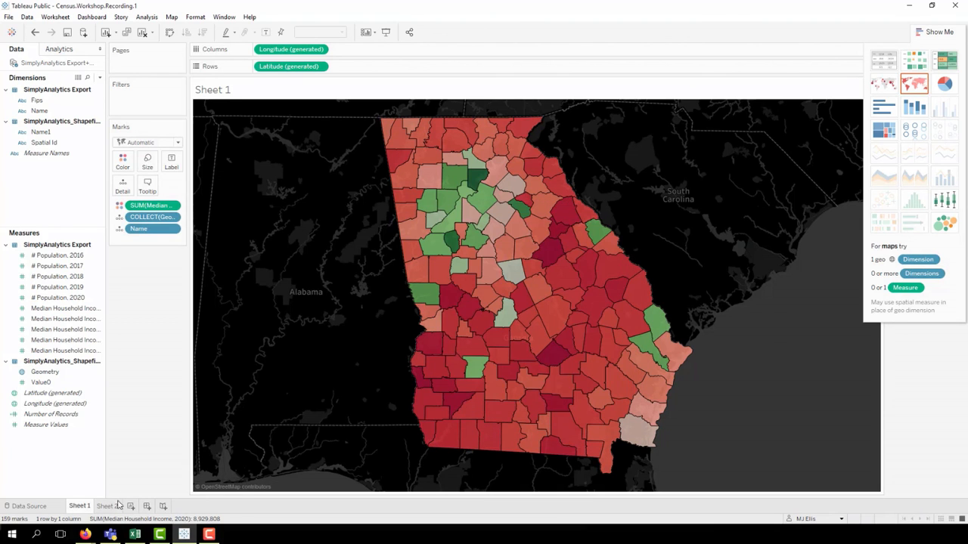
# - On Sheet 2, alias the population bar headers to bare years (2017–2020), then begin 2016
pyautogui.click(107, 506)
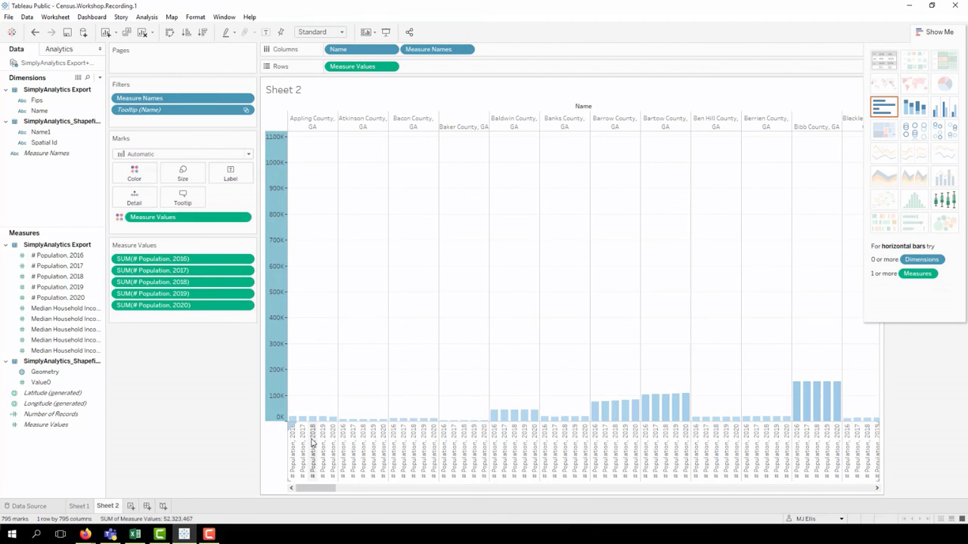
pyautogui.rightClick(310, 439)
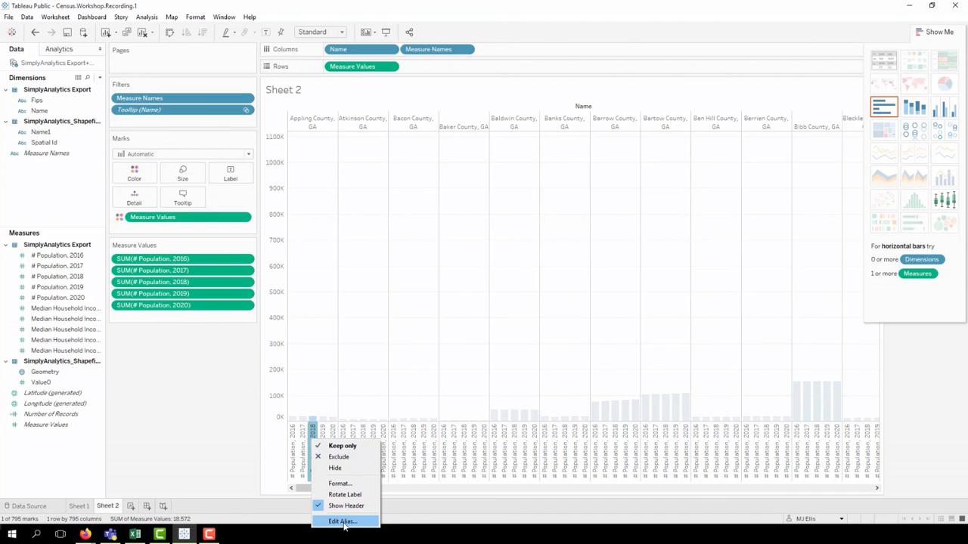
pyautogui.click(342, 521)
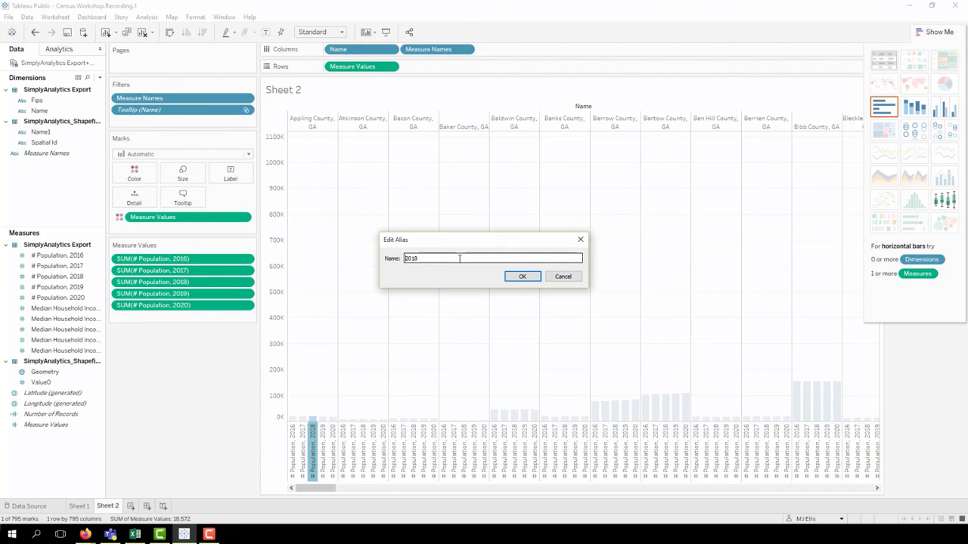
pyautogui.click(521, 276)
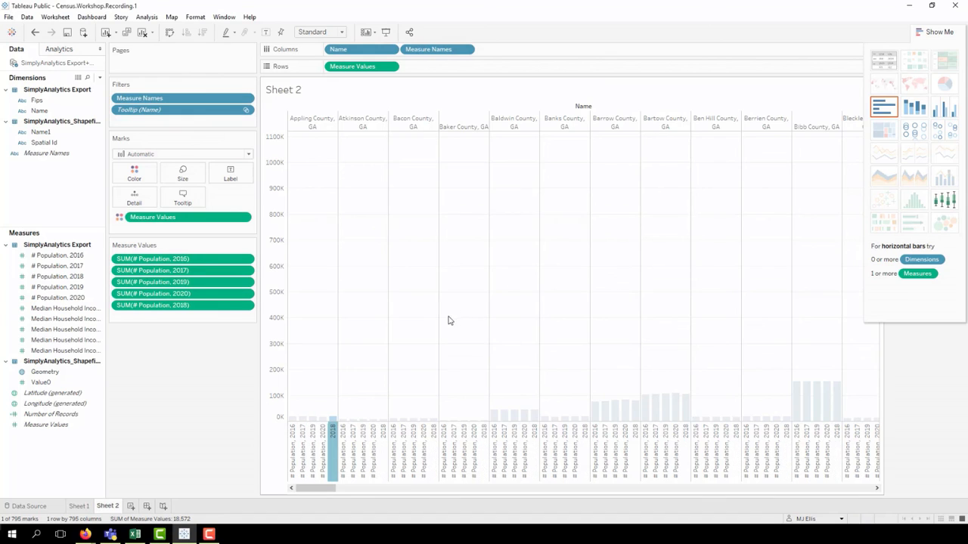
pyautogui.click(321, 431)
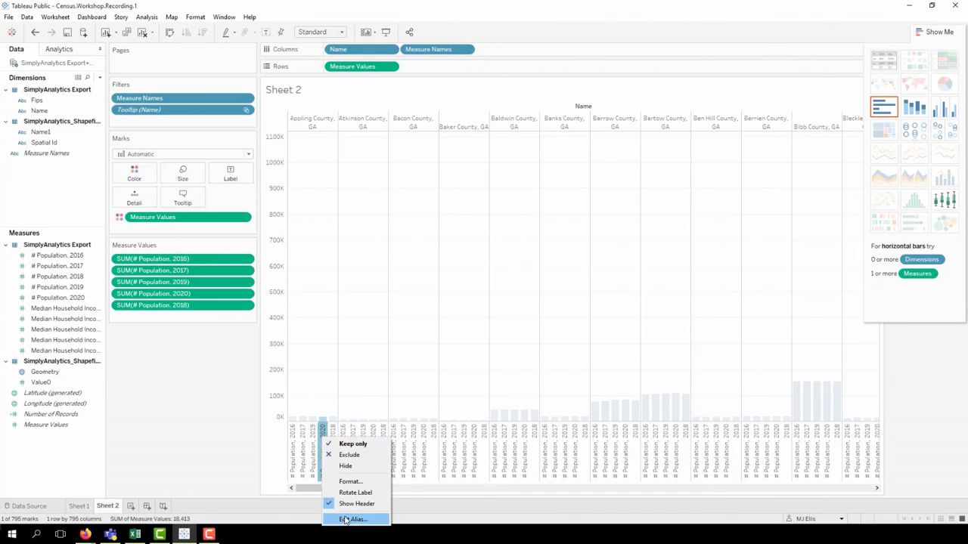
pyautogui.click(354, 520)
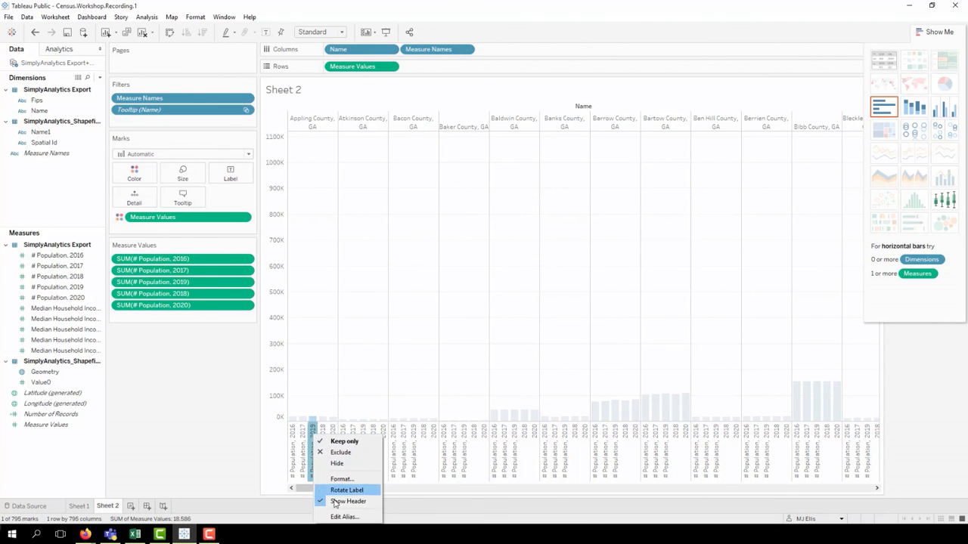
pyautogui.click(344, 516)
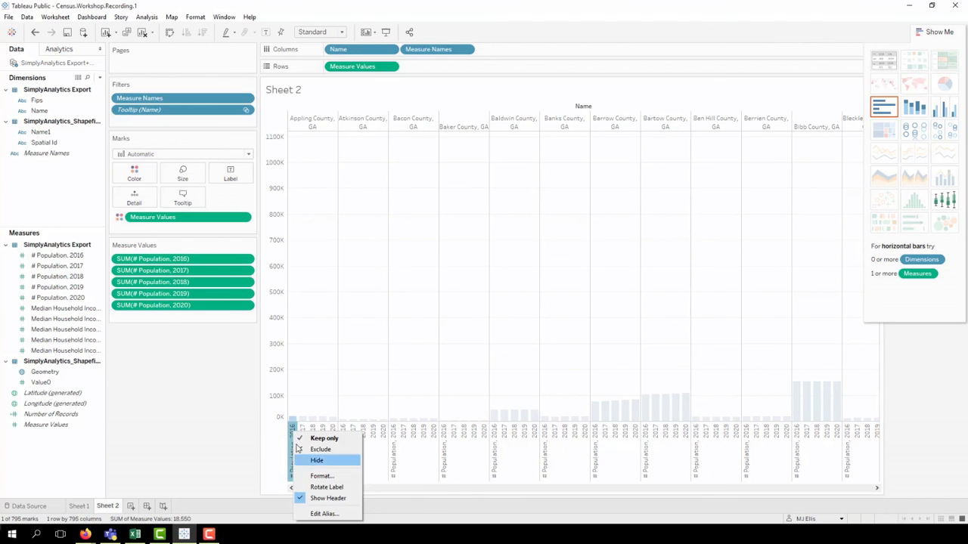
pyautogui.click(317, 461)
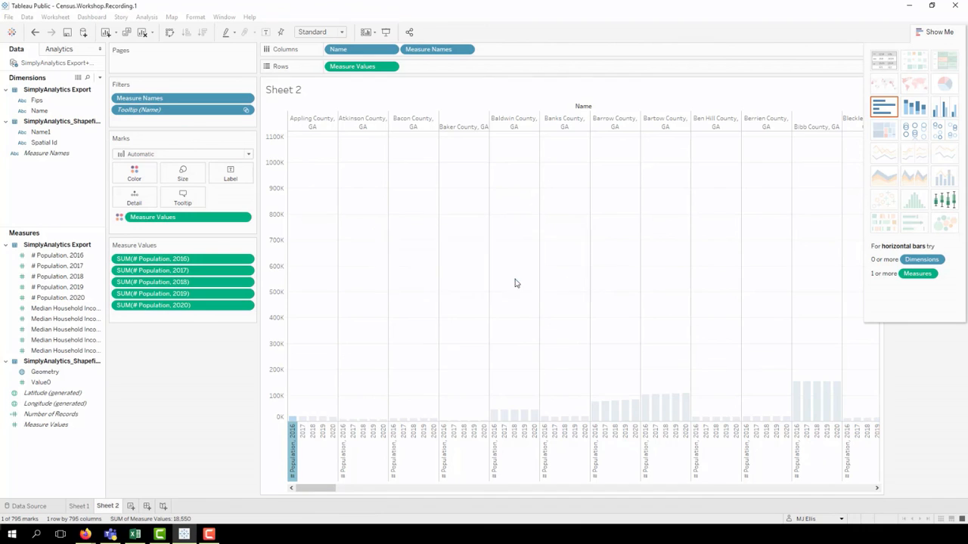
pyautogui.moveTo(813, 442)
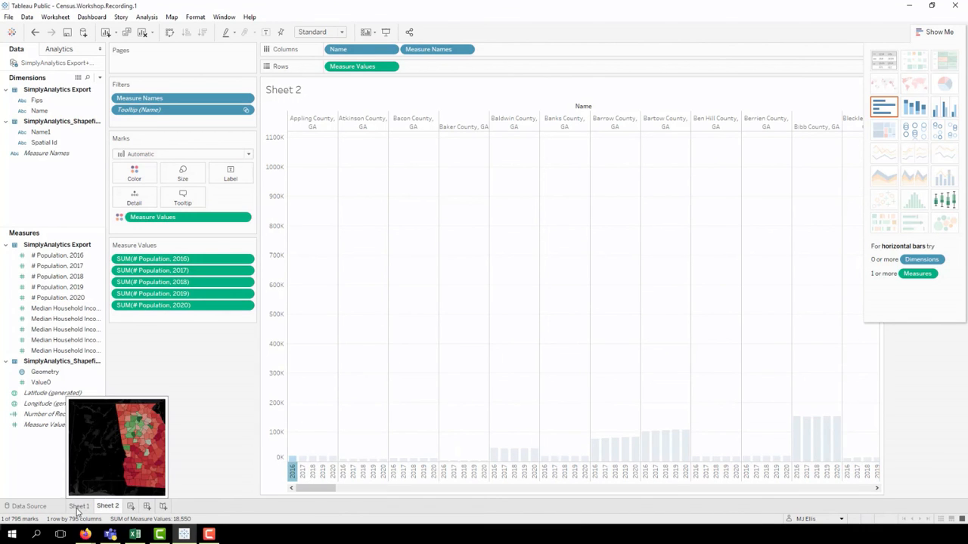
# - On Sheet 1, delete the 'Median Household Income, 2020' label text from the map tooltip
pyautogui.click(79, 506)
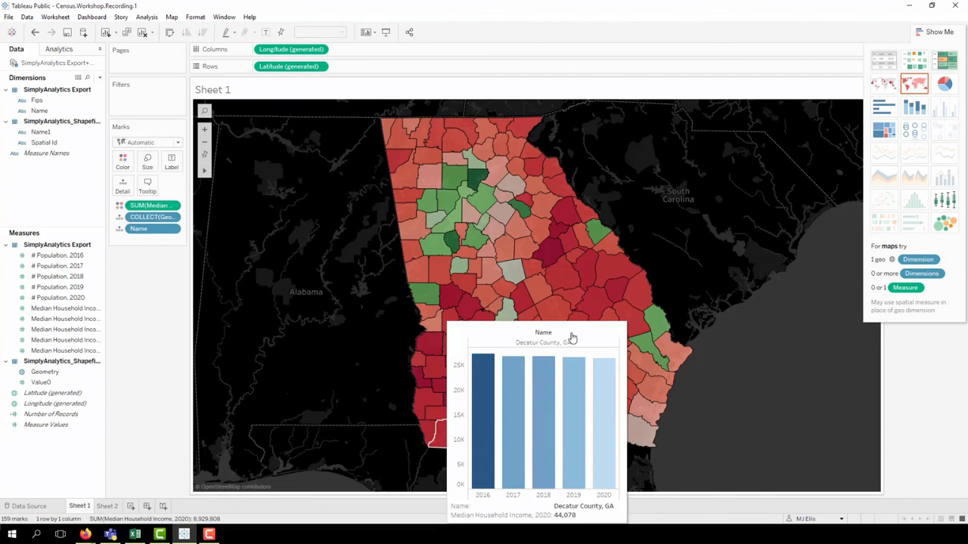
pyautogui.moveTo(445, 203)
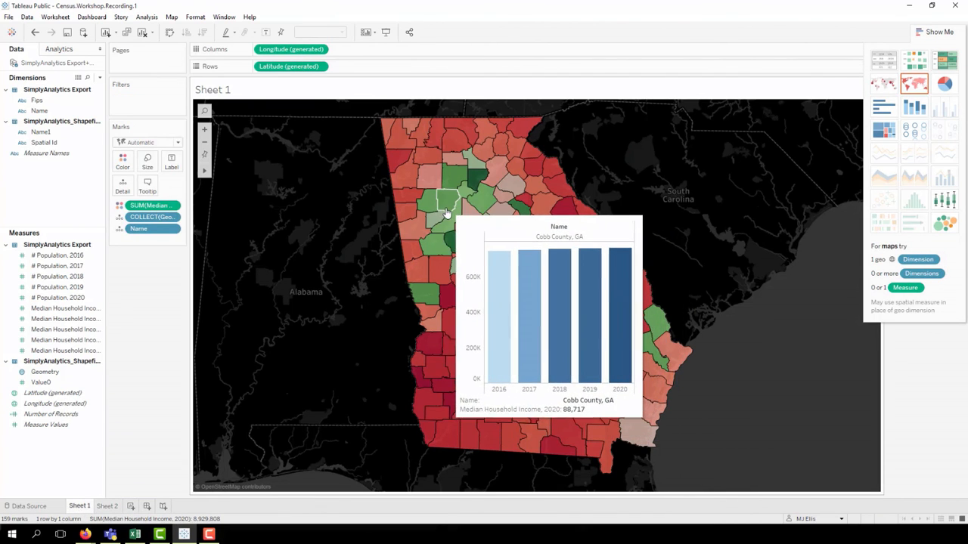
pyautogui.moveTo(435, 248)
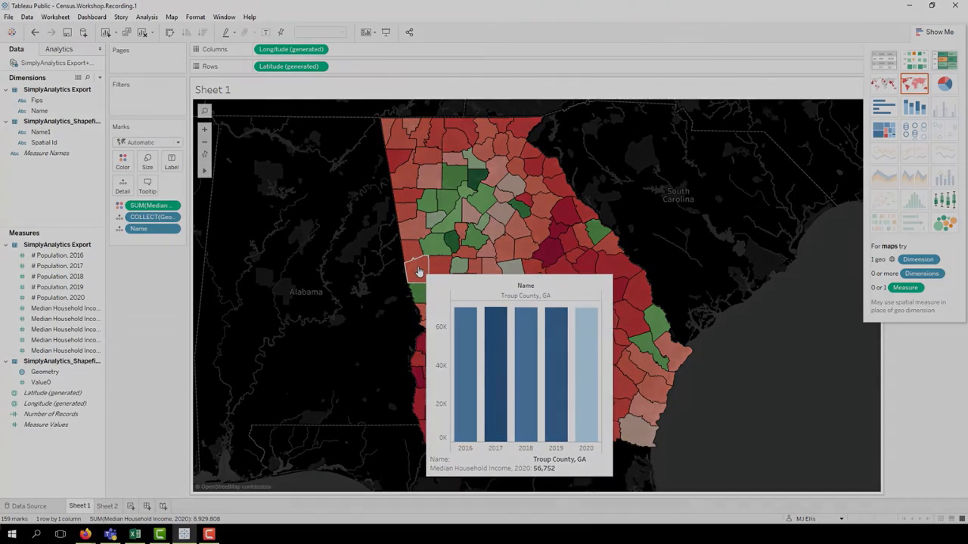
pyautogui.click(148, 187)
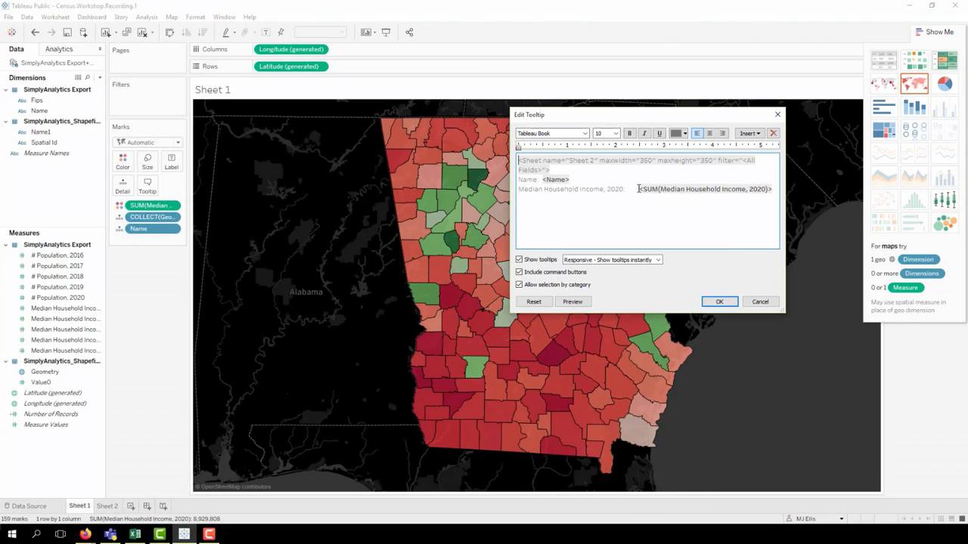
pyautogui.doubleClick(570, 189)
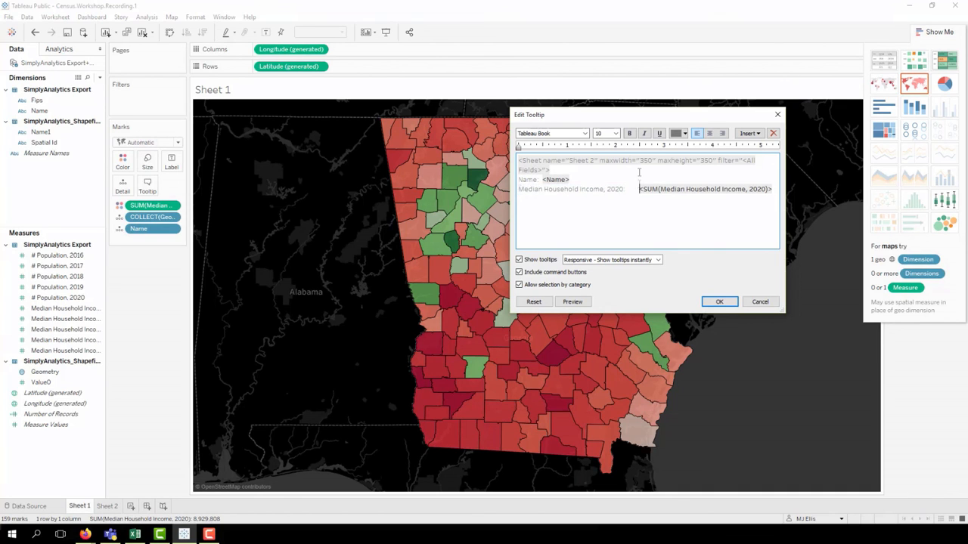
pyautogui.click(719, 302)
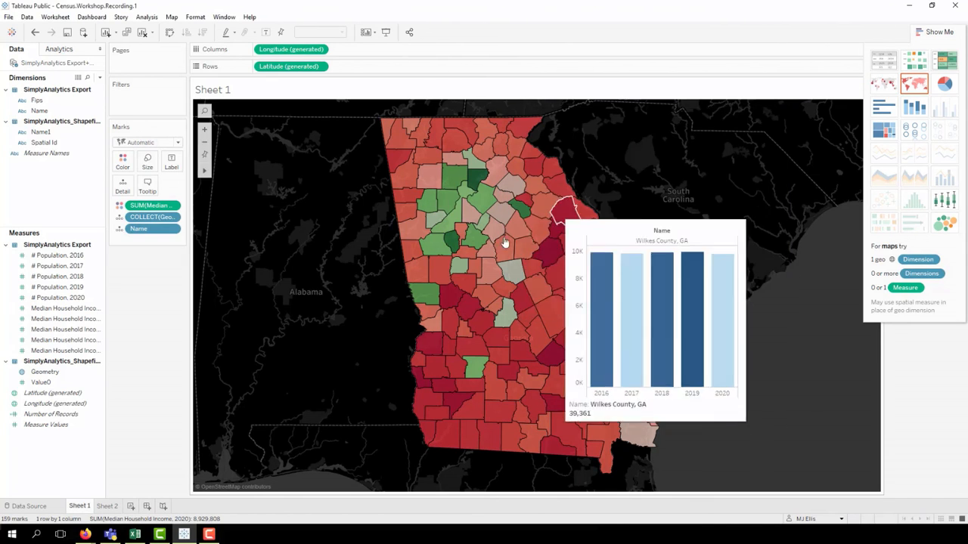